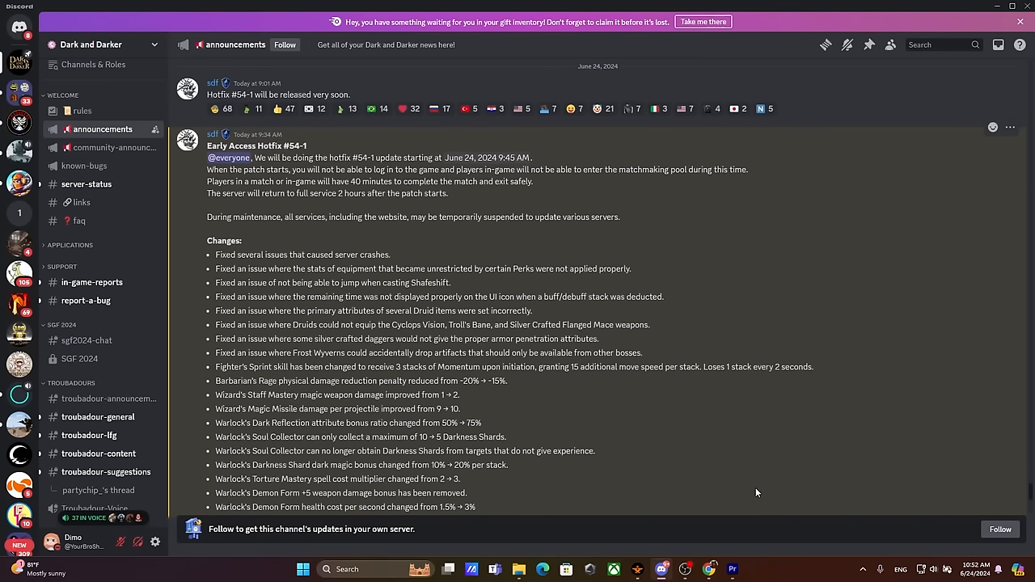
mouse_move(555, 416)
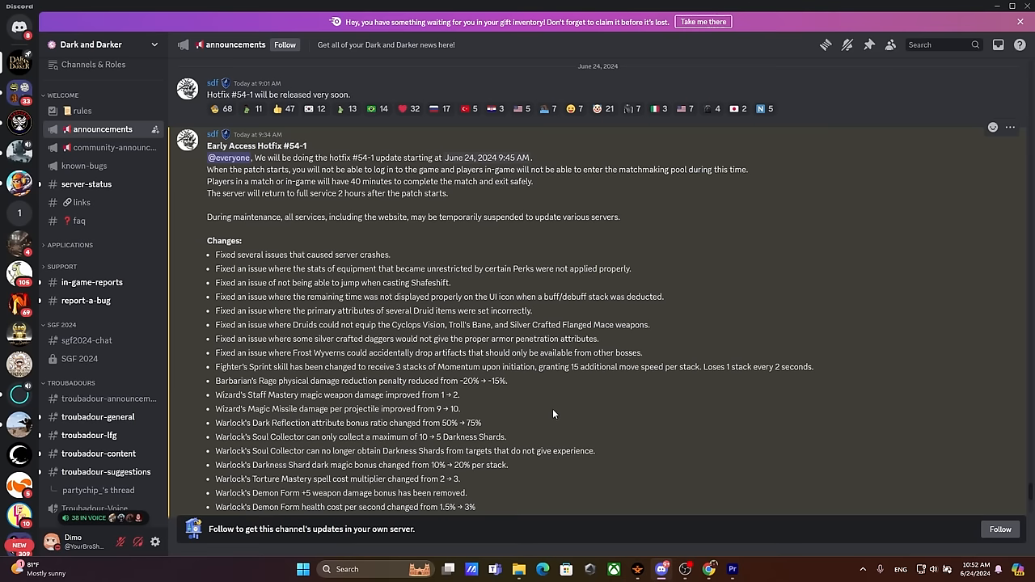
mouse_move(290, 271)
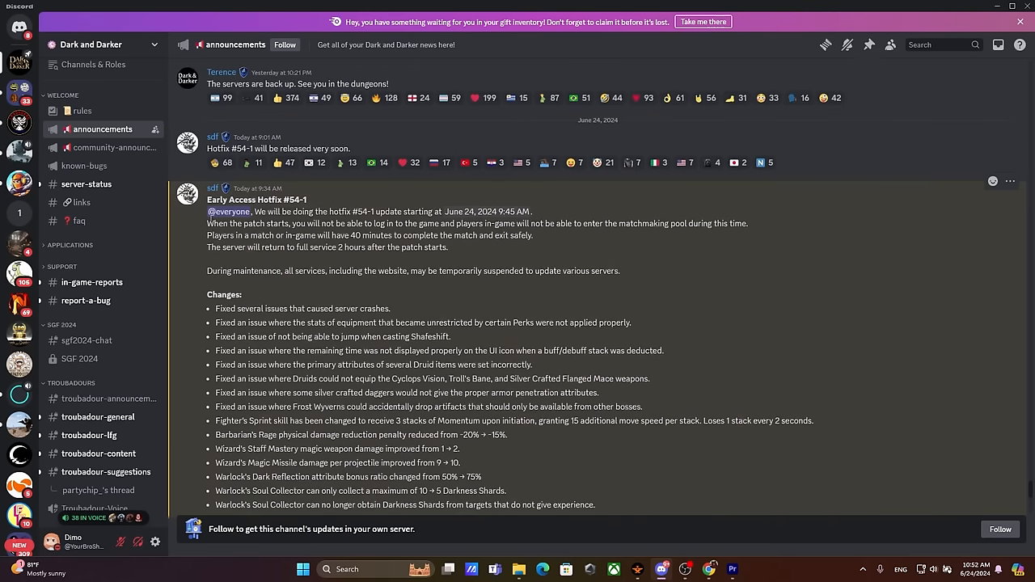
mouse_move(297, 250)
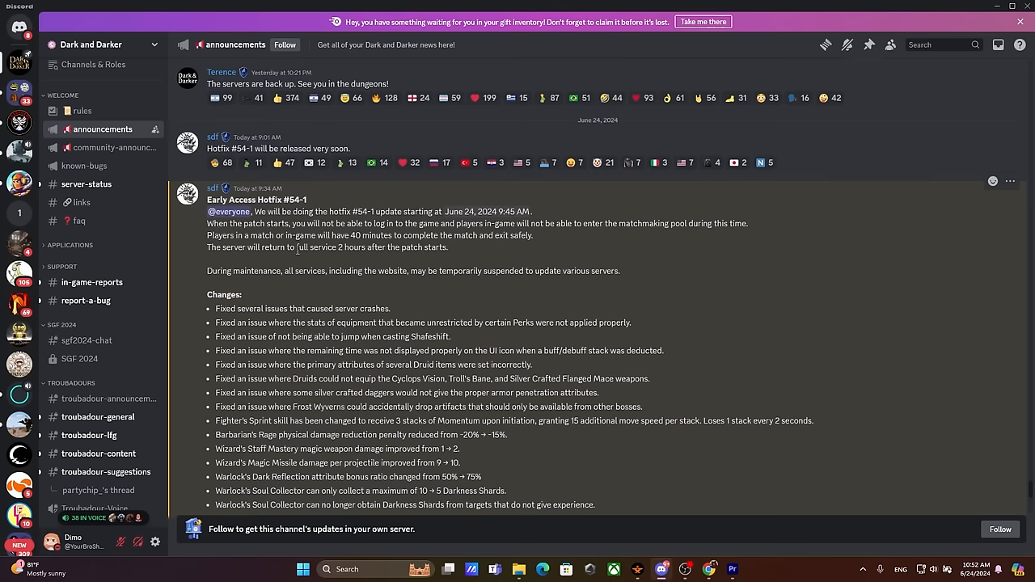
Step: Scroll down the Hotfix #54-1 notes toward the Warlock, Golden Entry quest and AP points lines
scroll(down, 3)
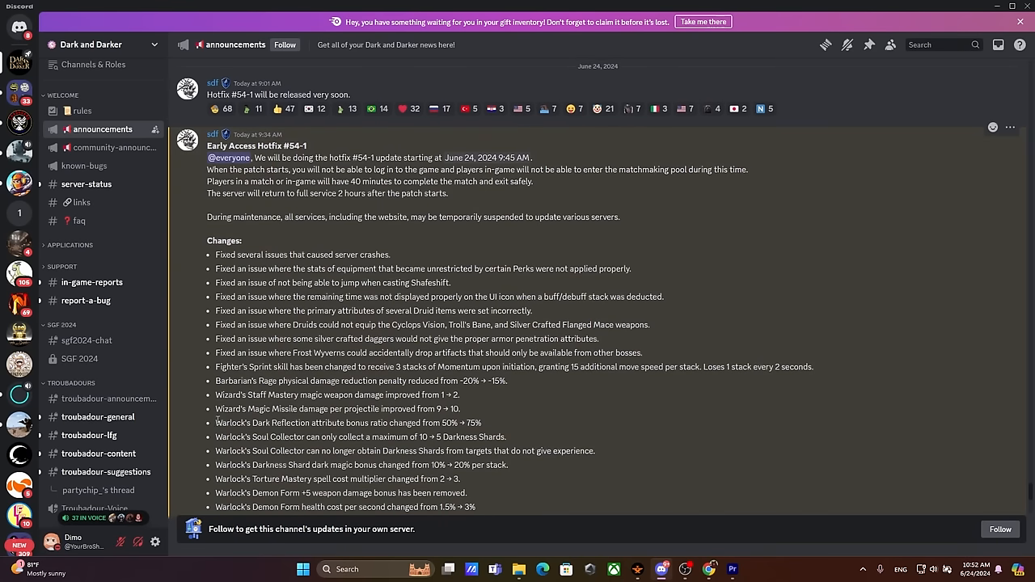
scroll(down, 3)
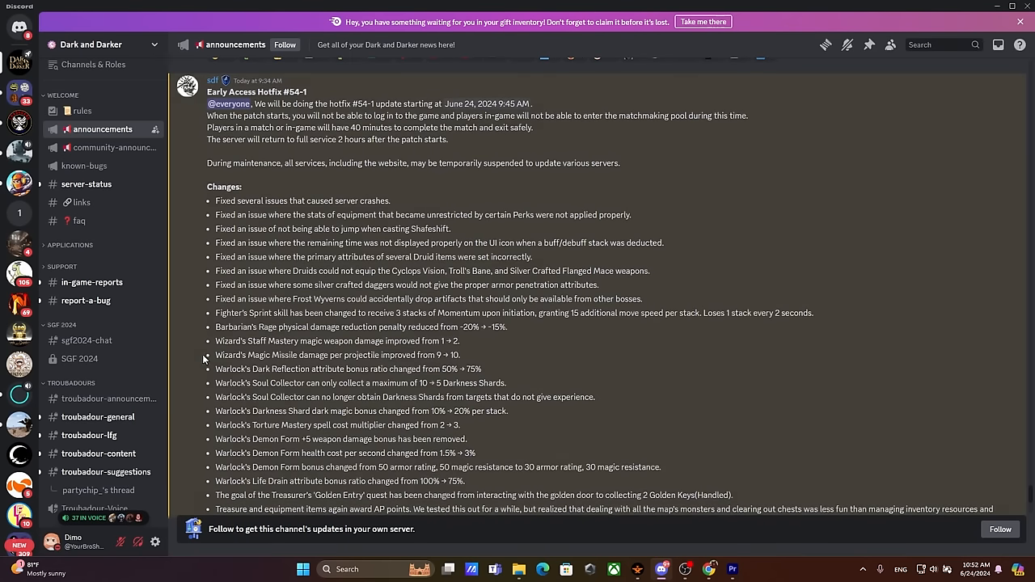
mouse_move(206, 314)
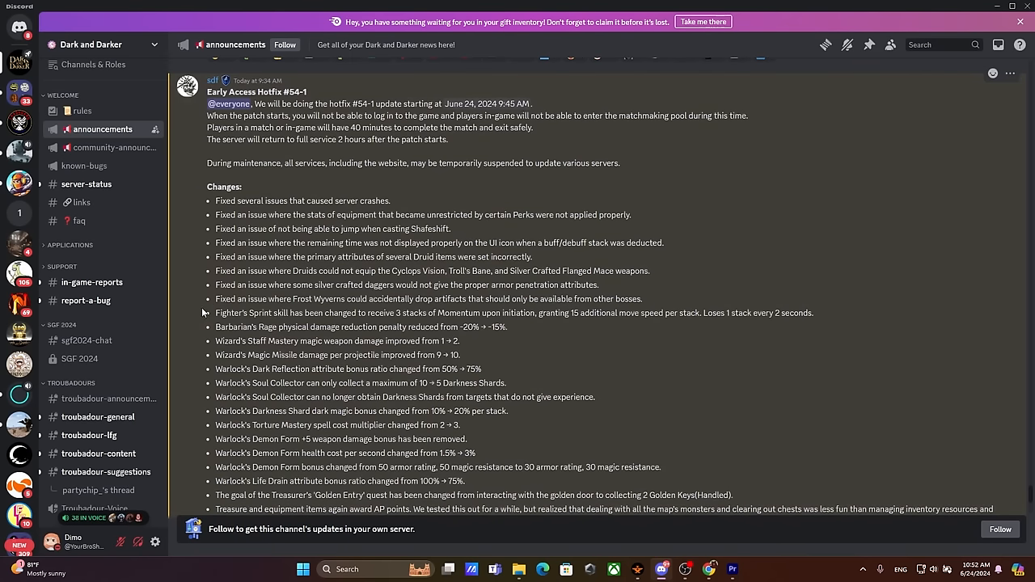
mouse_move(201, 308)
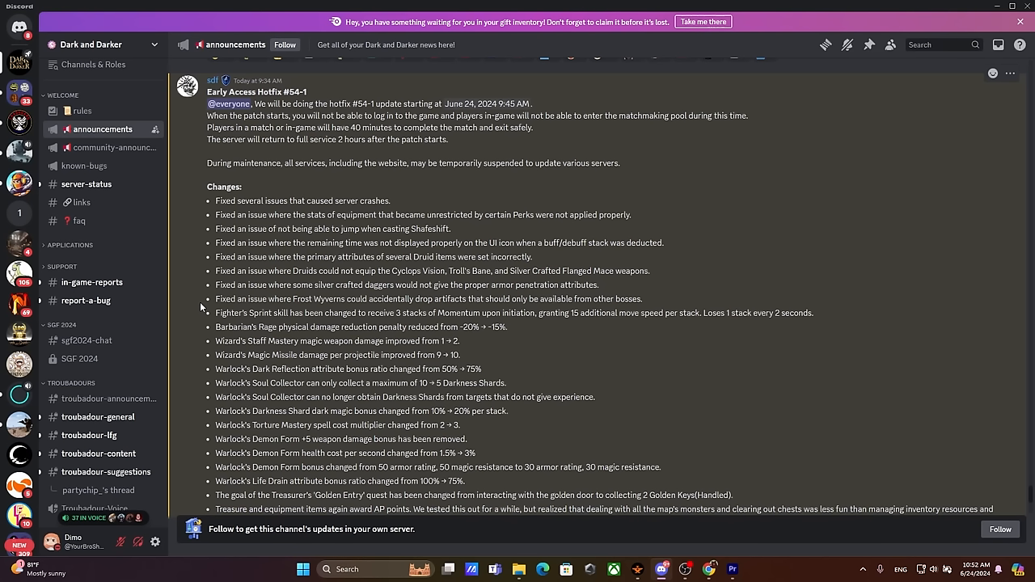
Step: Highlight 'reduced from -20% → -15%' on the Barbarian's Rage line, then clear the selection
drag(208, 187, 336, 229)
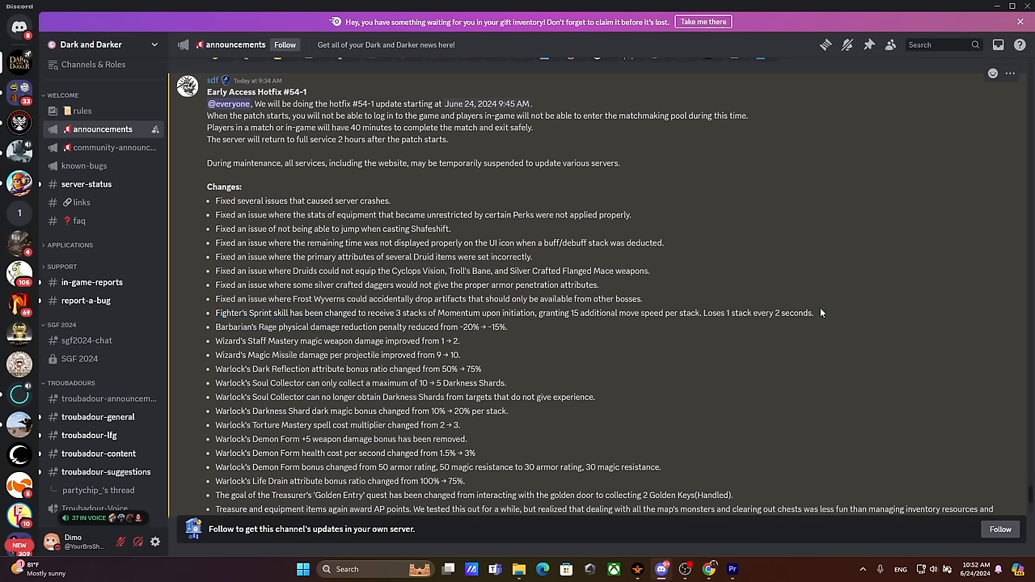
triple_click(510, 313)
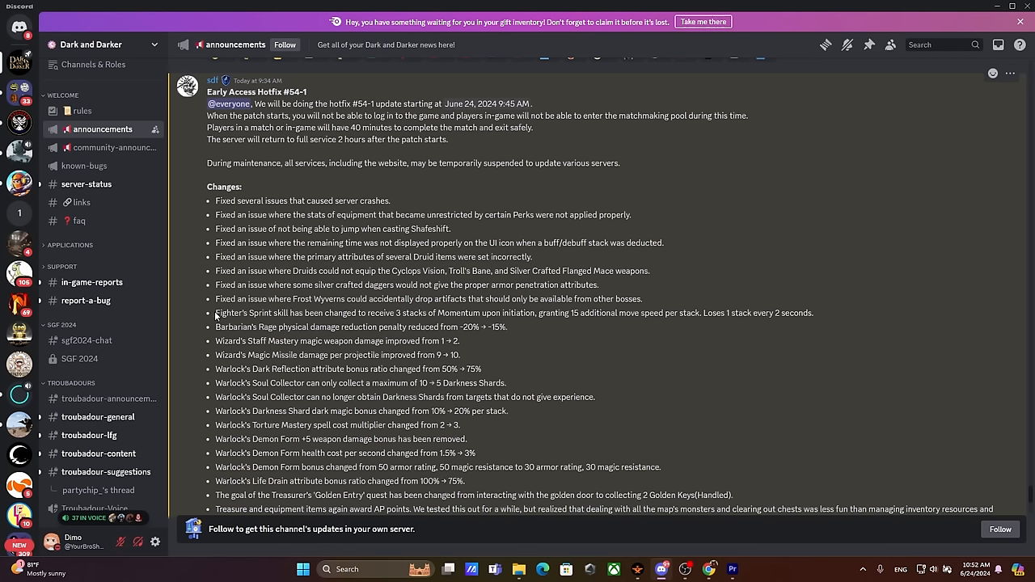
double_click(229, 313)
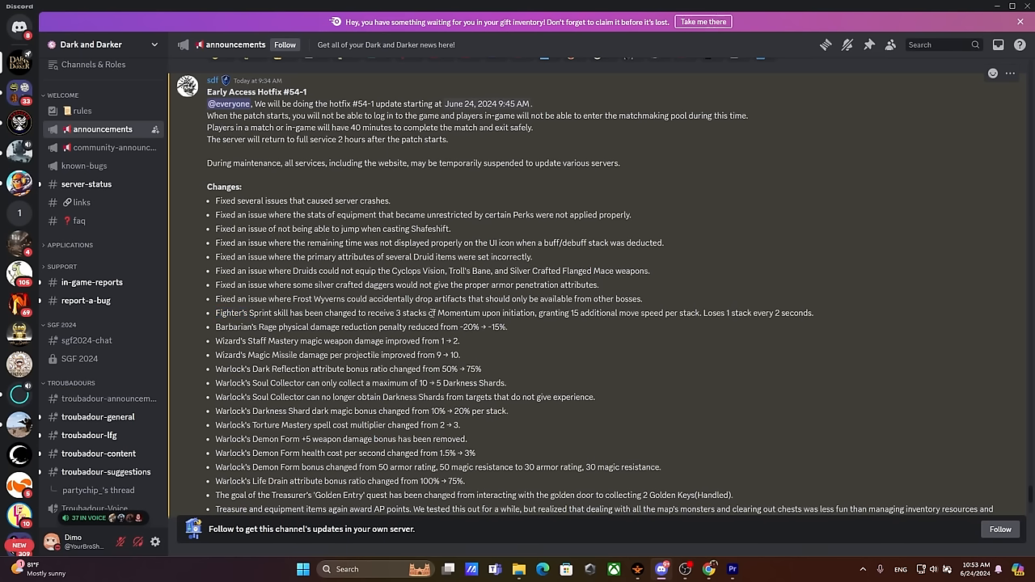
mouse_move(835, 327)
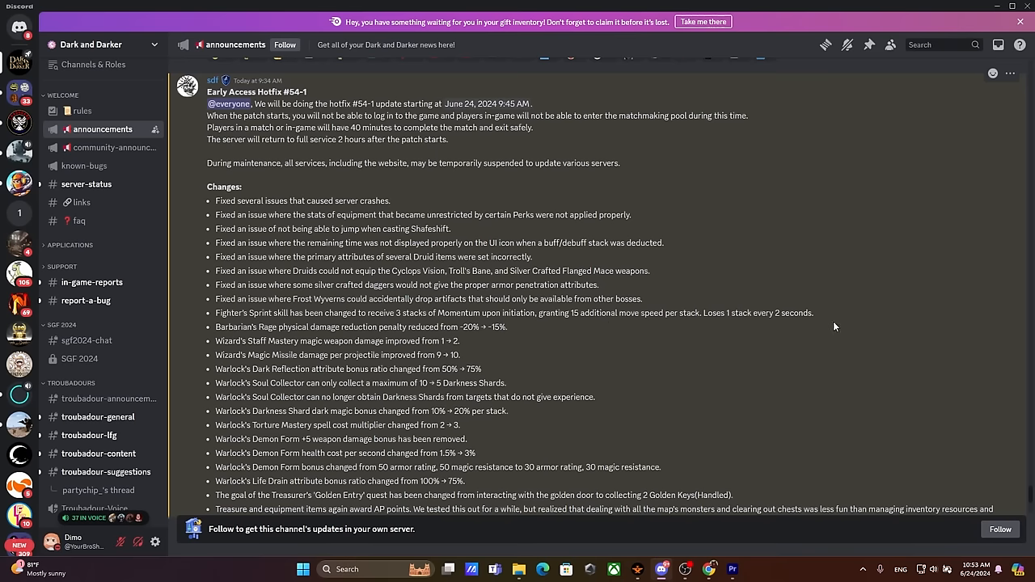
mouse_move(715, 327)
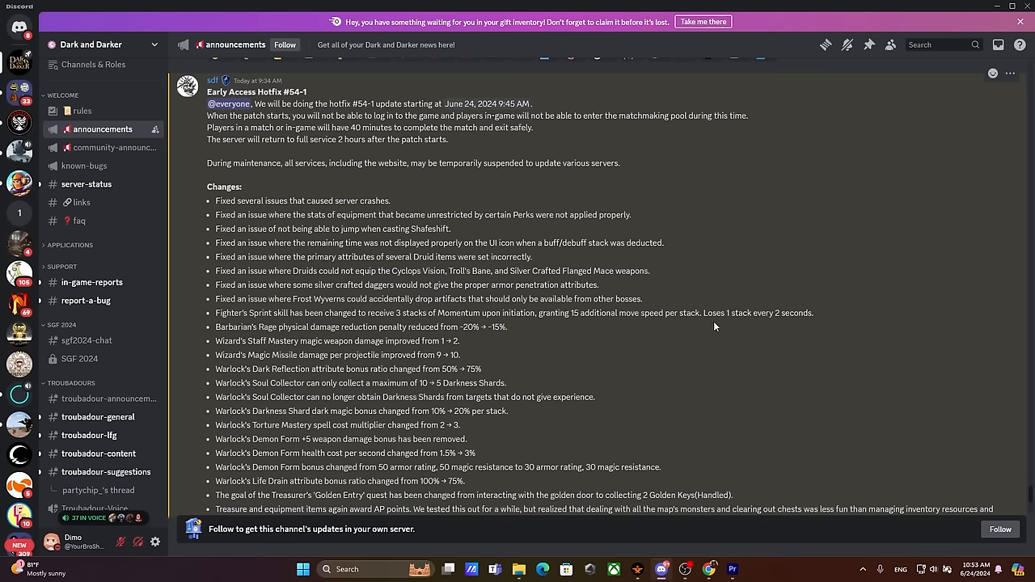
mouse_move(705, 328)
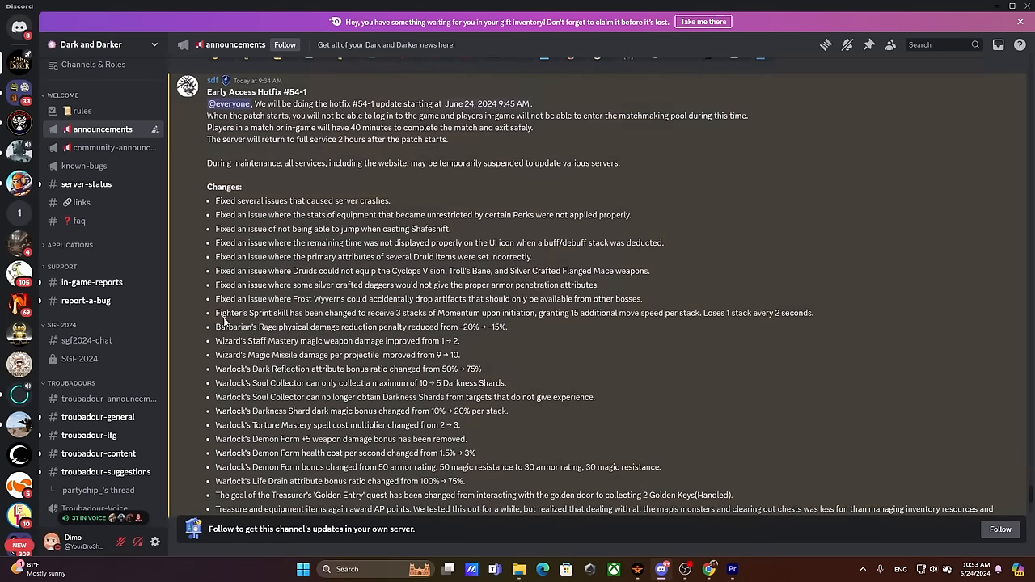
mouse_move(372, 315)
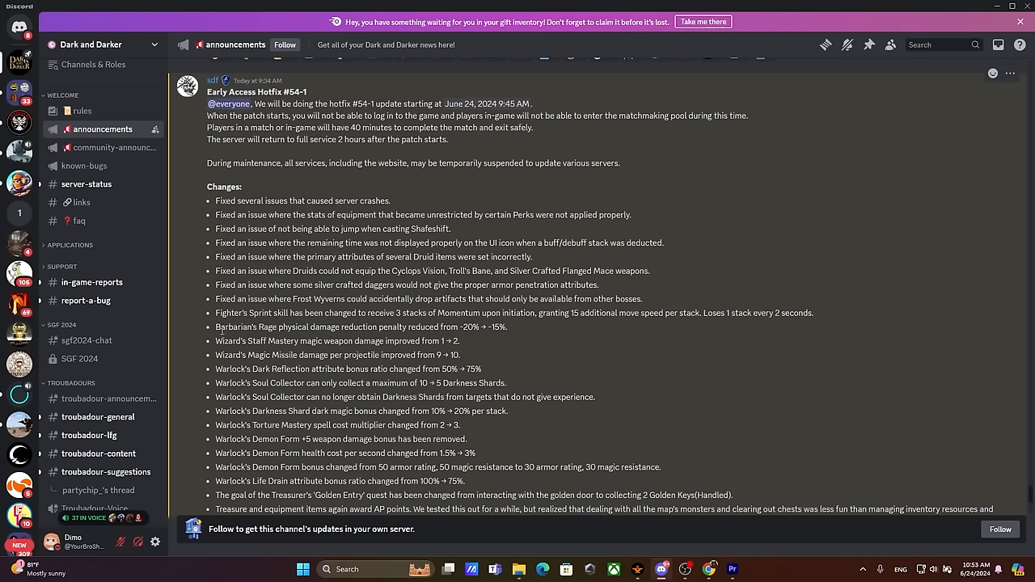
mouse_move(220, 331)
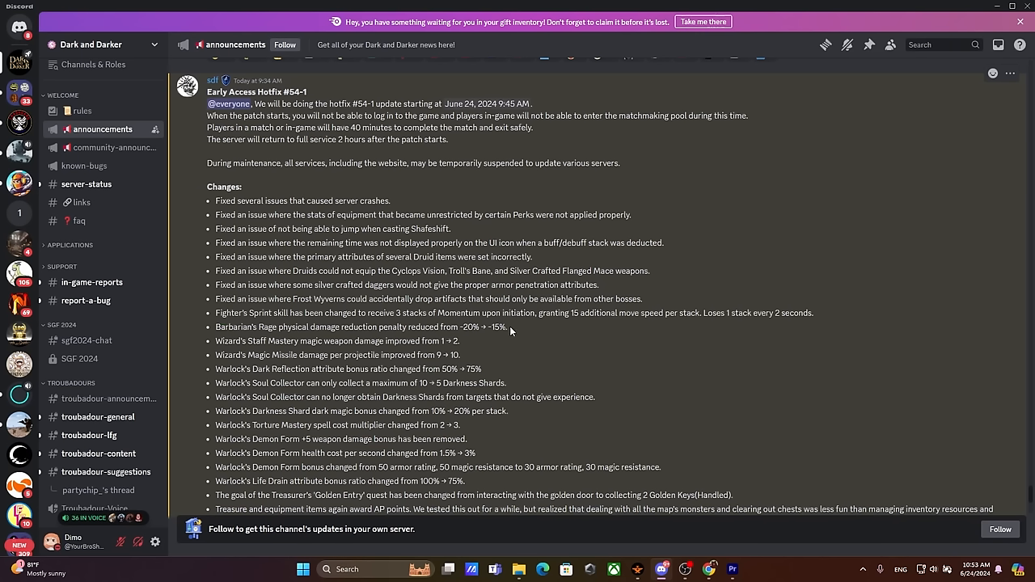
drag(409, 327, 508, 327)
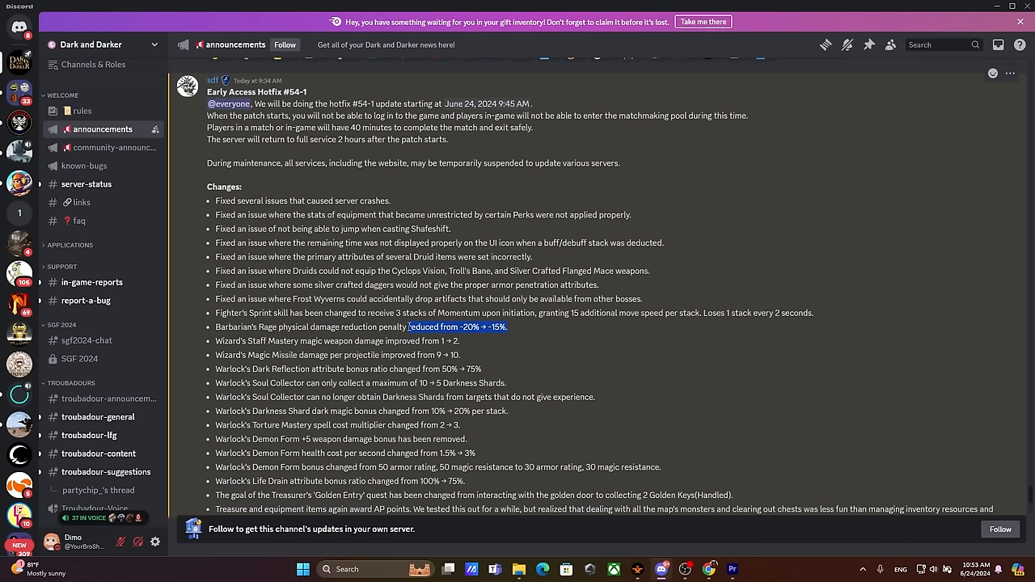
click(290, 354)
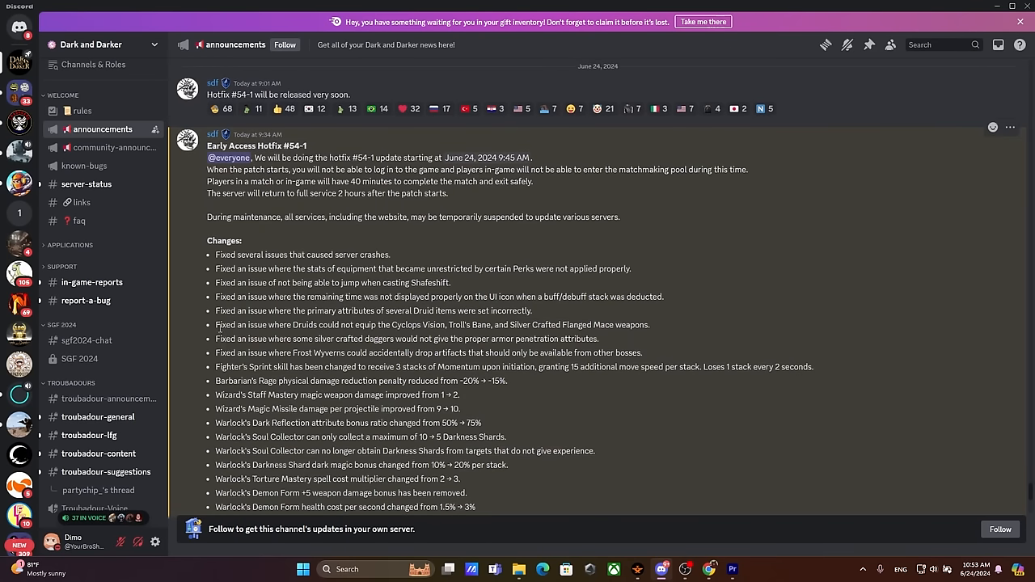
mouse_move(209, 328)
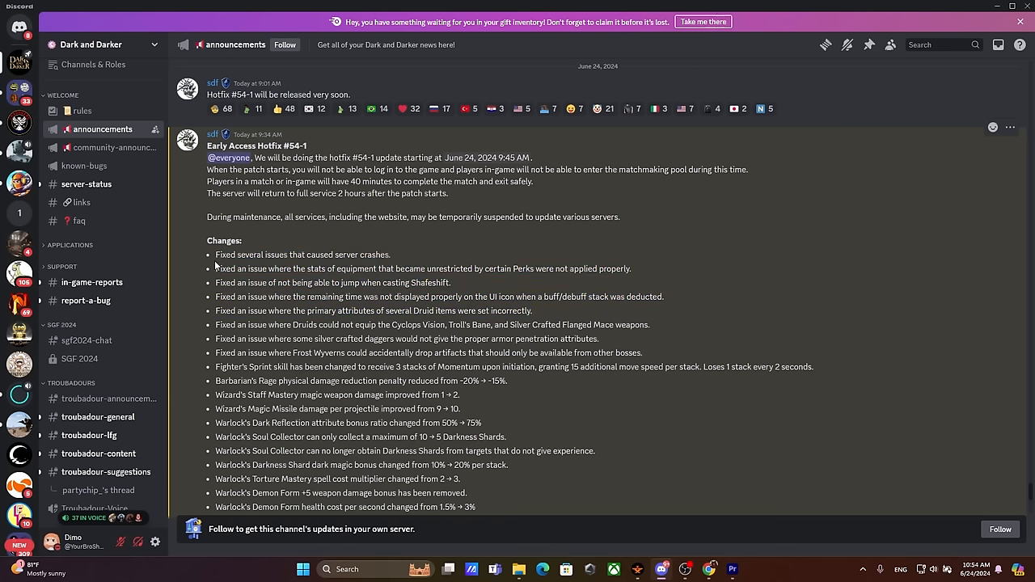
mouse_move(217, 266)
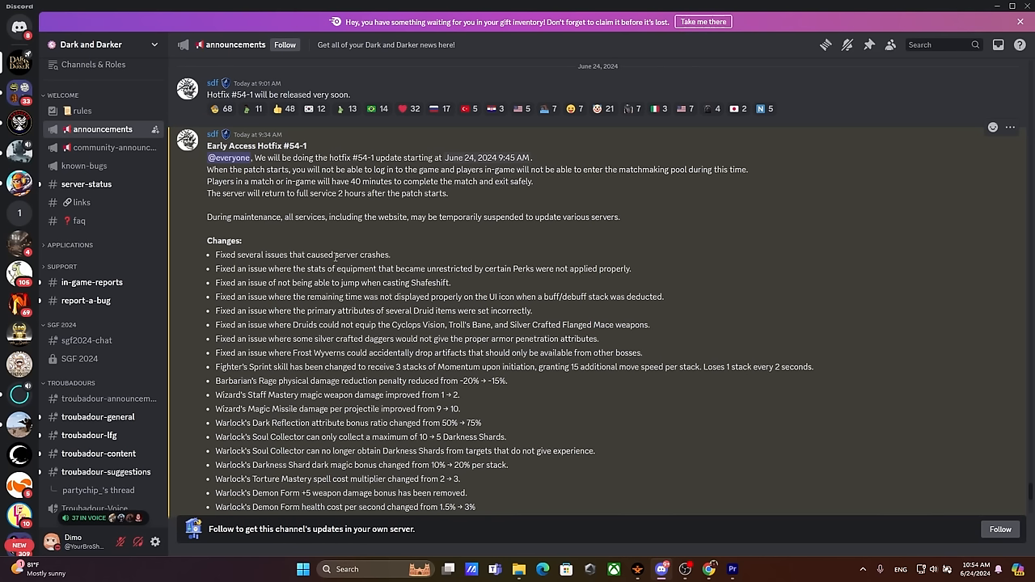
mouse_move(395, 257)
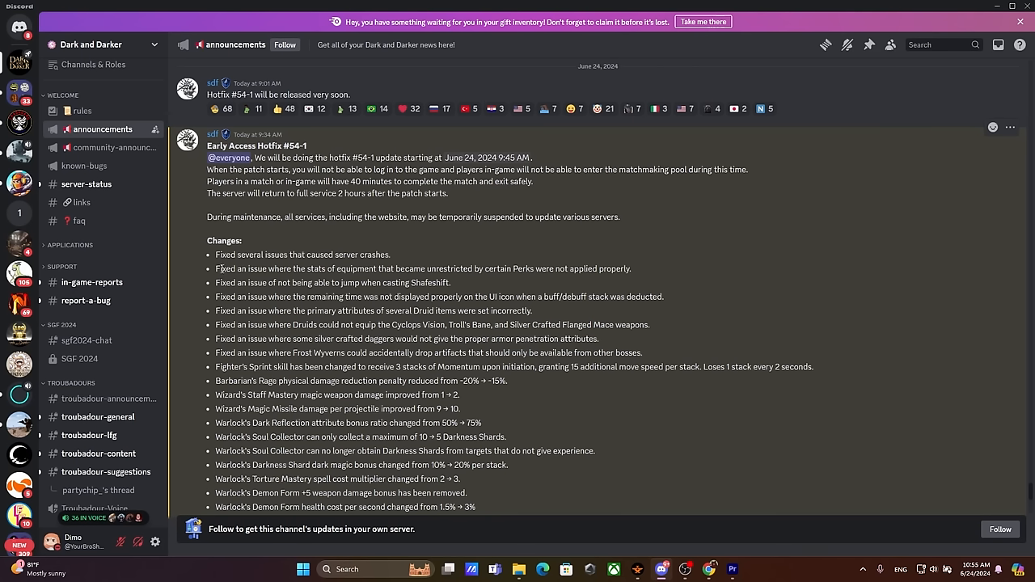
Step: Highlight the fix for equipment stats under certain Perks, then deselect it
drag(217, 269, 633, 268)
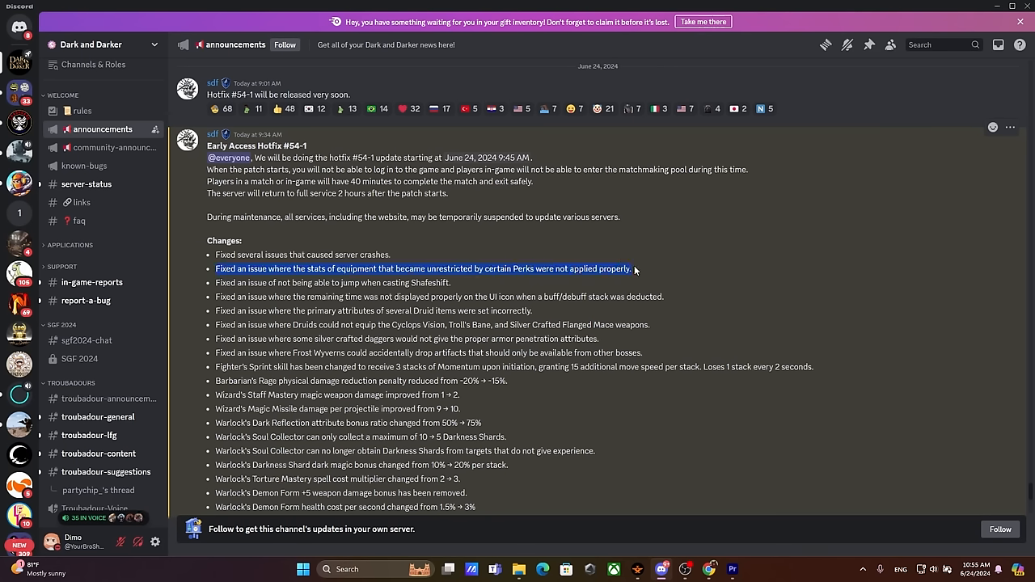
click(583, 283)
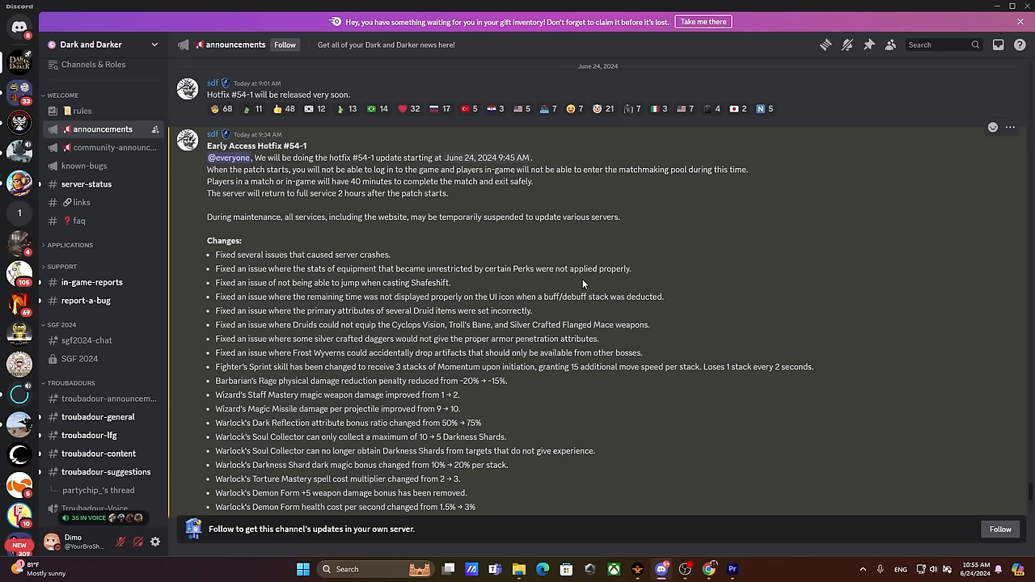
mouse_move(230, 288)
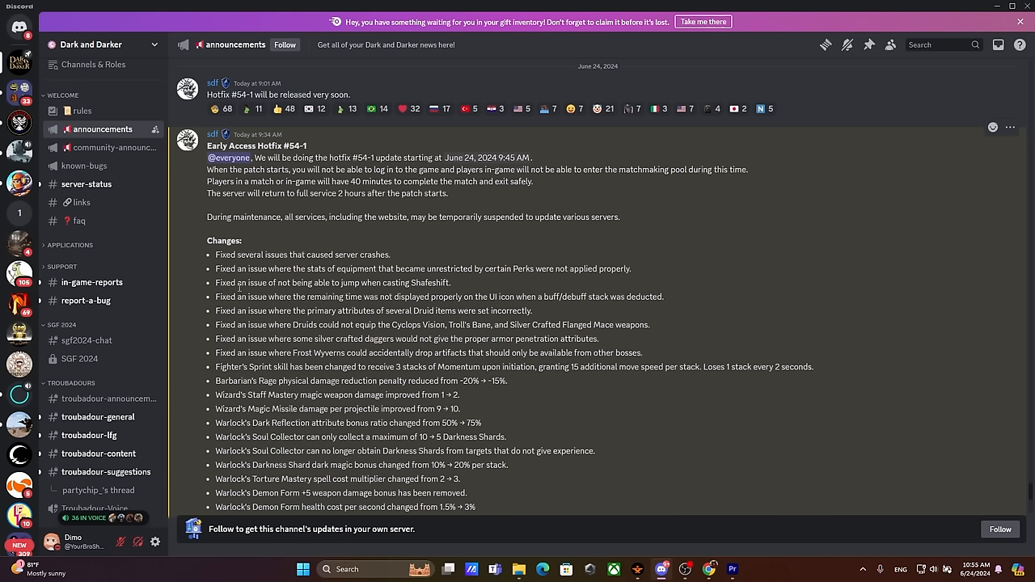
mouse_move(453, 286)
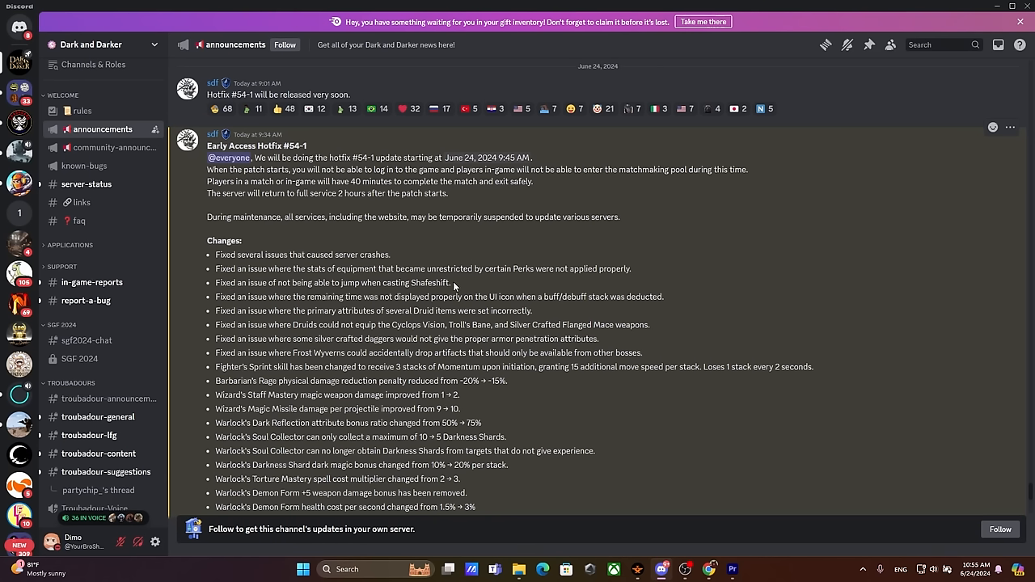
mouse_move(208, 283)
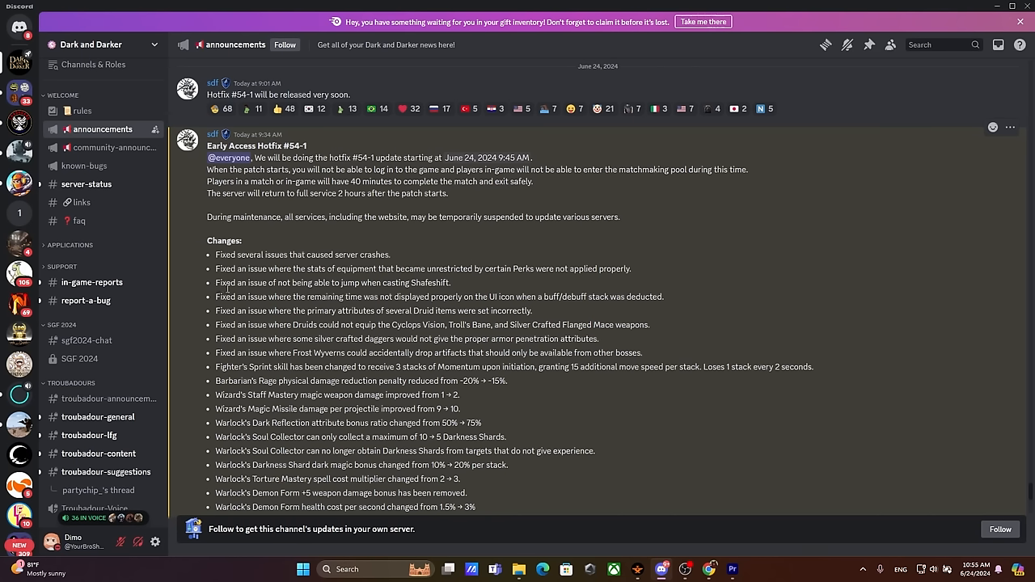
mouse_move(216, 292)
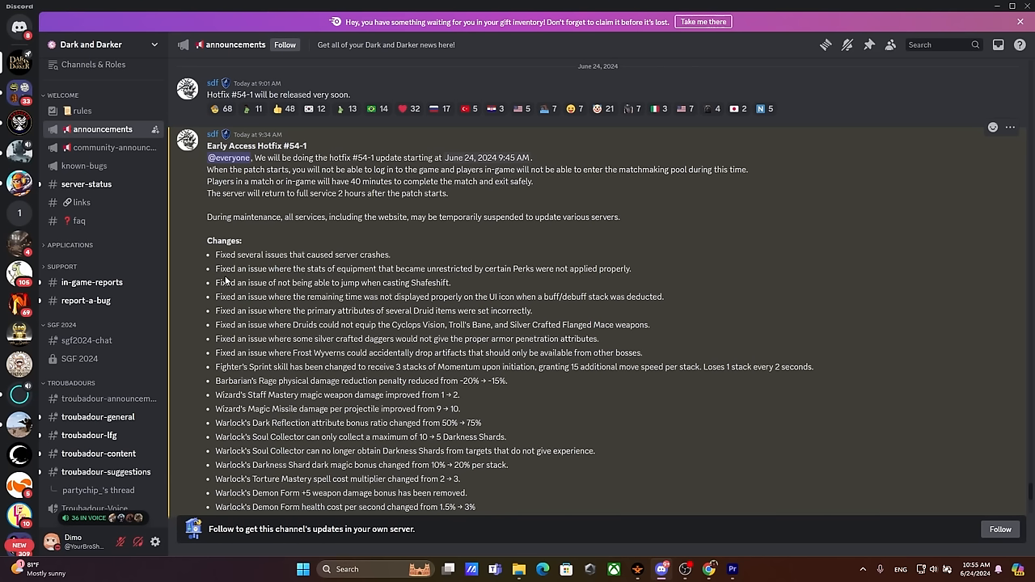
mouse_move(214, 284)
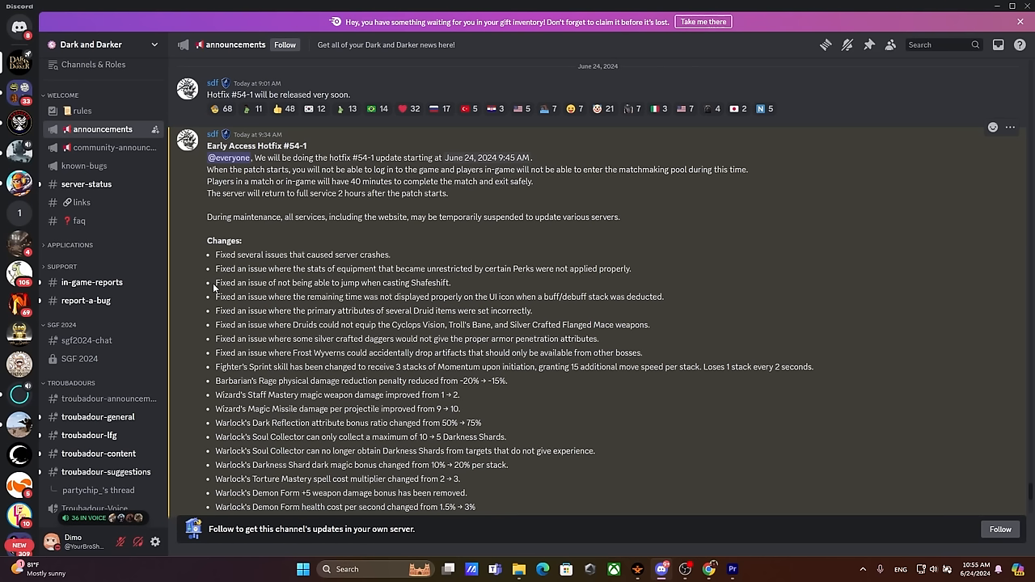
mouse_move(453, 291)
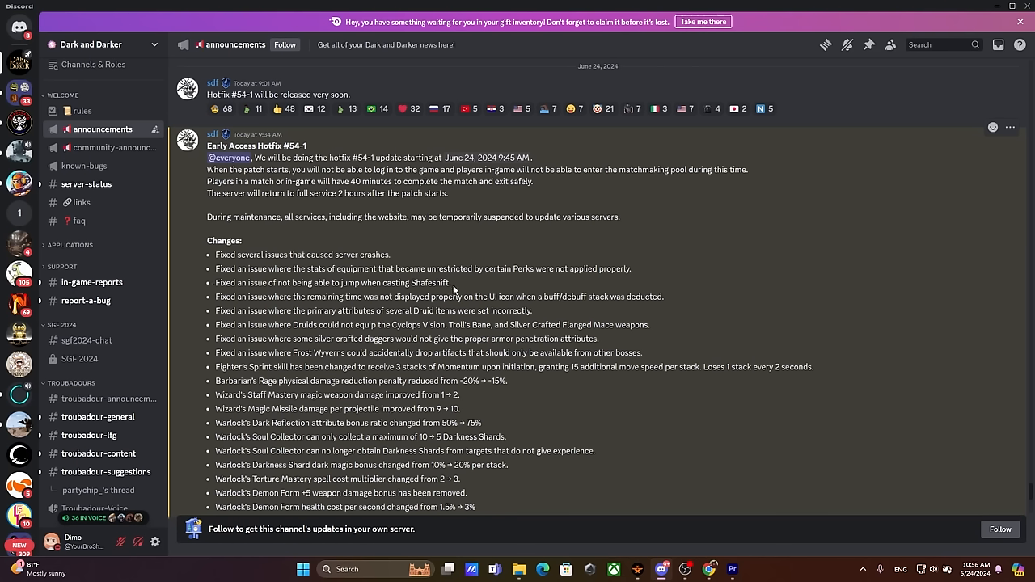
mouse_move(459, 288)
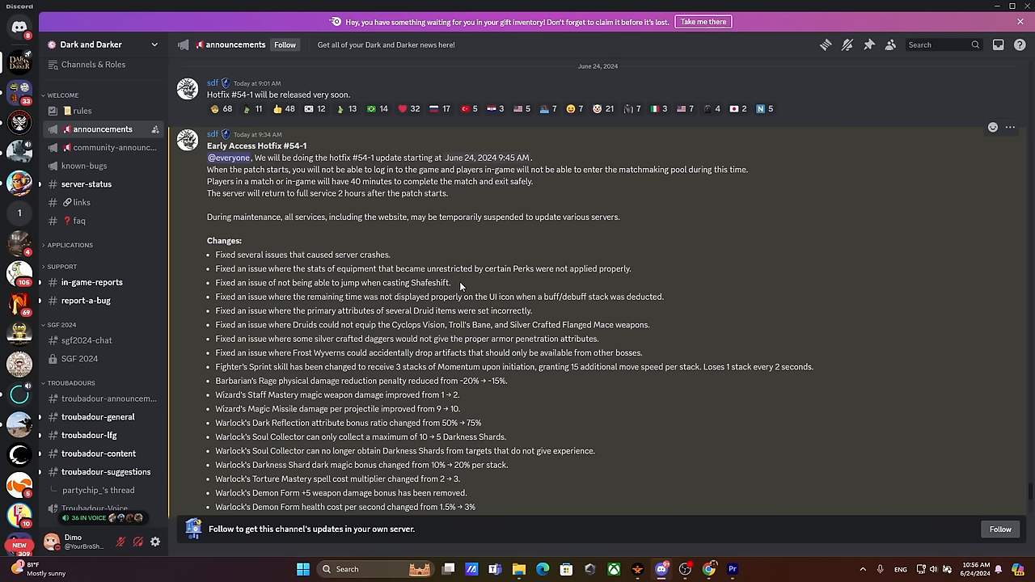
mouse_move(460, 287)
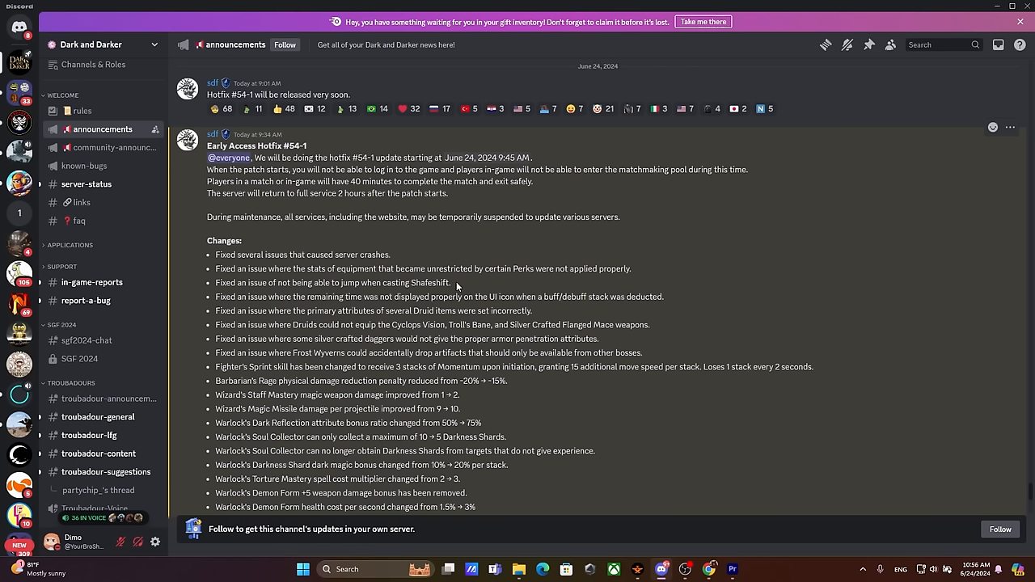
mouse_move(243, 309)
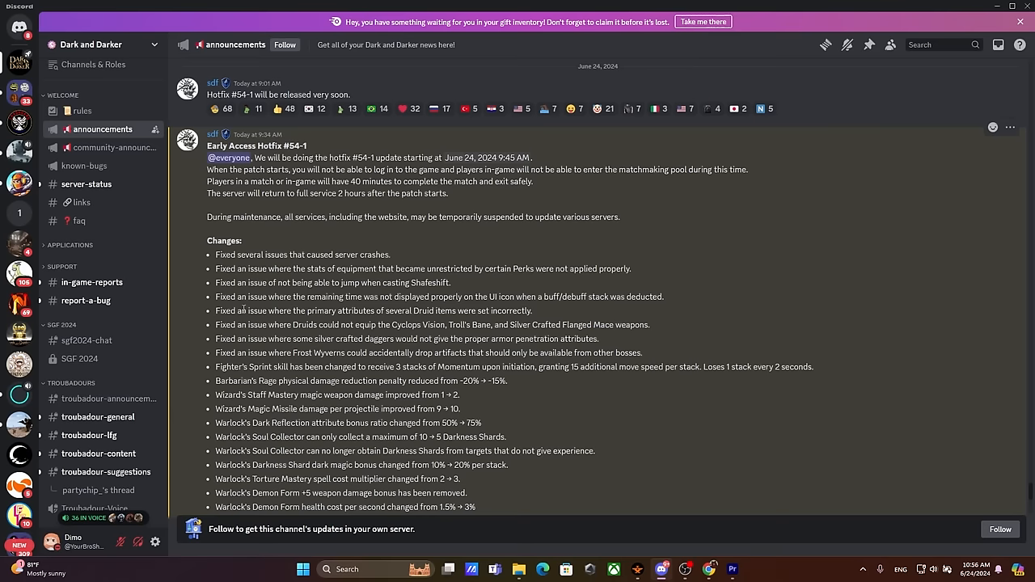
Step: Highlight the Druid items' primary attributes fix, then select text on the following fix lines
scroll(down, 3)
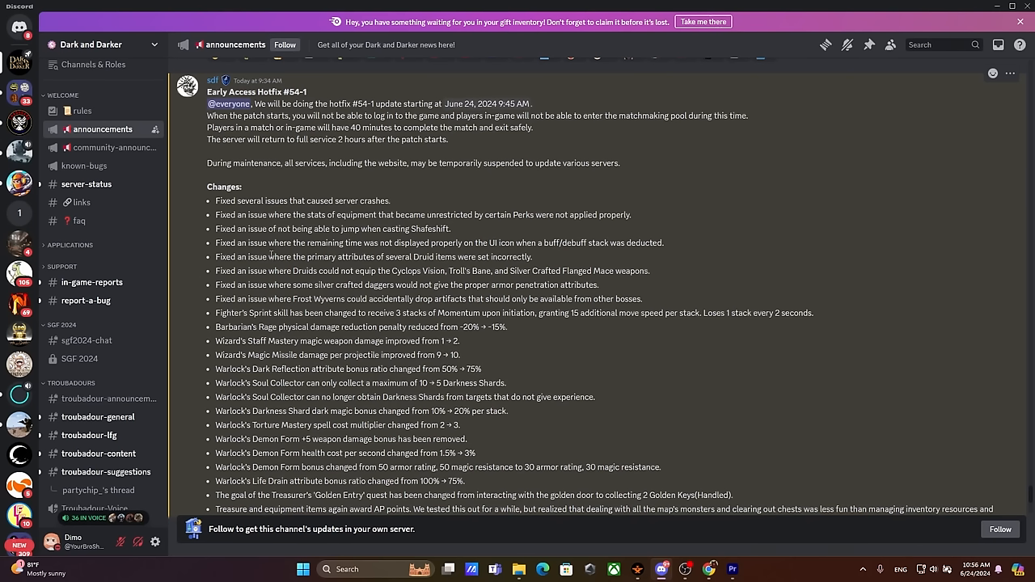
mouse_move(462, 270)
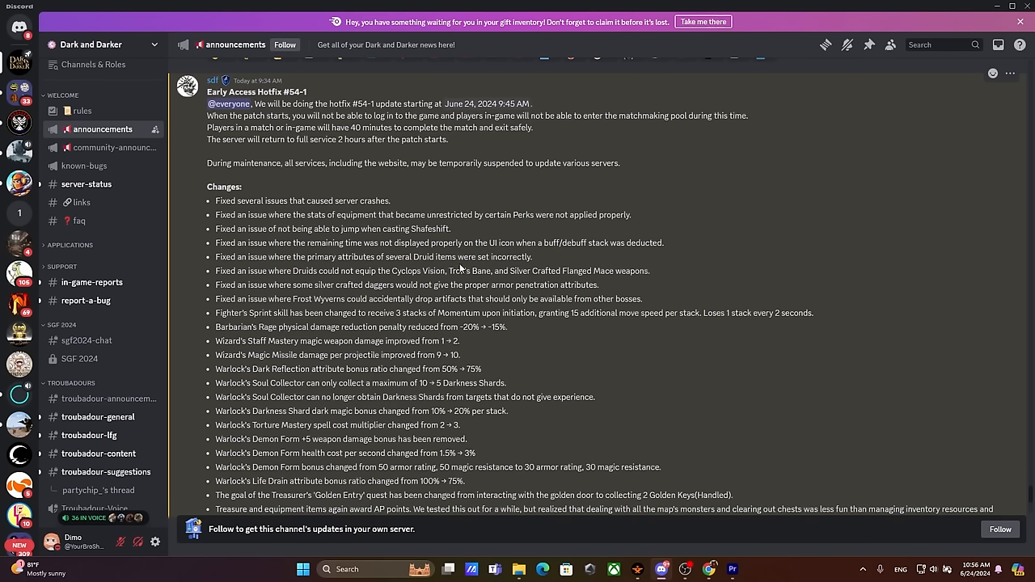
mouse_move(546, 255)
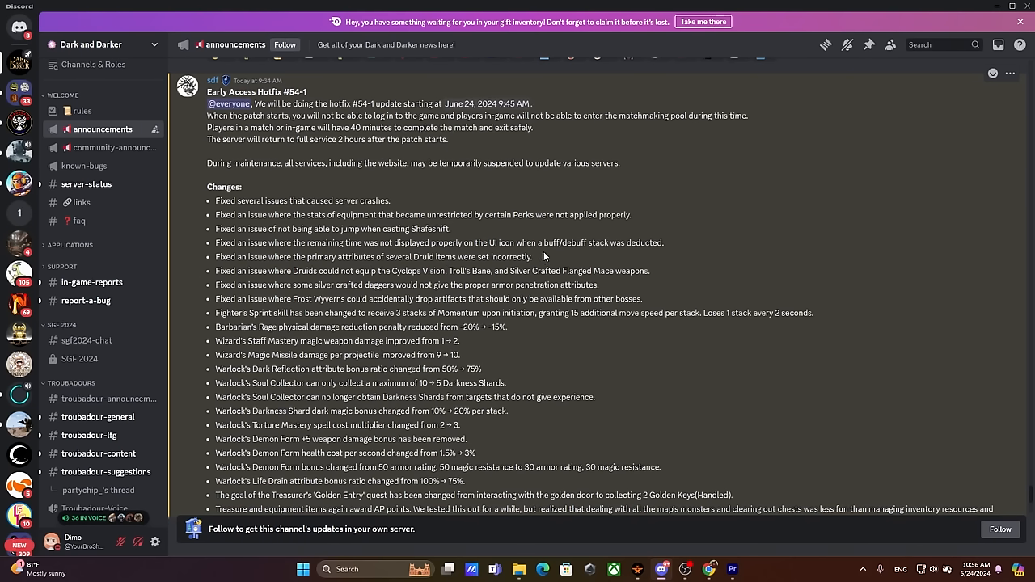
drag(444, 243, 663, 242)
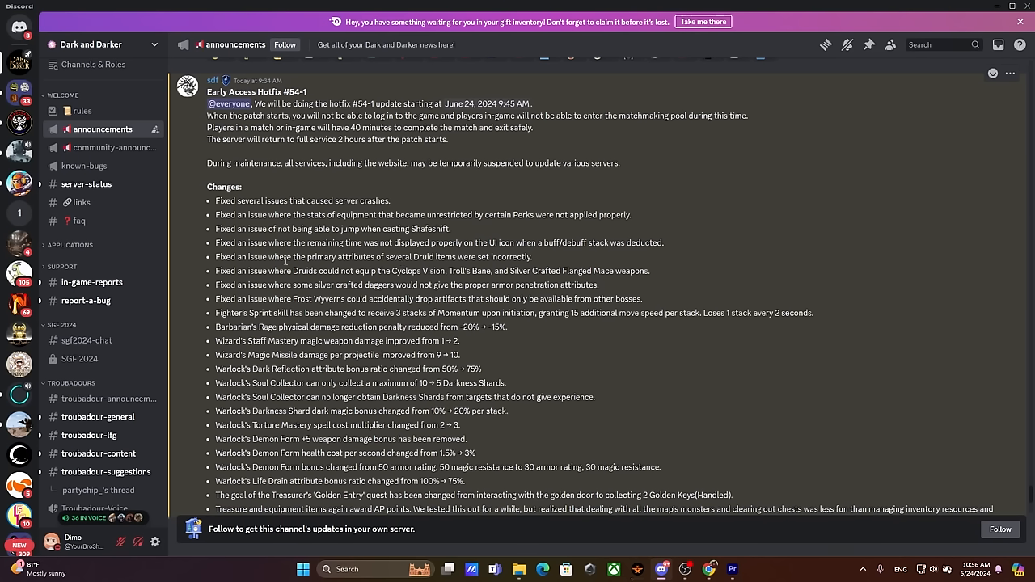
mouse_move(561, 260)
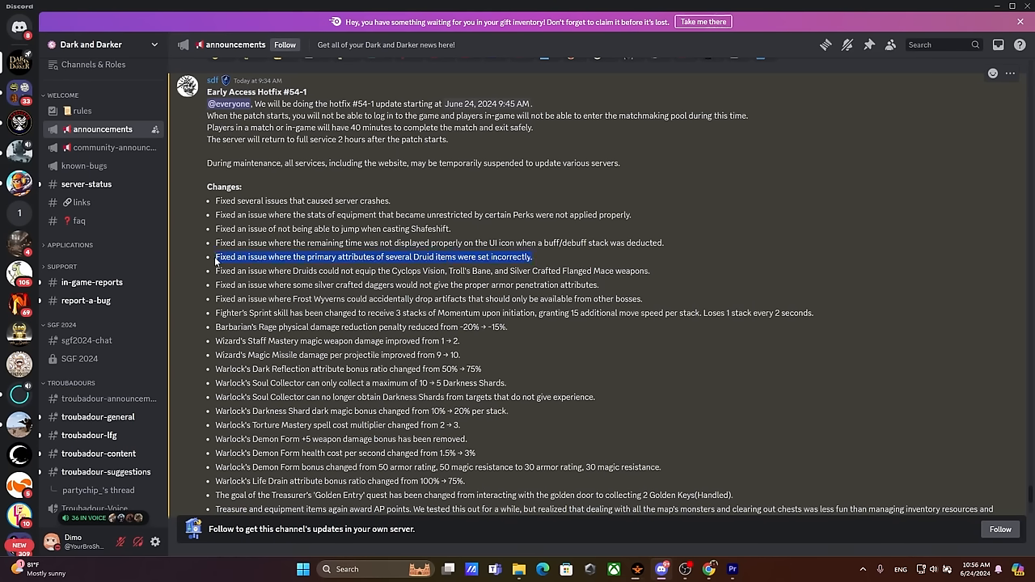
scroll(down, 3)
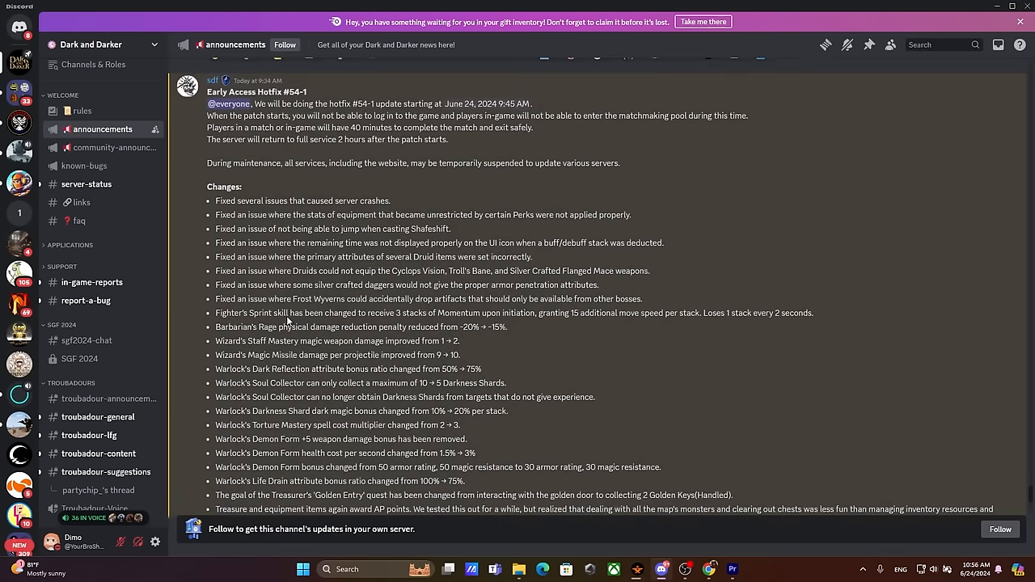
double_click(306, 271)
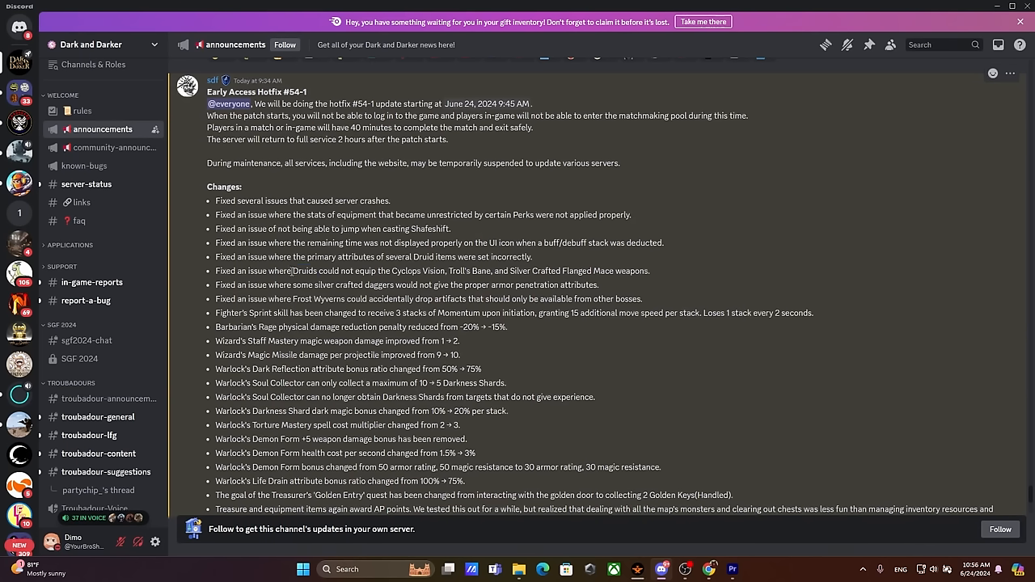
mouse_move(238, 242)
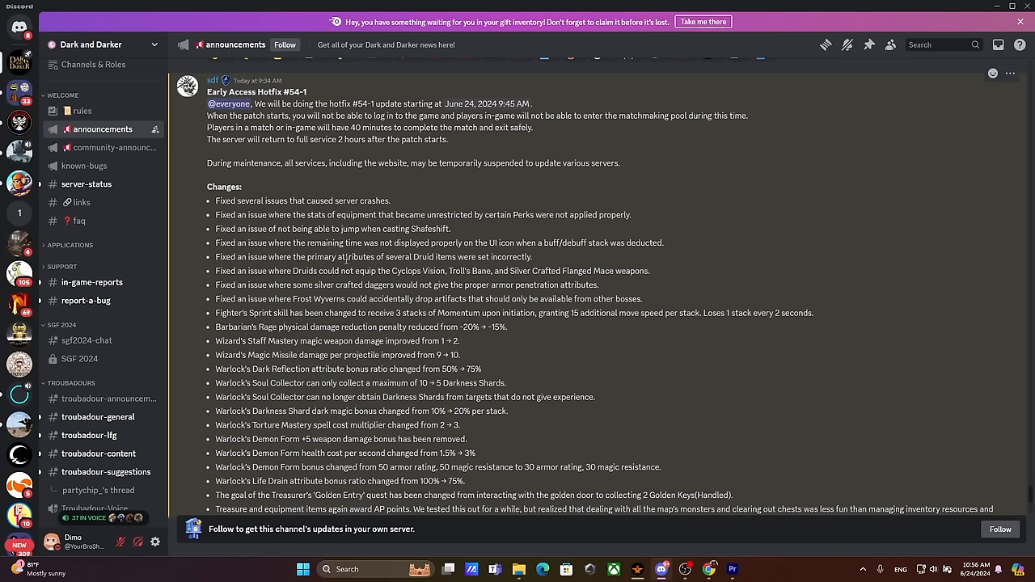
mouse_move(444, 259)
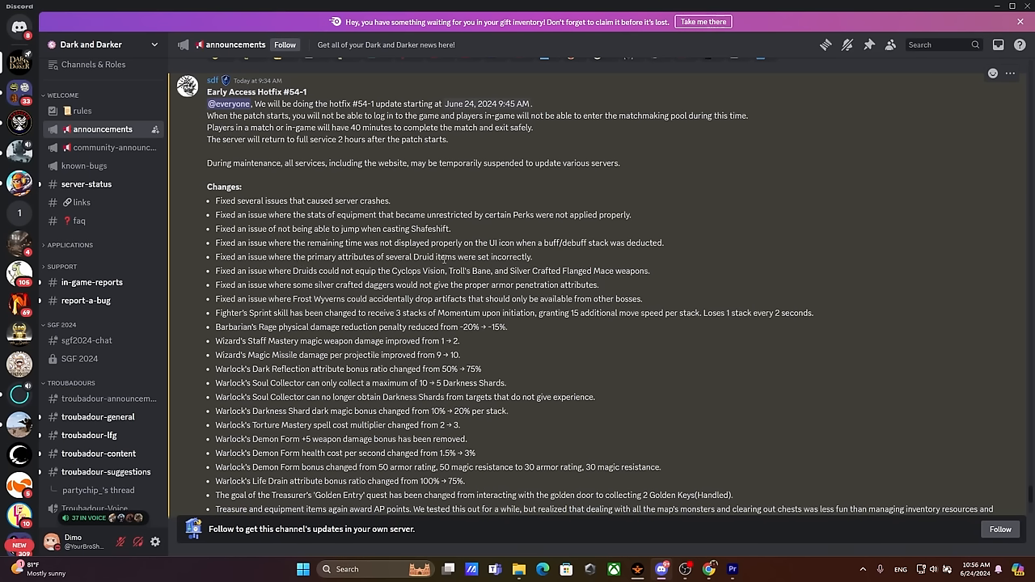
mouse_move(250, 295)
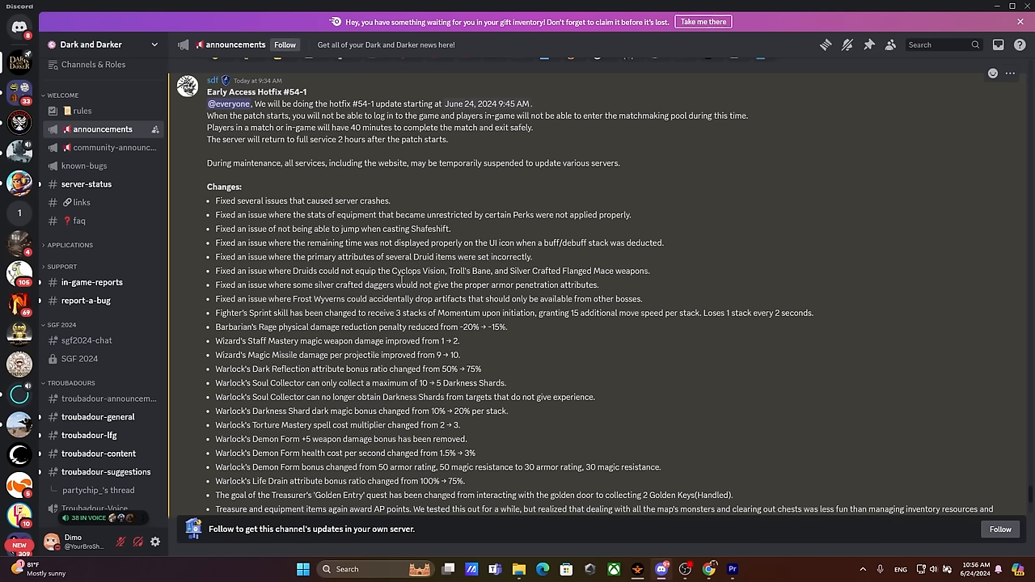
mouse_move(582, 281)
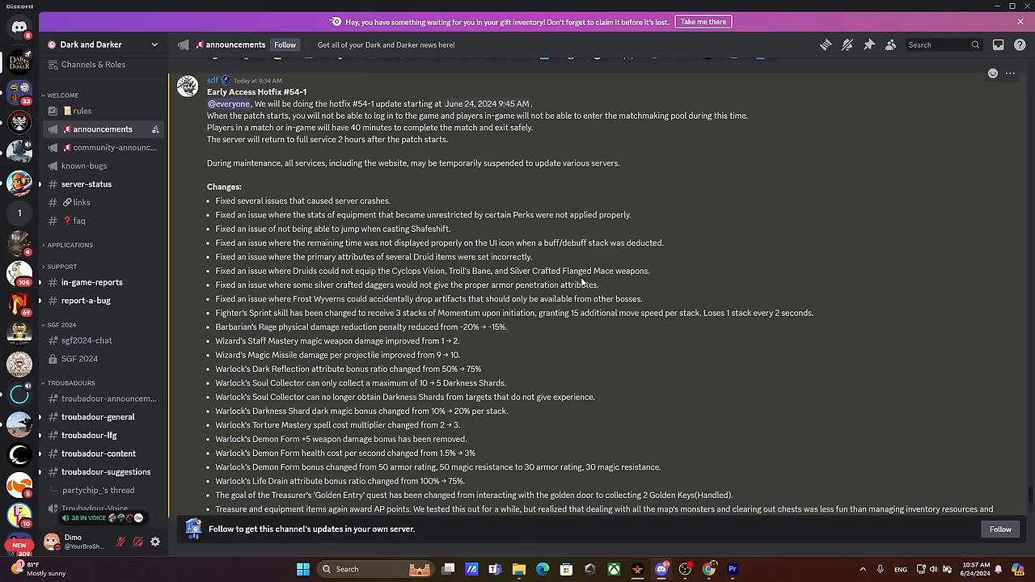
triple_click(404, 285)
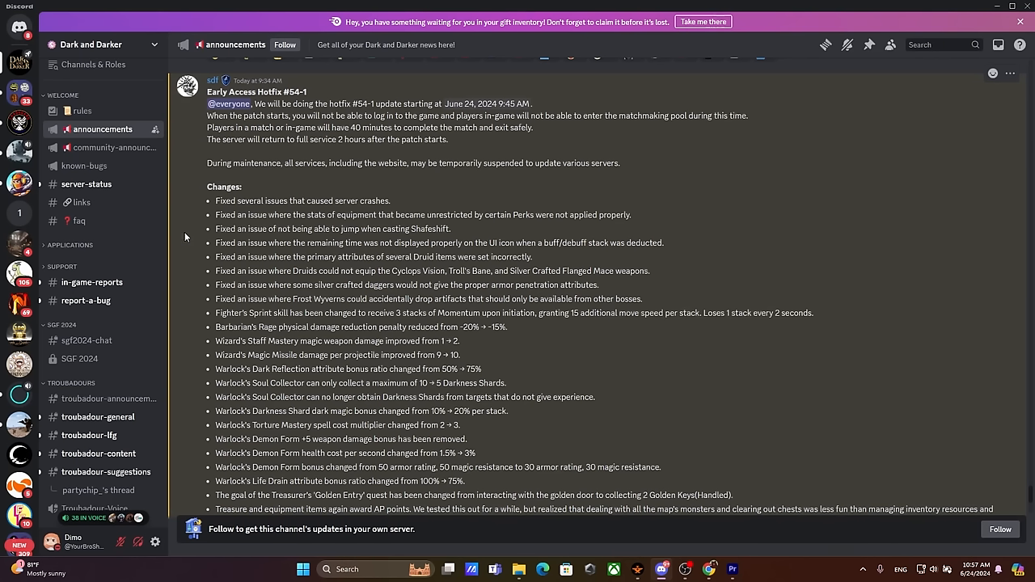
drag(267, 285, 352, 285)
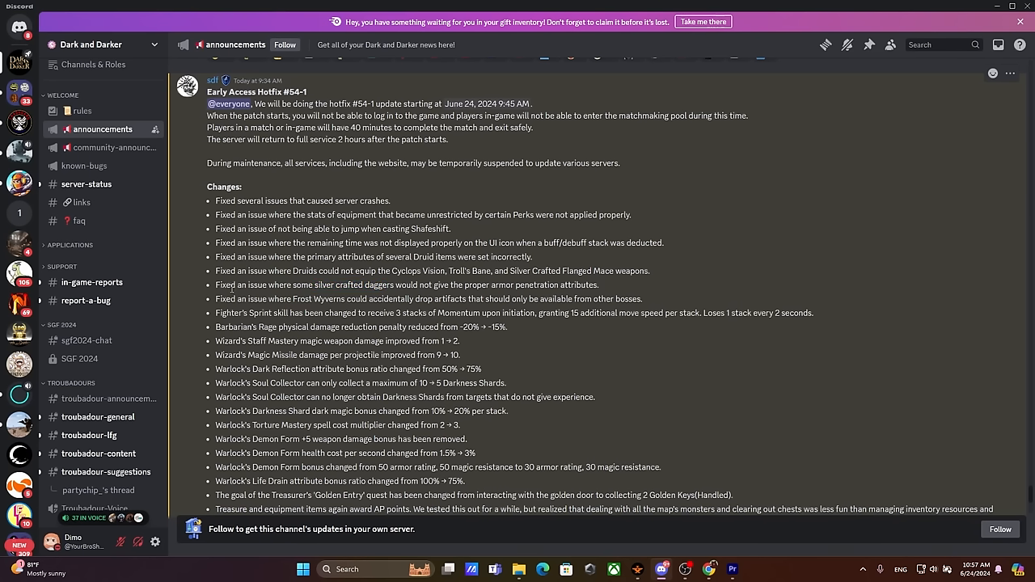
Step: Select the line fixing silver crafted daggers' missing armor penetration attributes
triple_click(404, 285)
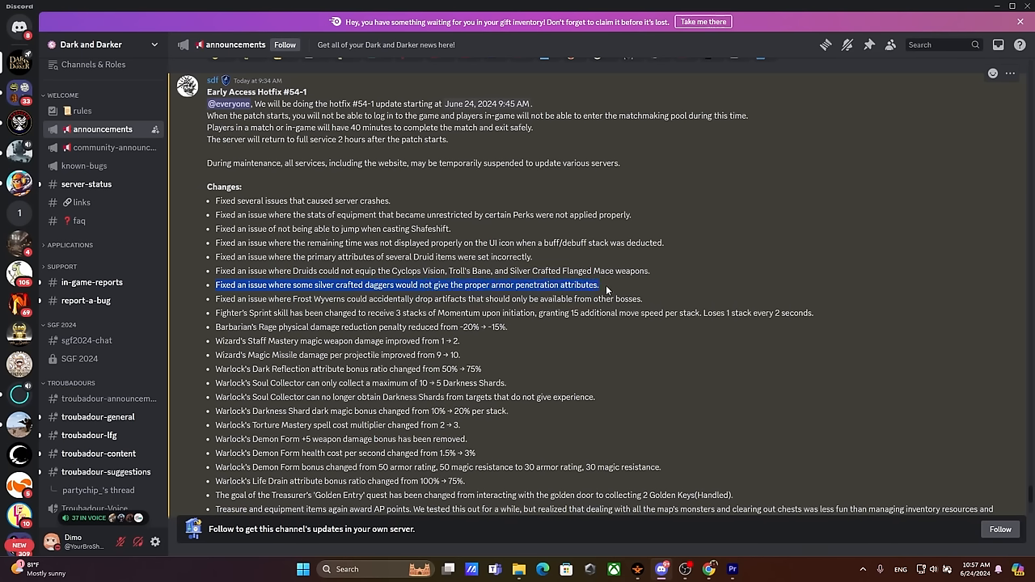
drag(215, 285, 600, 285)
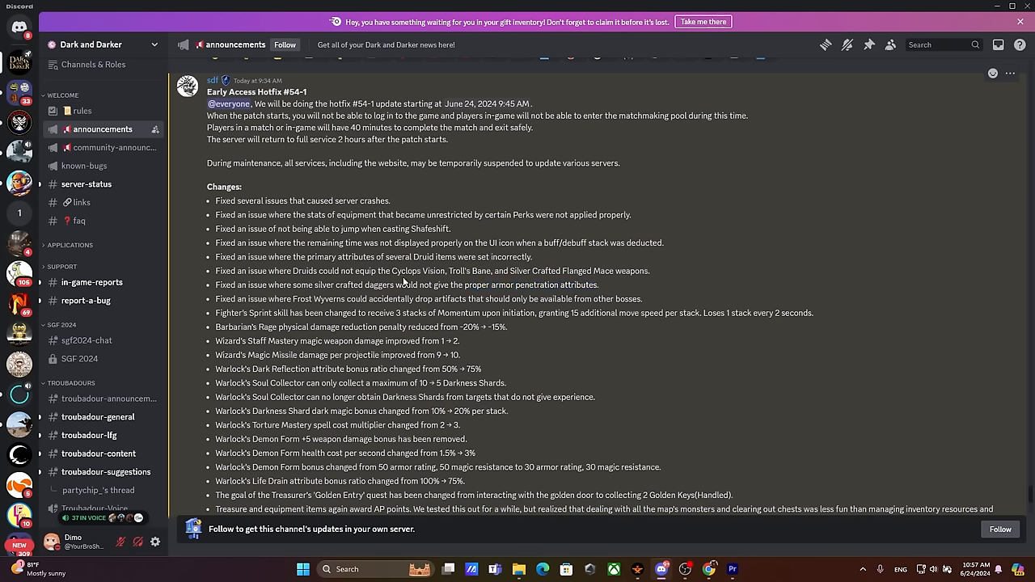
mouse_move(404, 282)
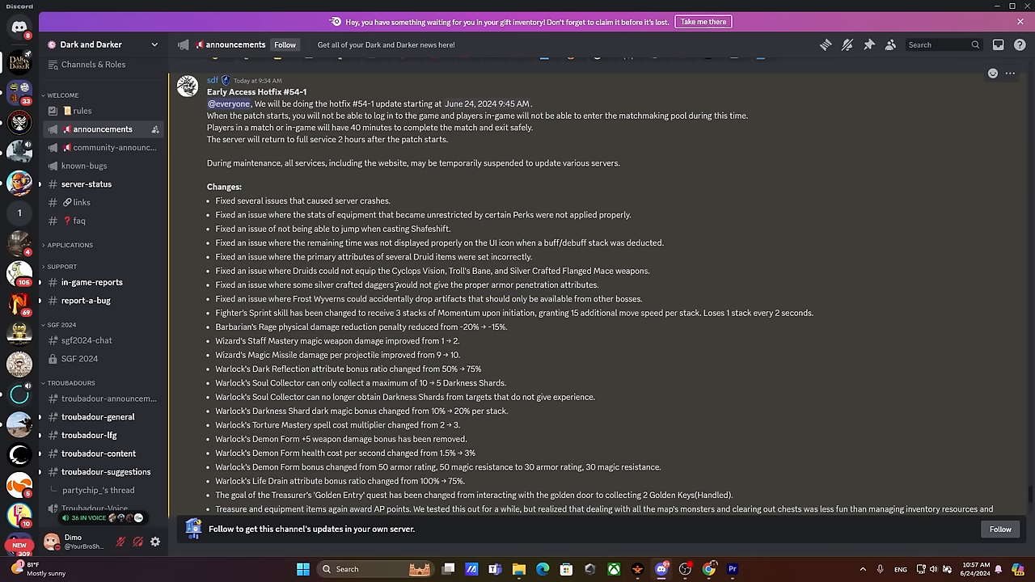
mouse_move(366, 288)
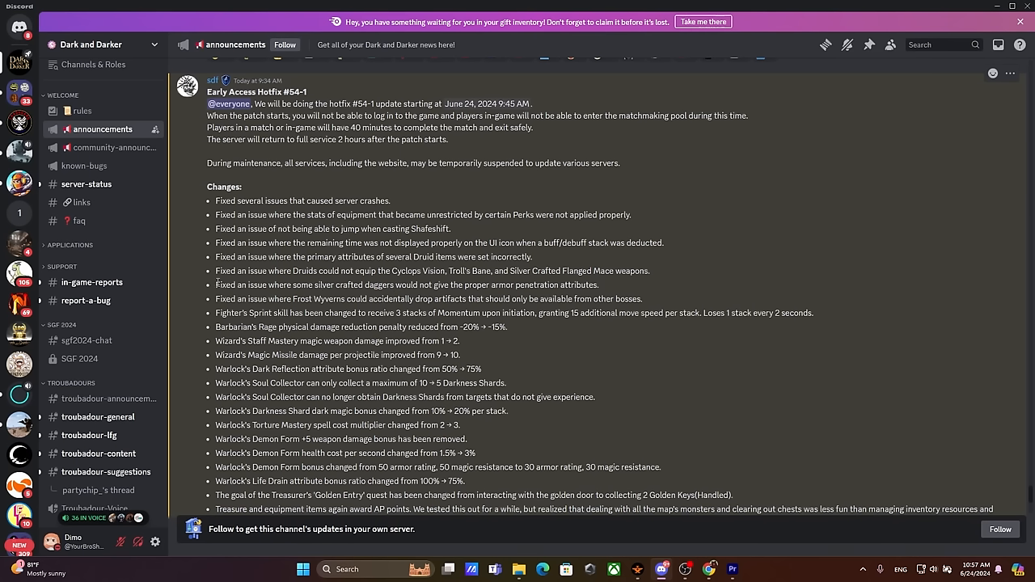
triple_click(364, 285)
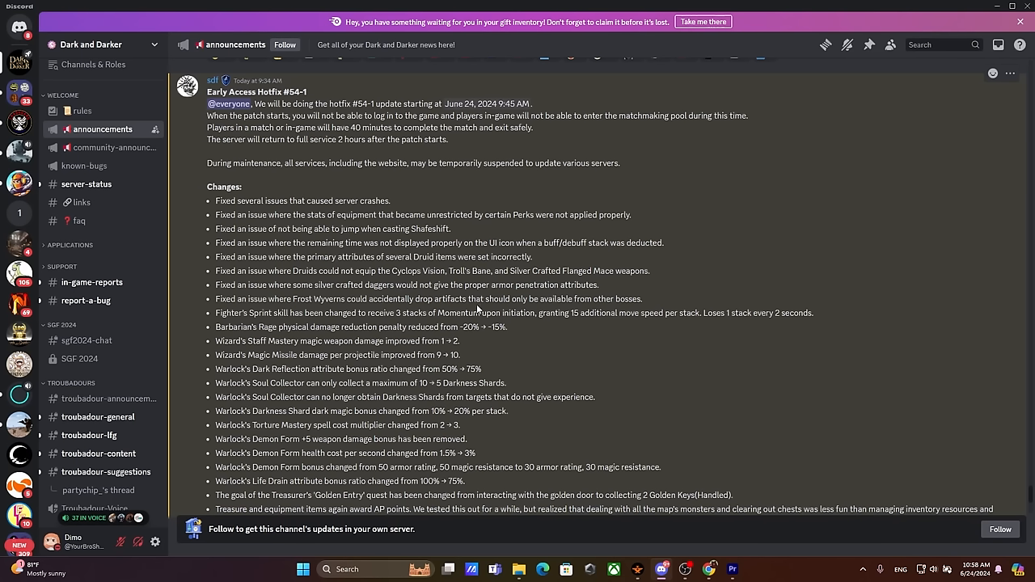
mouse_move(651, 303)
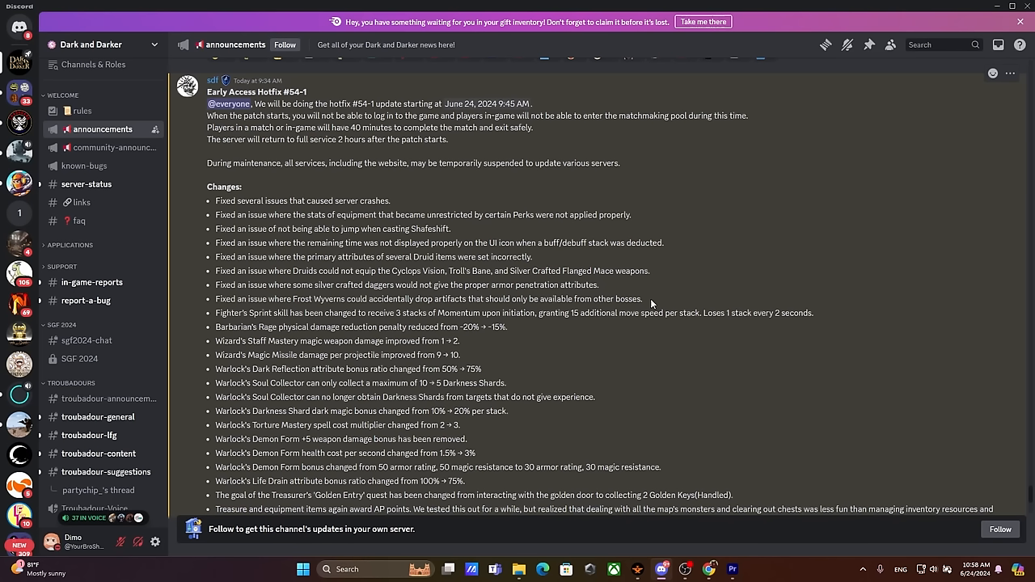
mouse_move(690, 287)
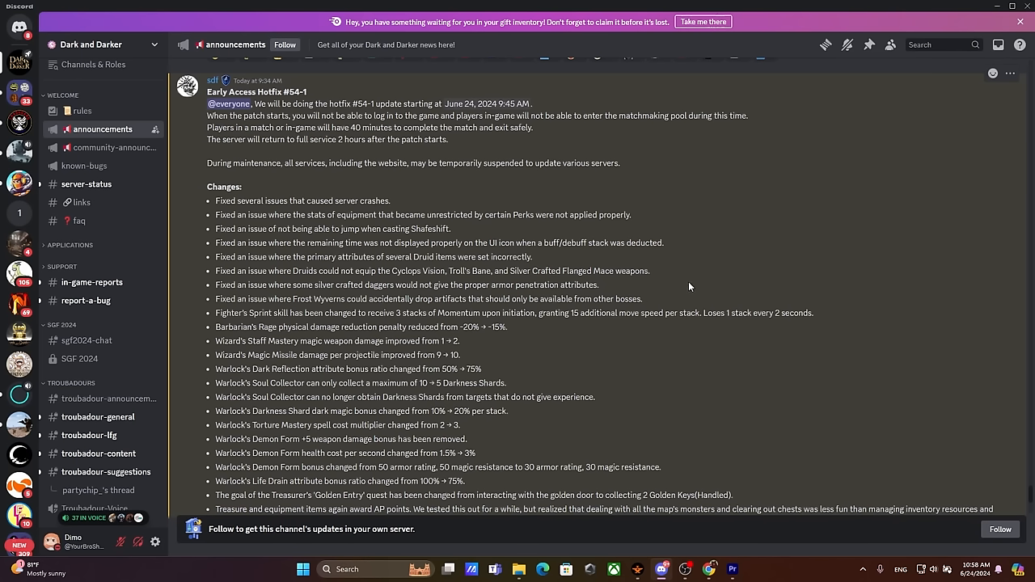
mouse_move(354, 310)
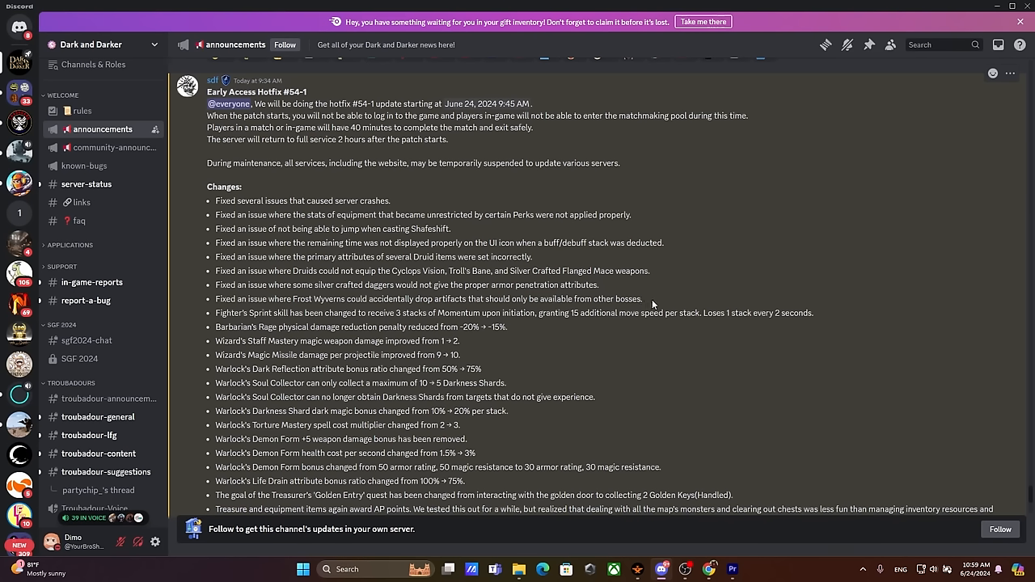
Step: Highlight the Frost Wyverns dropping other bosses' artifacts fix, then clear it
drag(258, 299, 643, 300)
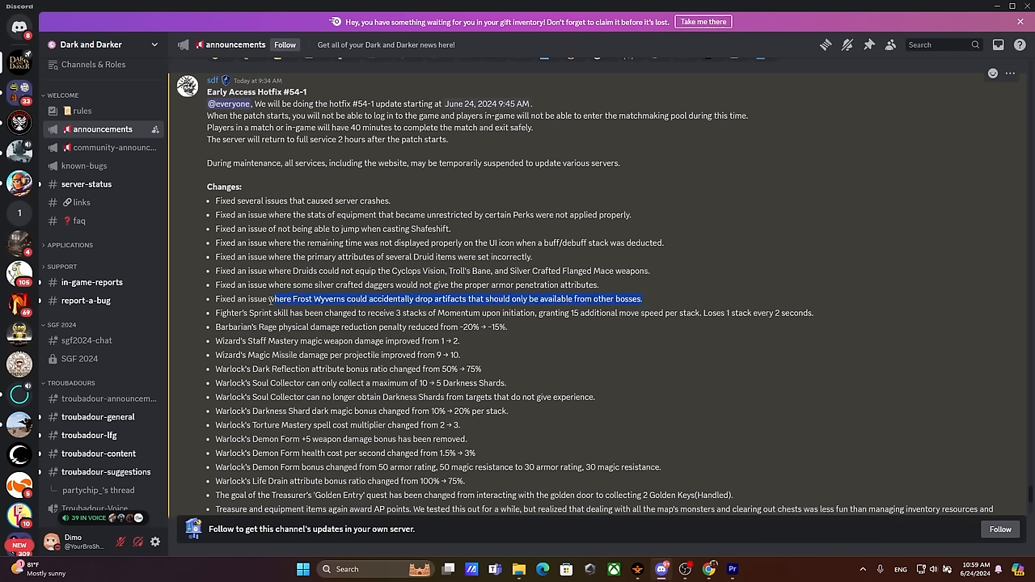
click(268, 299)
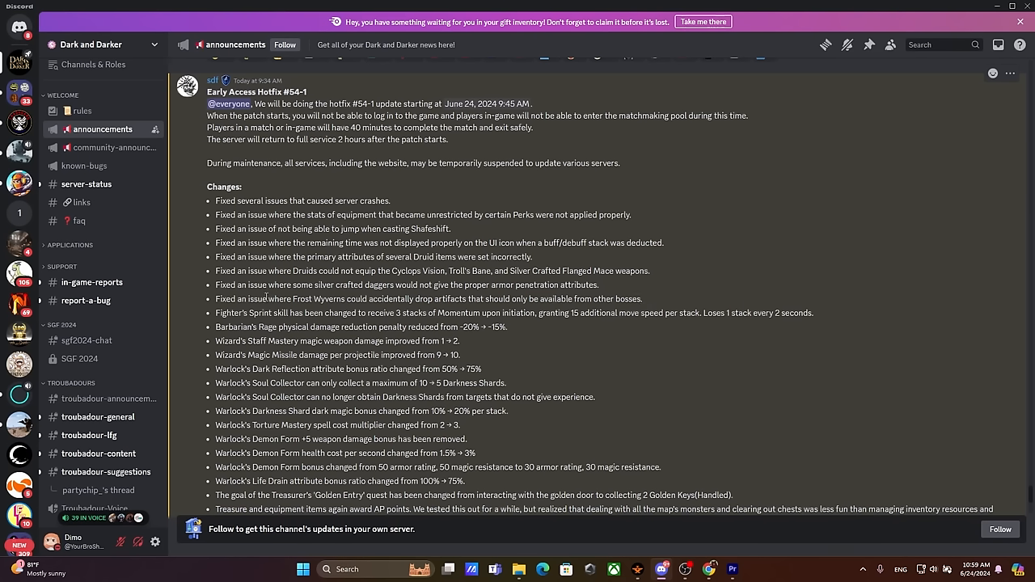
double_click(316, 300)
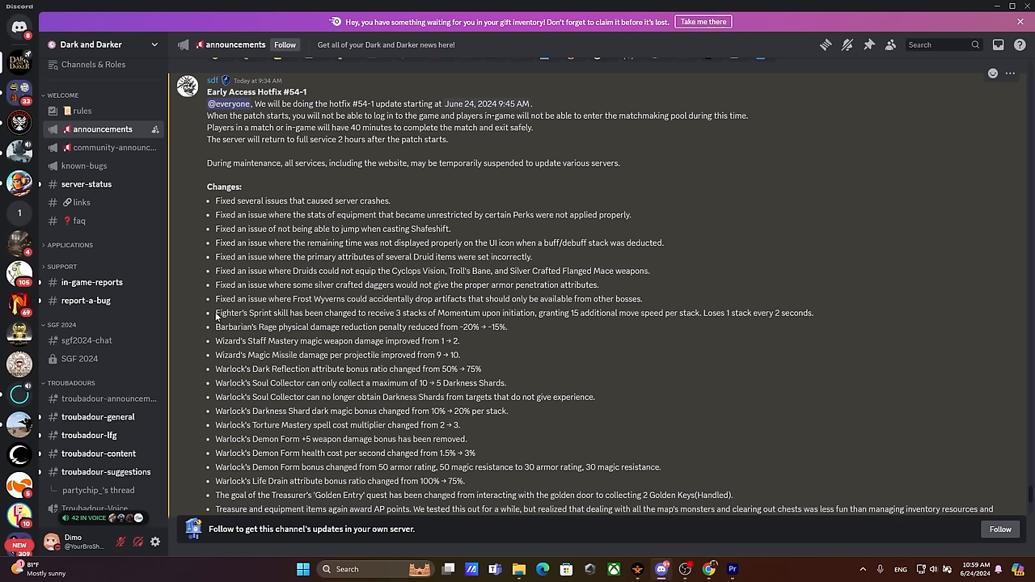
mouse_move(826, 304)
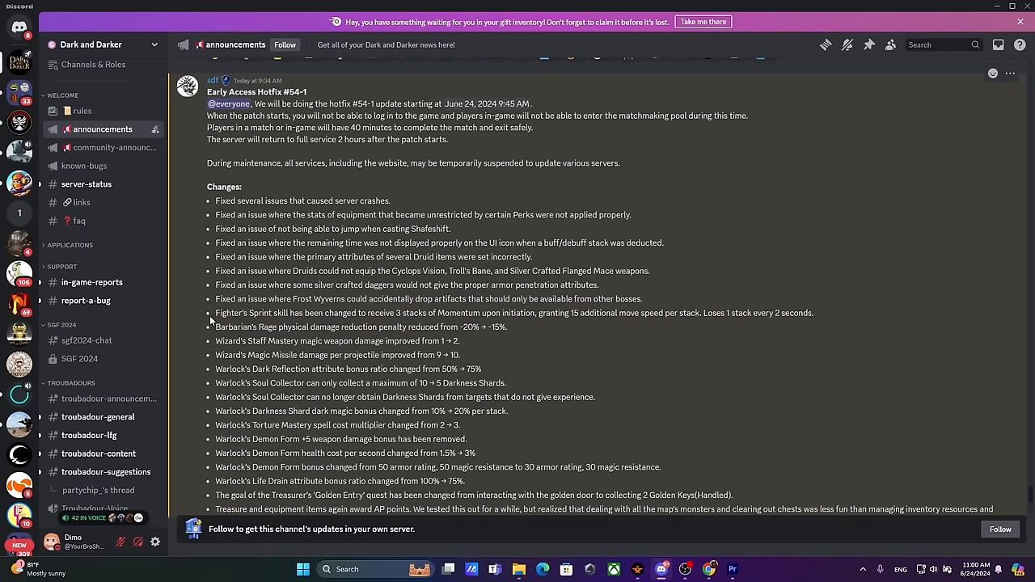
drag(216, 326, 362, 327)
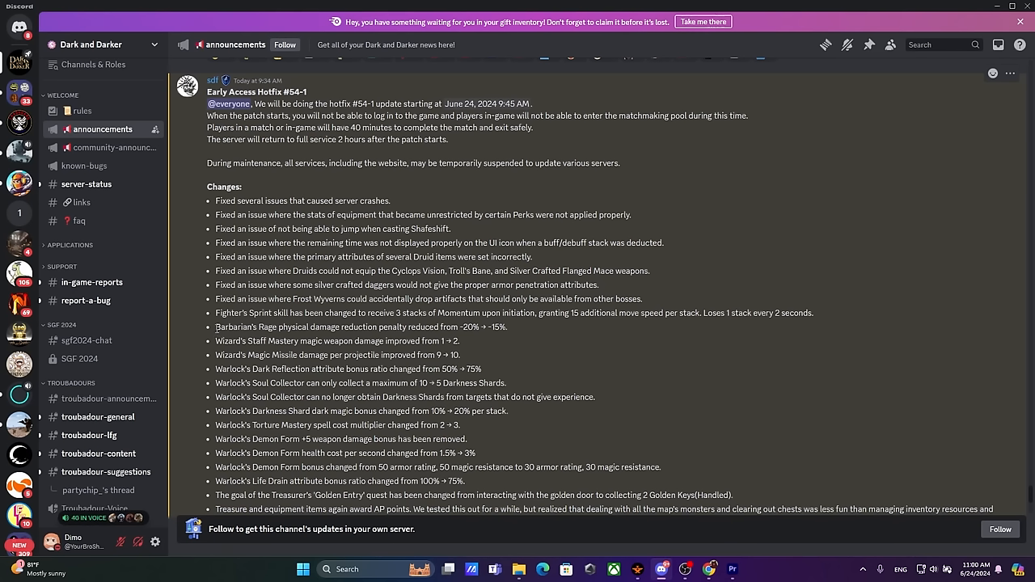
mouse_move(521, 333)
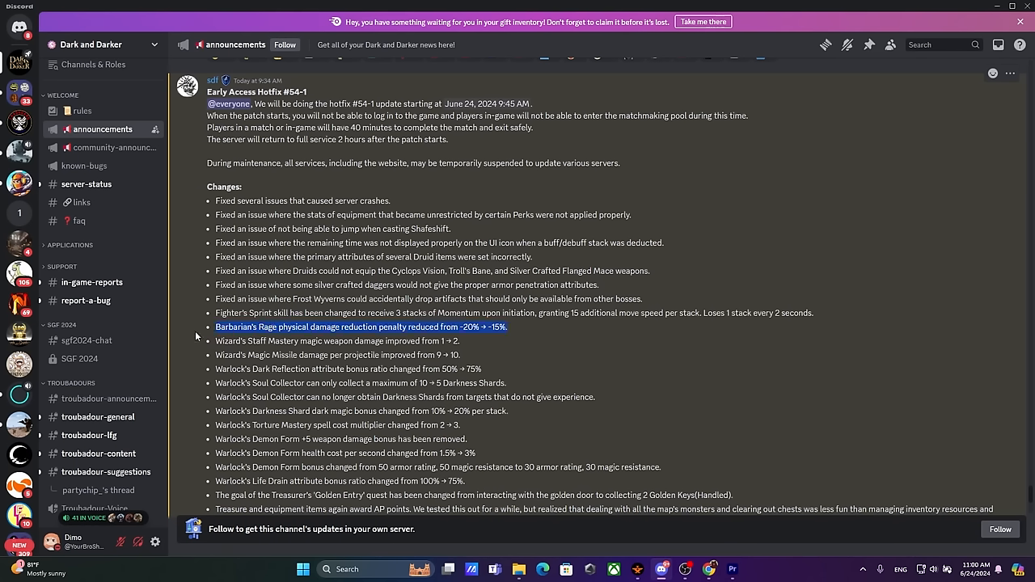
mouse_move(201, 338)
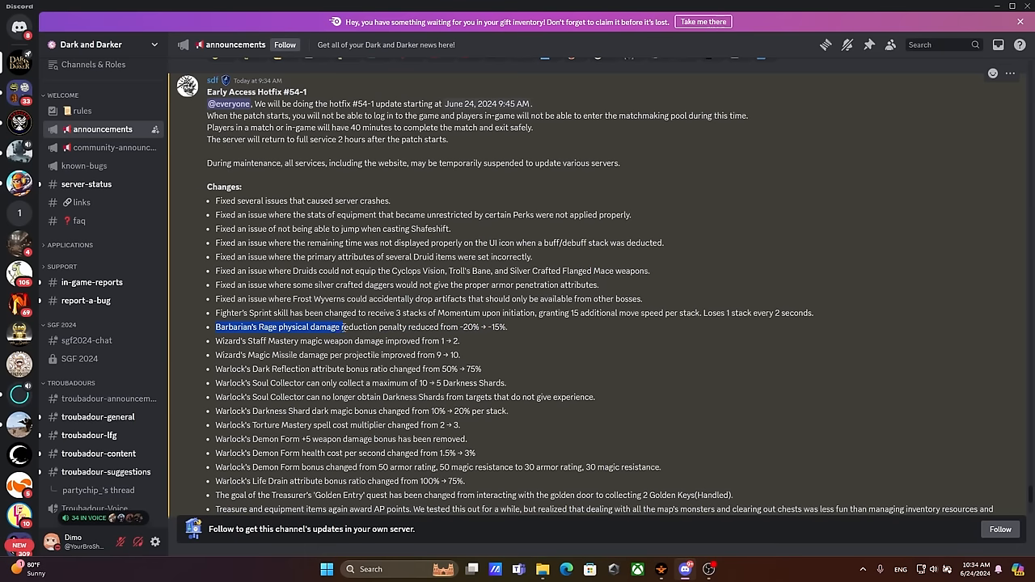
drag(343, 327, 461, 327)
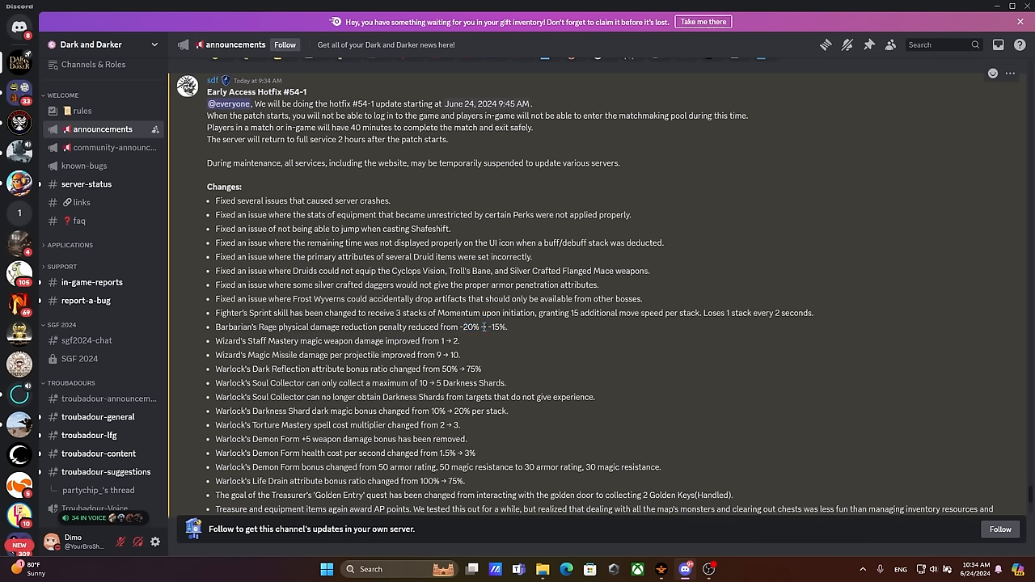
mouse_move(498, 338)
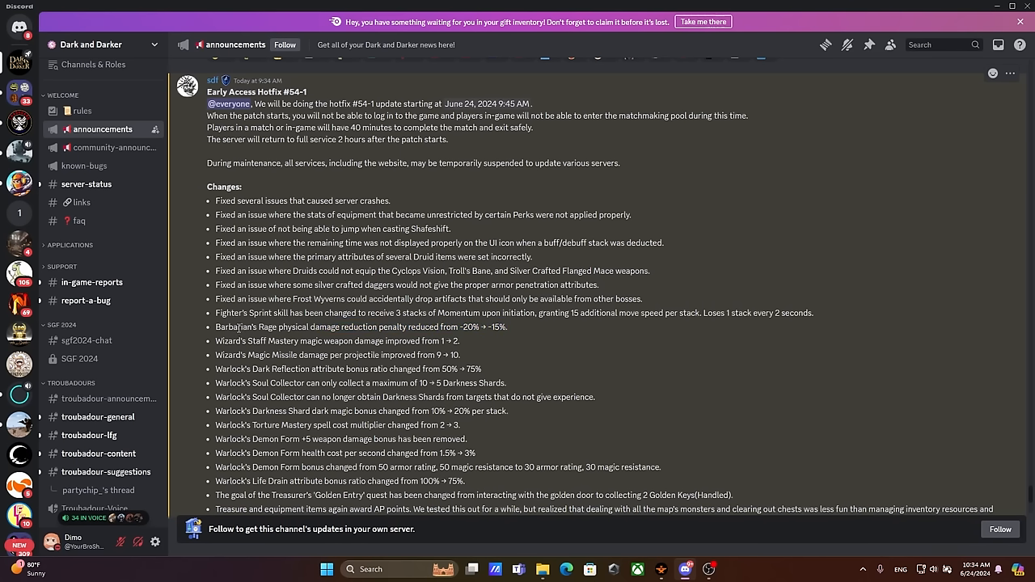
mouse_move(237, 329)
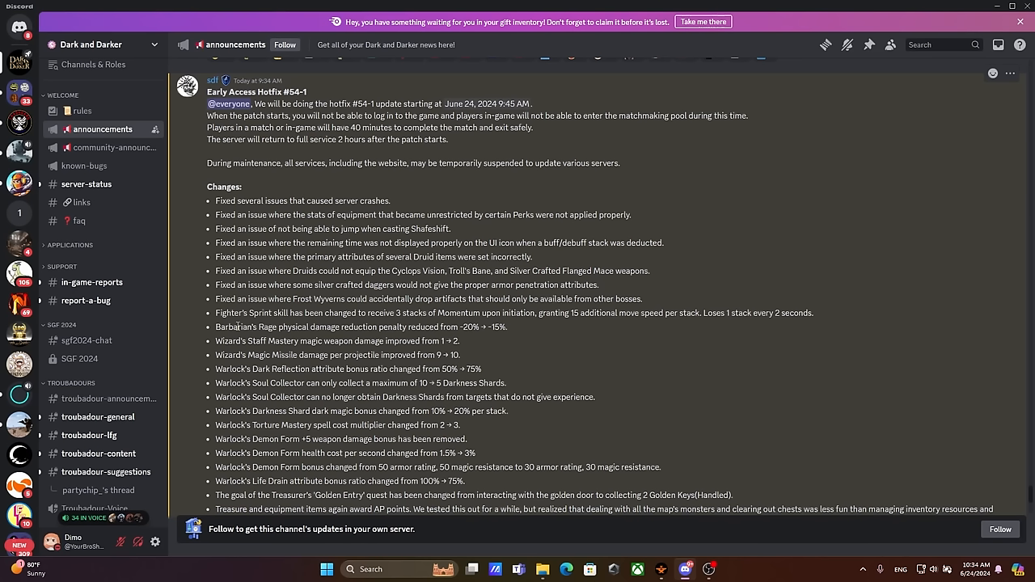
mouse_move(518, 327)
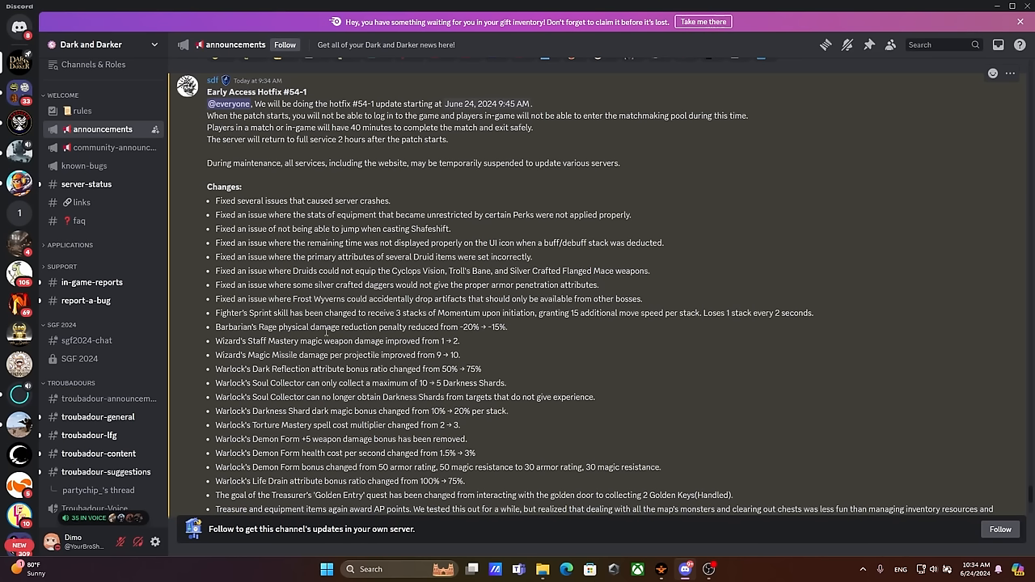
mouse_move(315, 332)
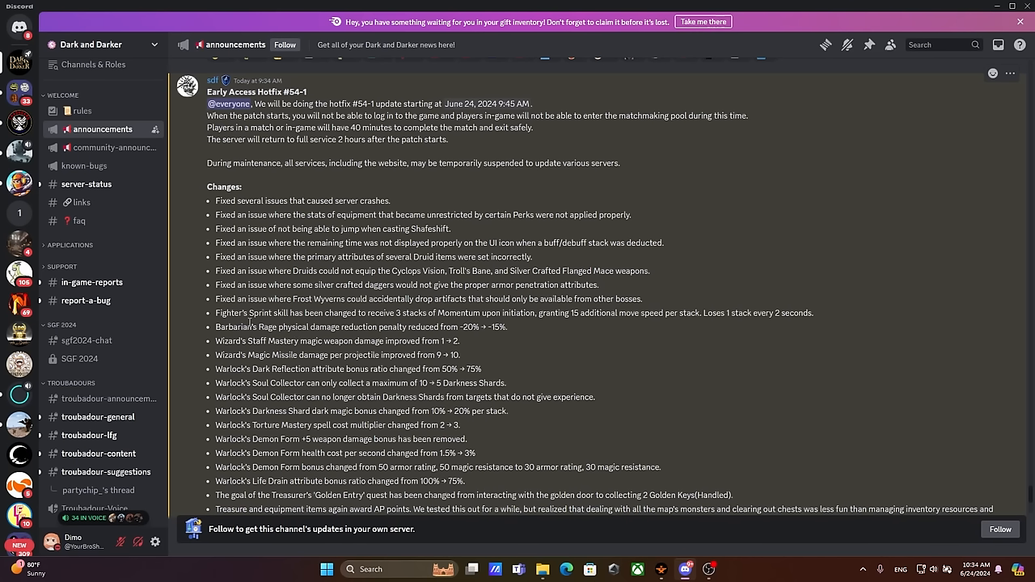
mouse_move(252, 325)
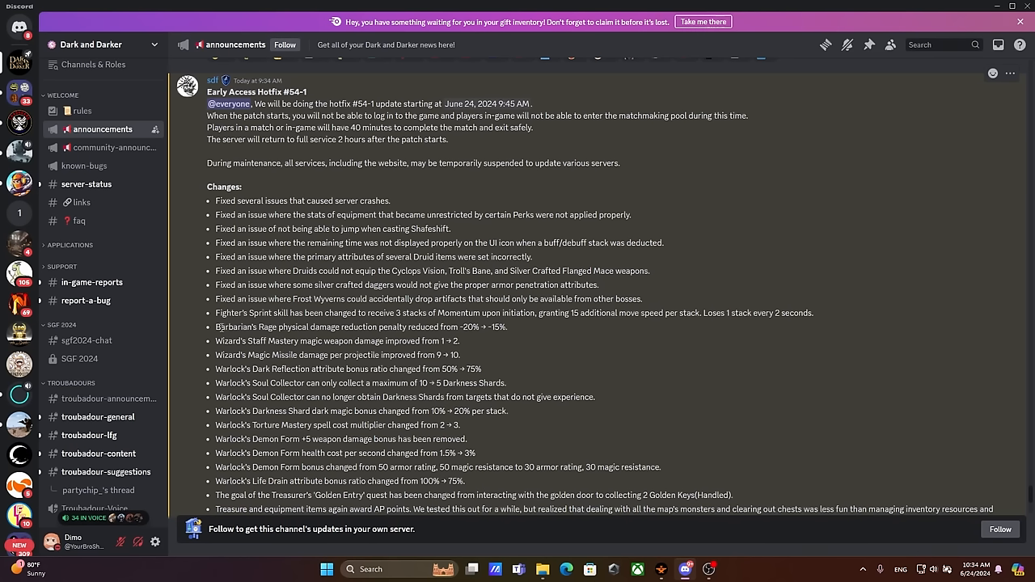
double_click(246, 326)
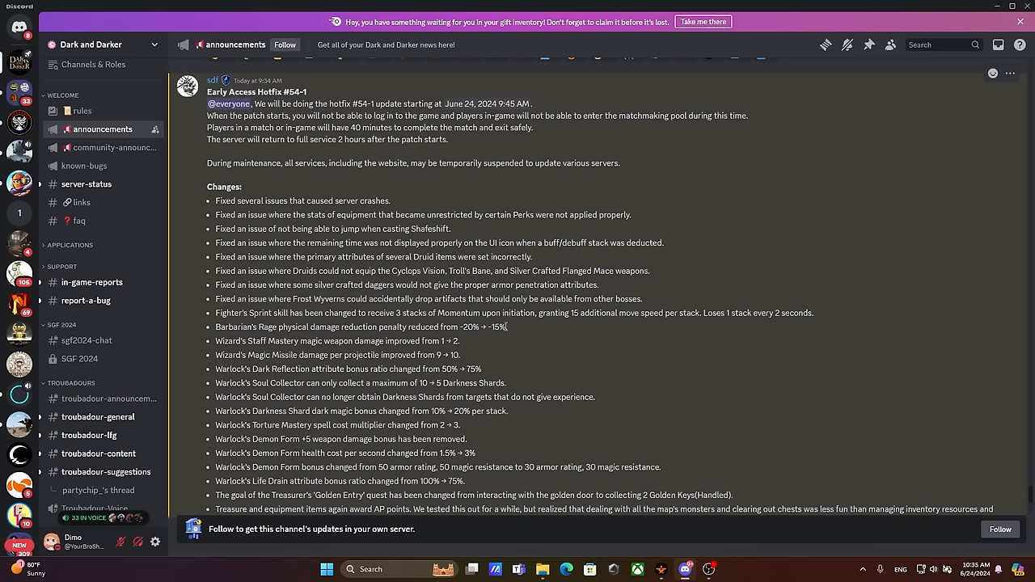
mouse_move(509, 330)
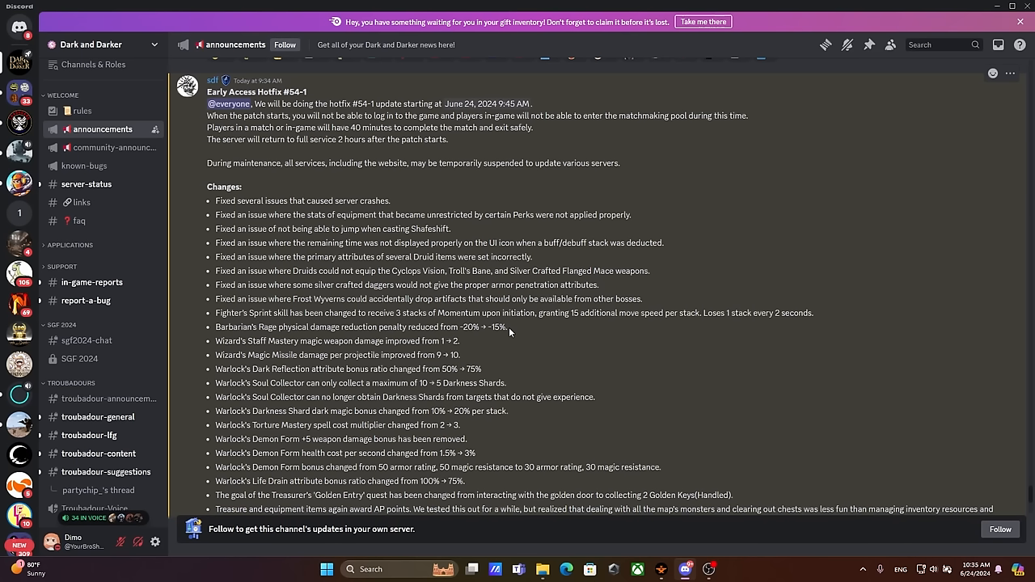
mouse_move(511, 334)
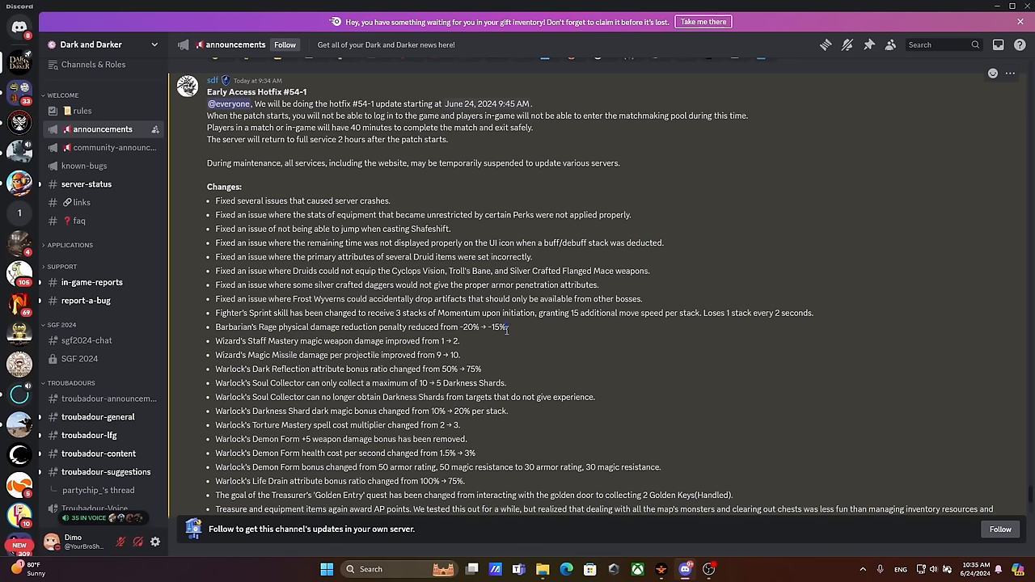
drag(272, 327, 508, 326)
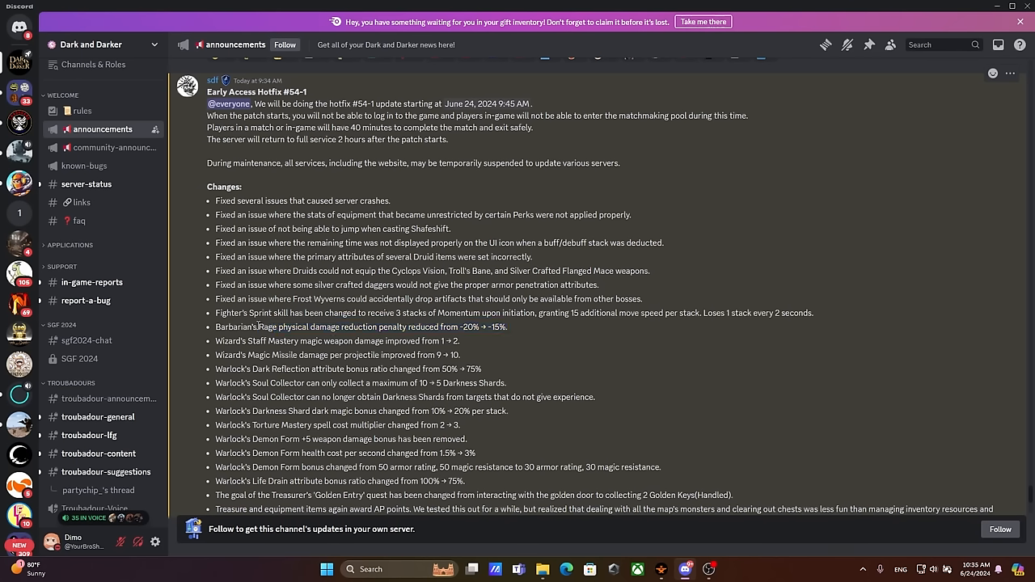
drag(253, 328, 507, 328)
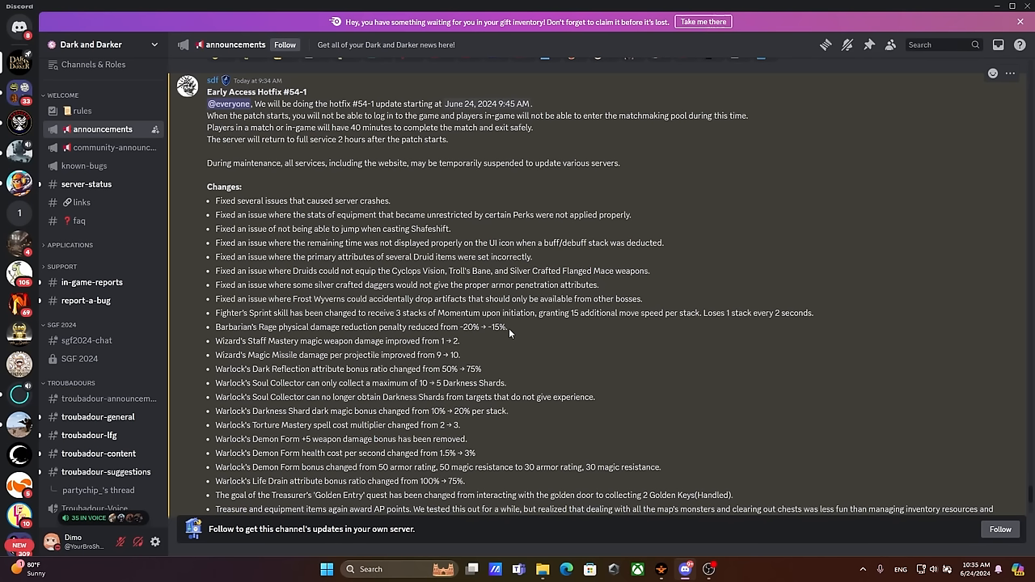
mouse_move(513, 332)
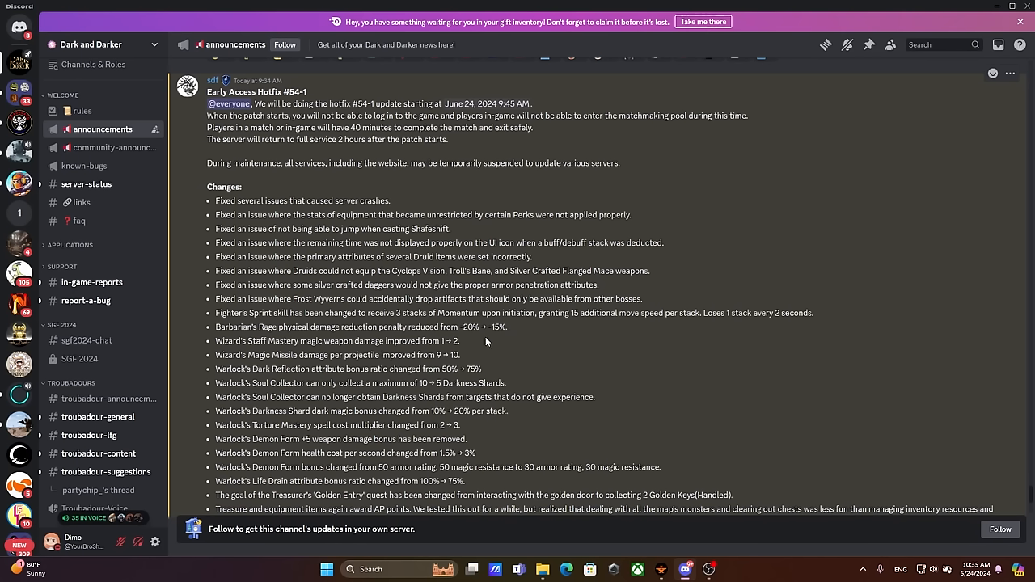
mouse_move(479, 342)
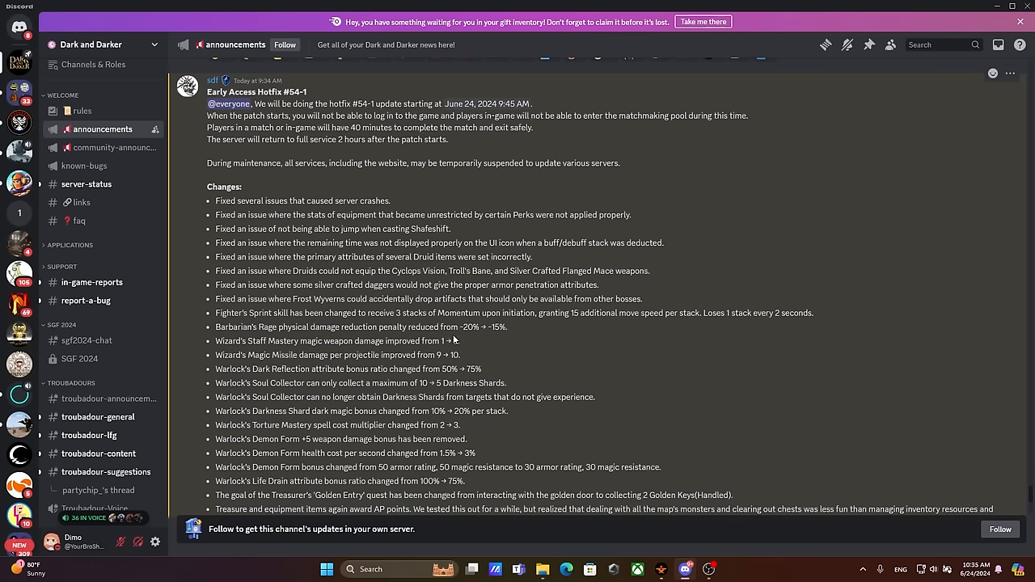
mouse_move(462, 342)
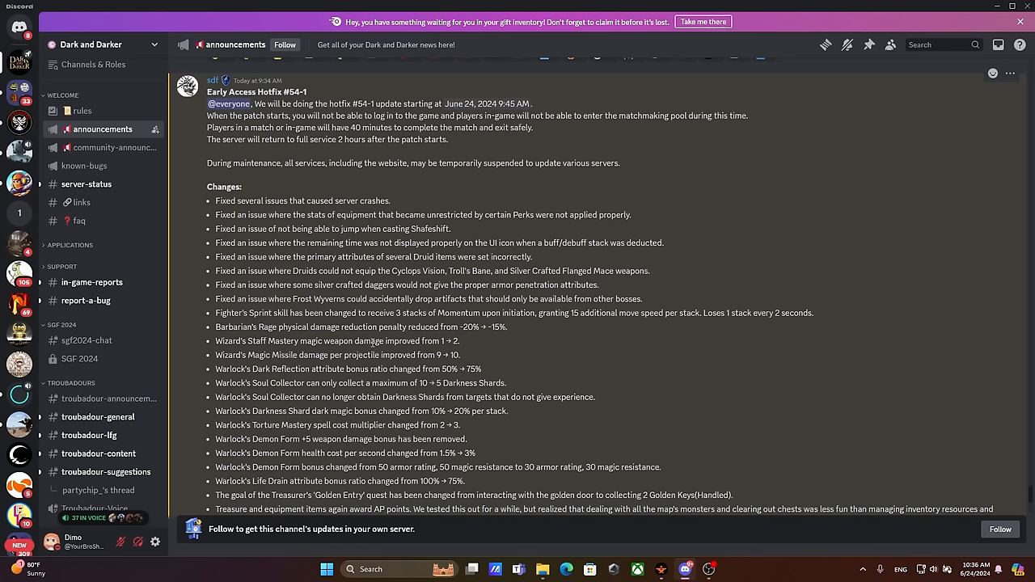
mouse_move(463, 349)
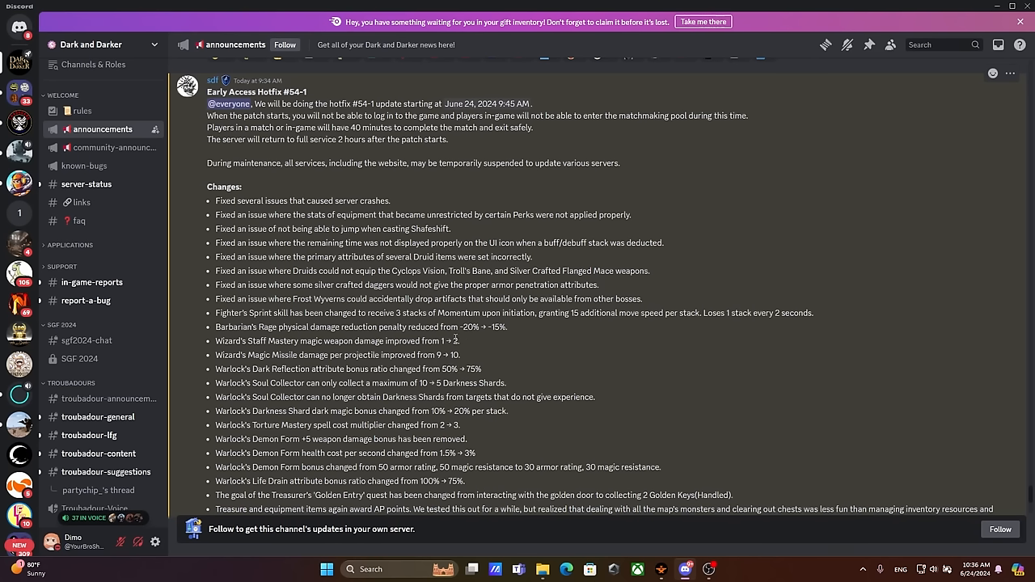
mouse_move(466, 343)
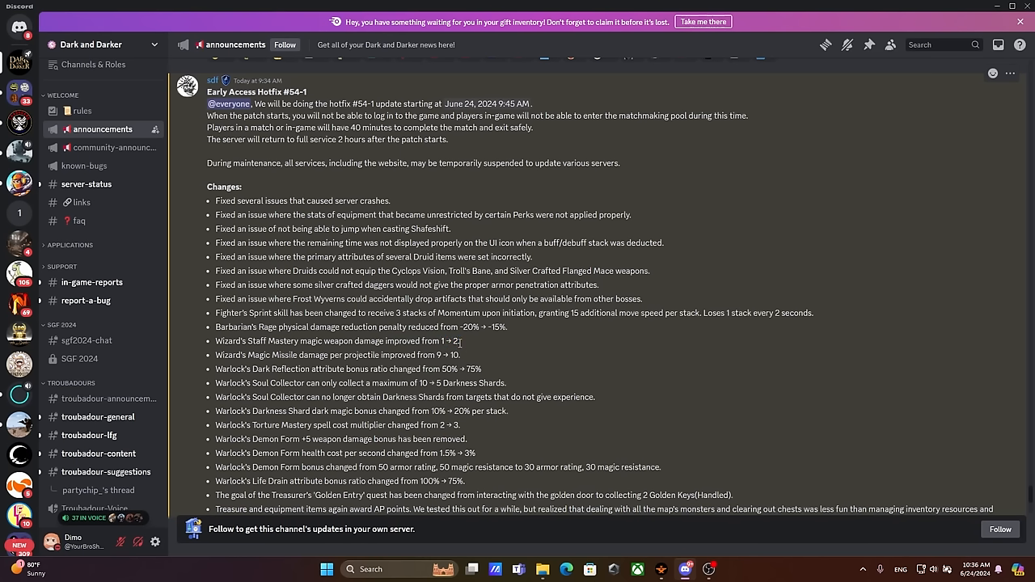
mouse_move(458, 343)
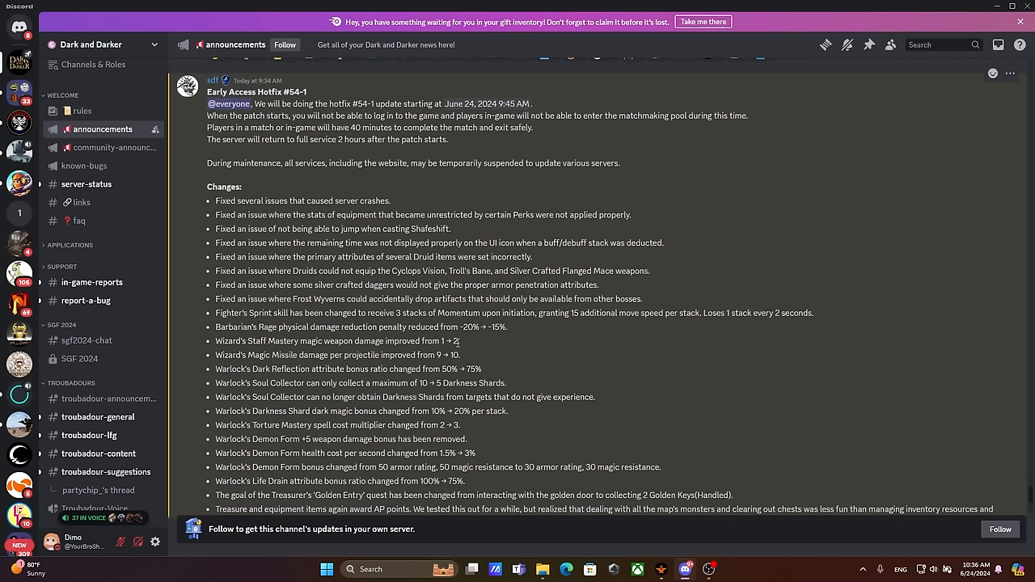
mouse_move(465, 345)
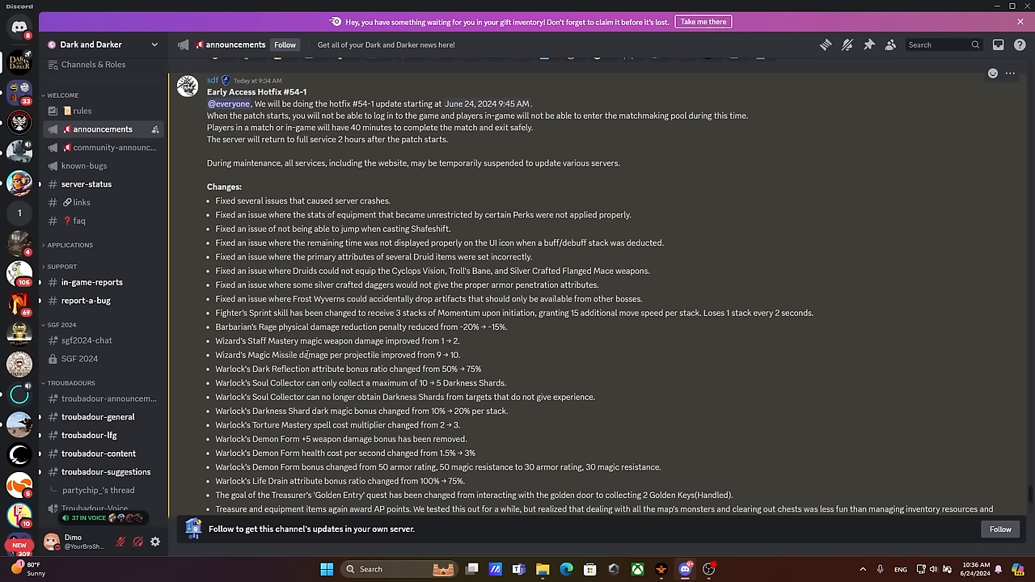
mouse_move(283, 354)
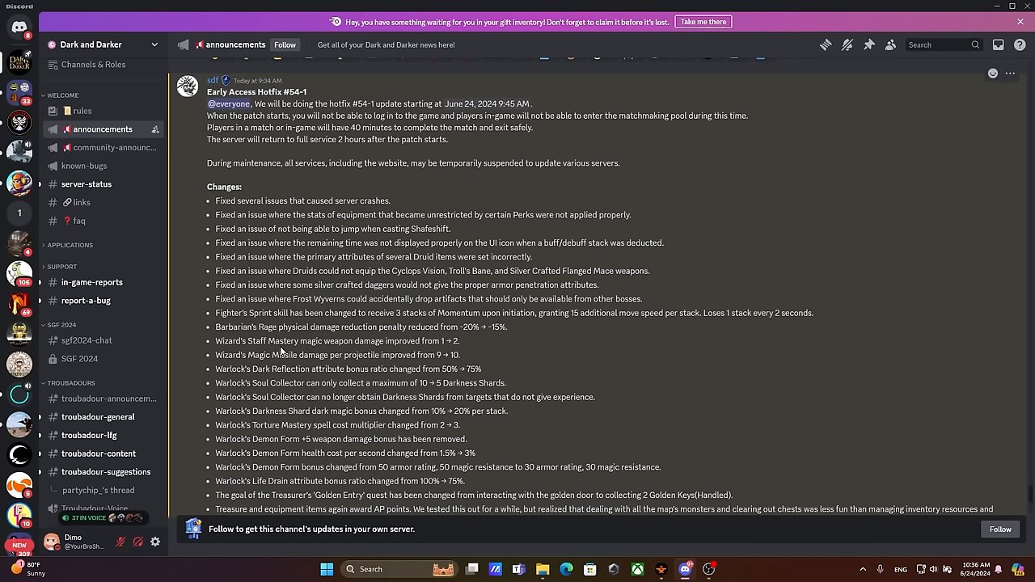
mouse_move(463, 359)
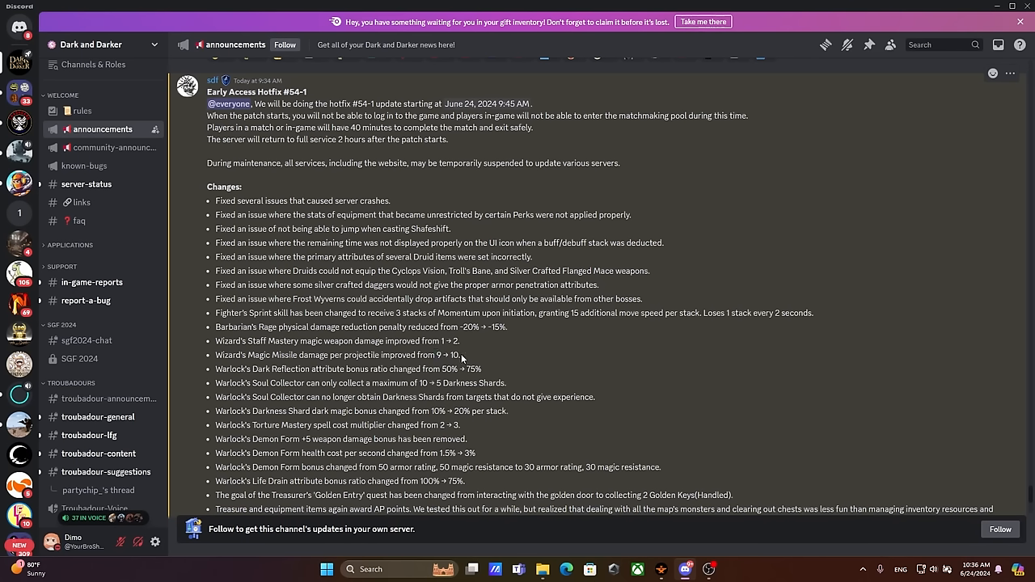
mouse_move(461, 358)
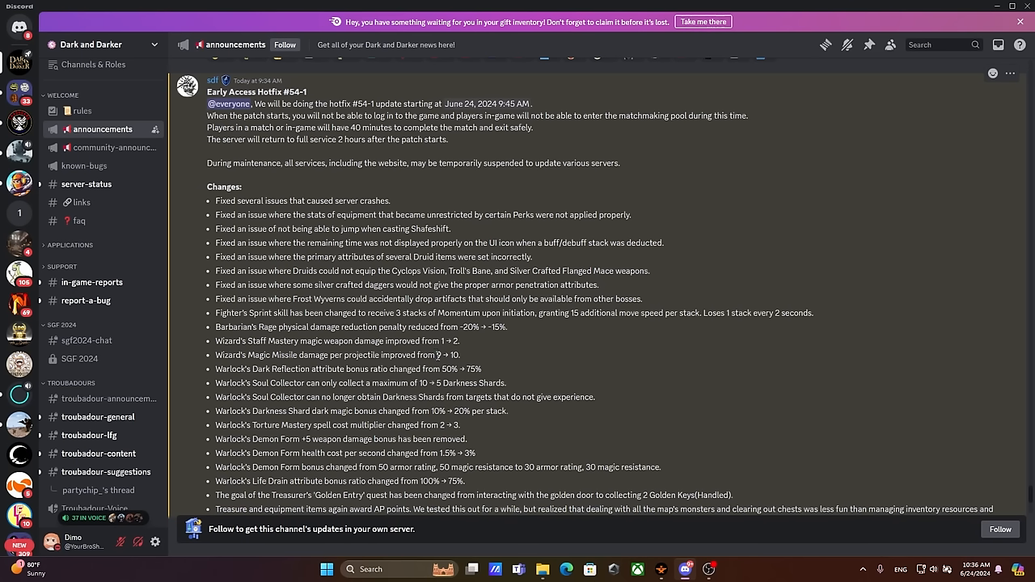
double_click(447, 355)
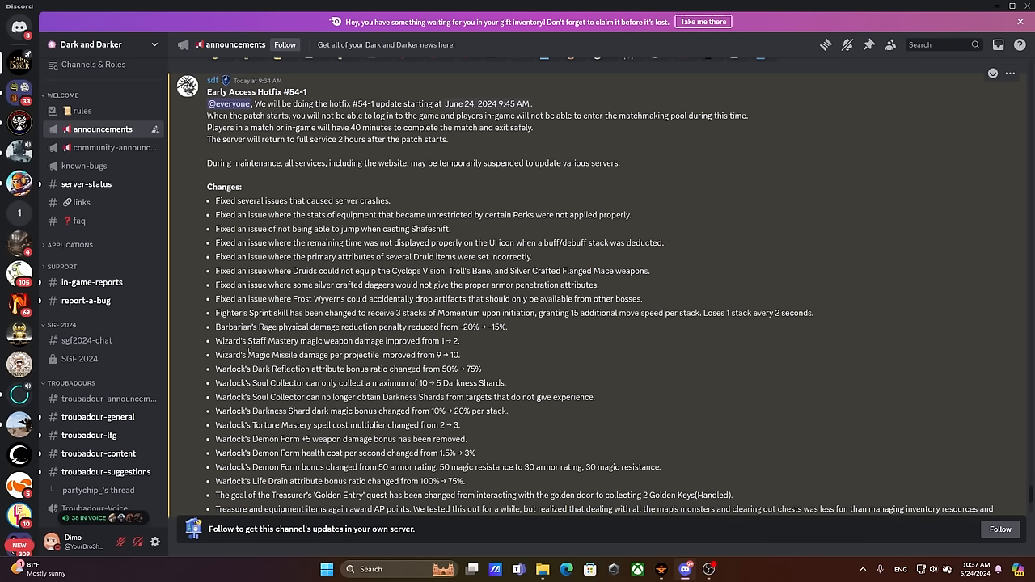
Step: Select text on the Wizard Magic Missile 9→10 line
drag(366, 355, 461, 355)
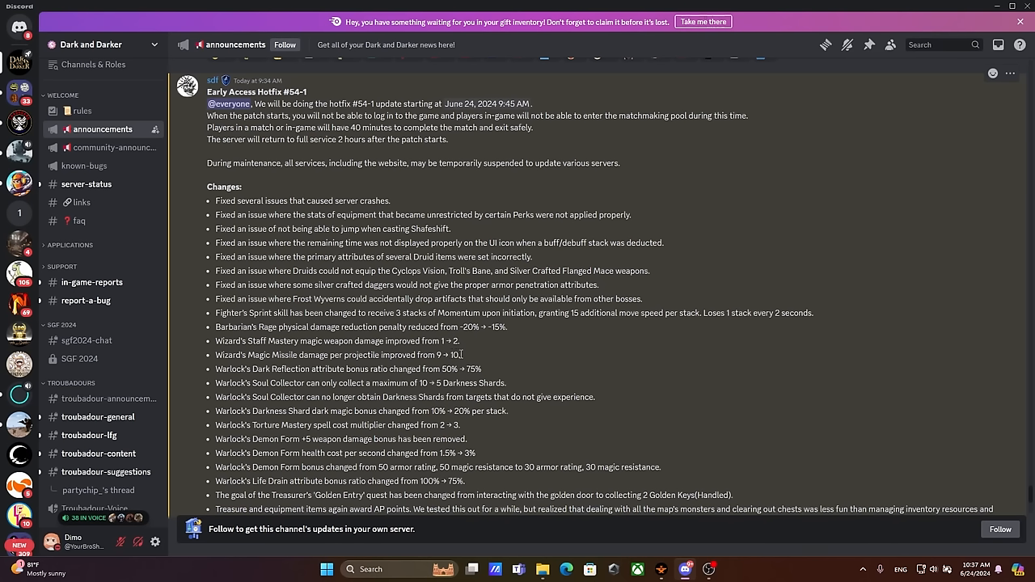
mouse_move(463, 357)
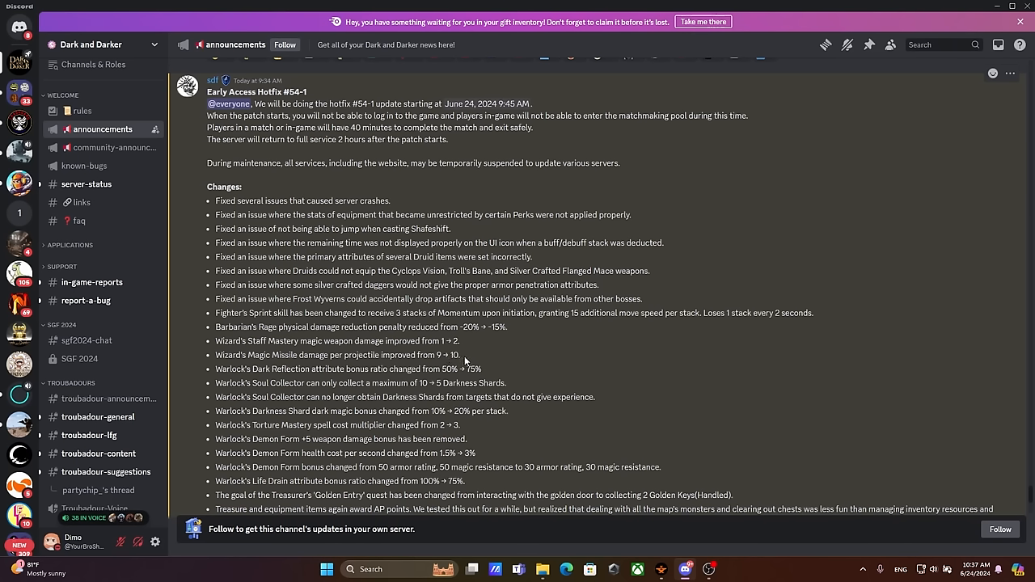
mouse_move(463, 362)
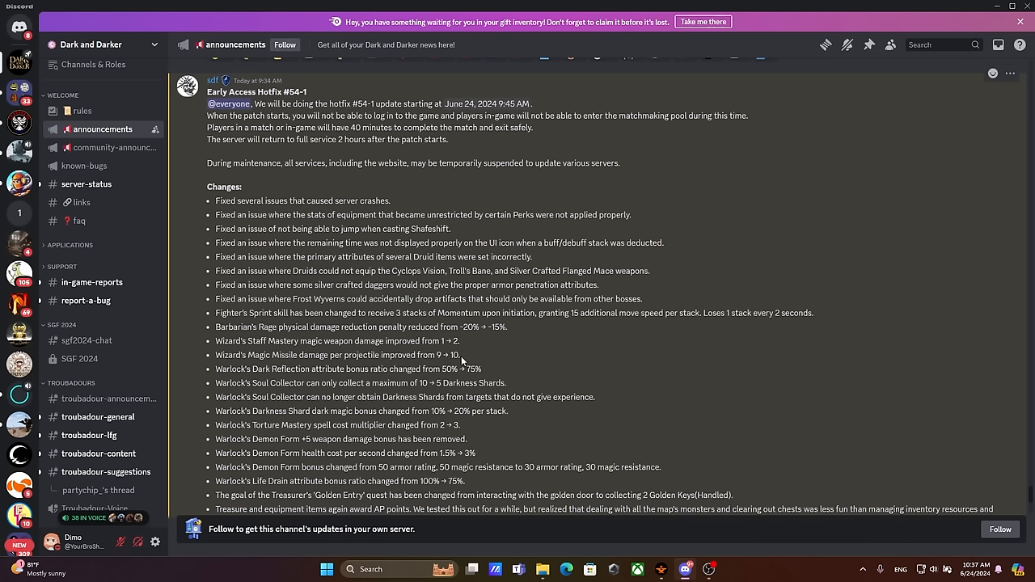
mouse_move(468, 356)
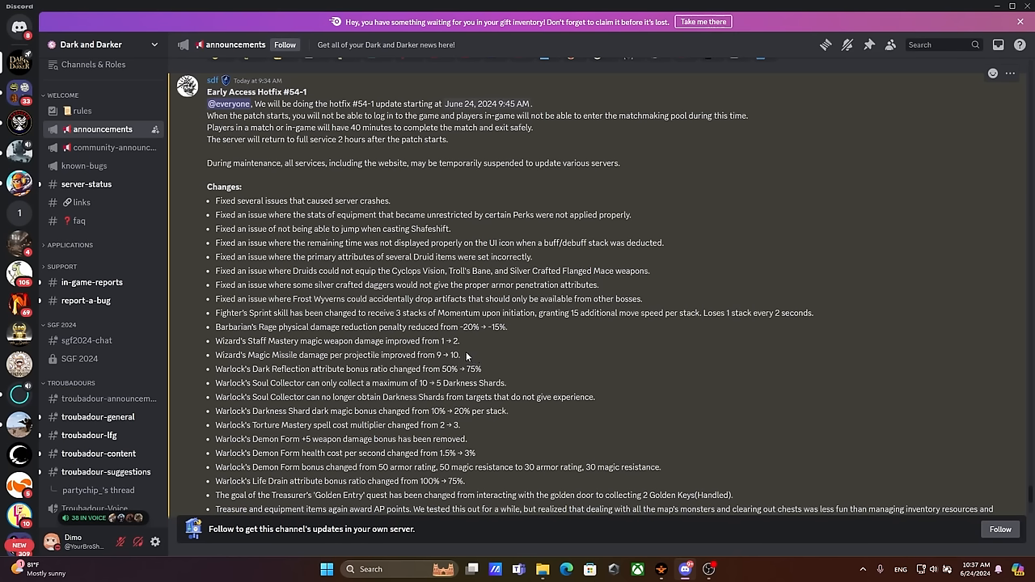
mouse_move(465, 354)
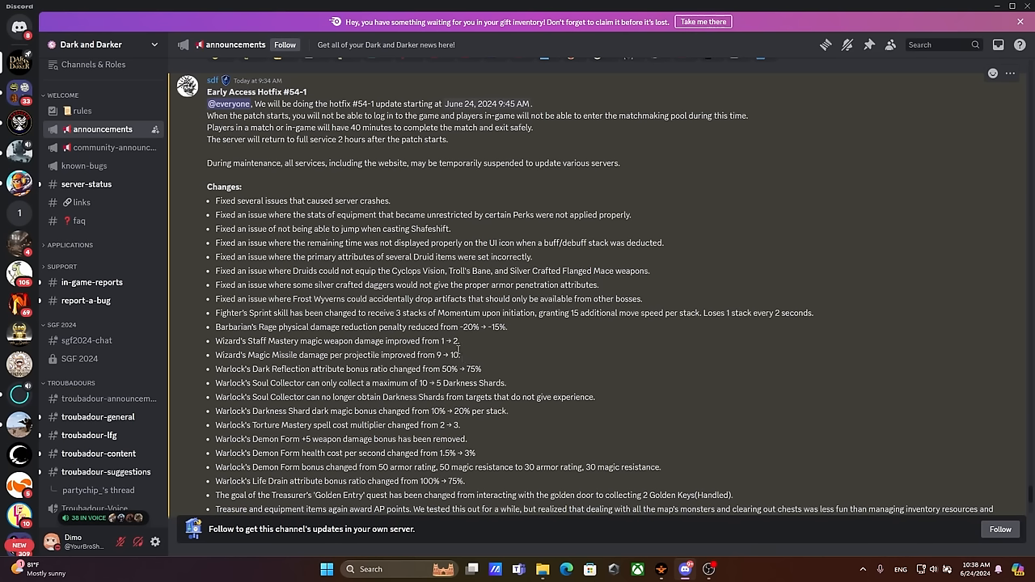
mouse_move(462, 353)
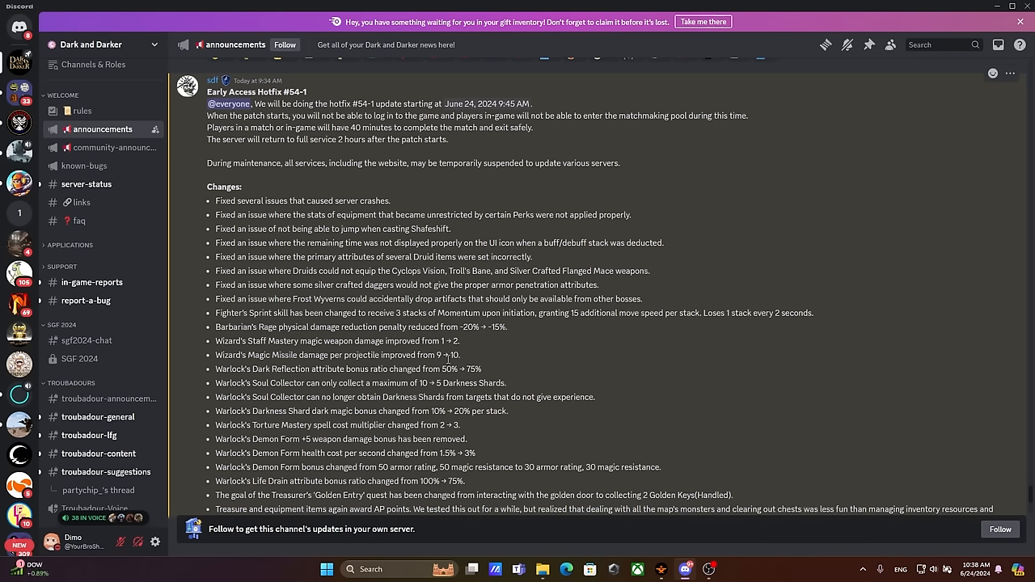
mouse_move(454, 360)
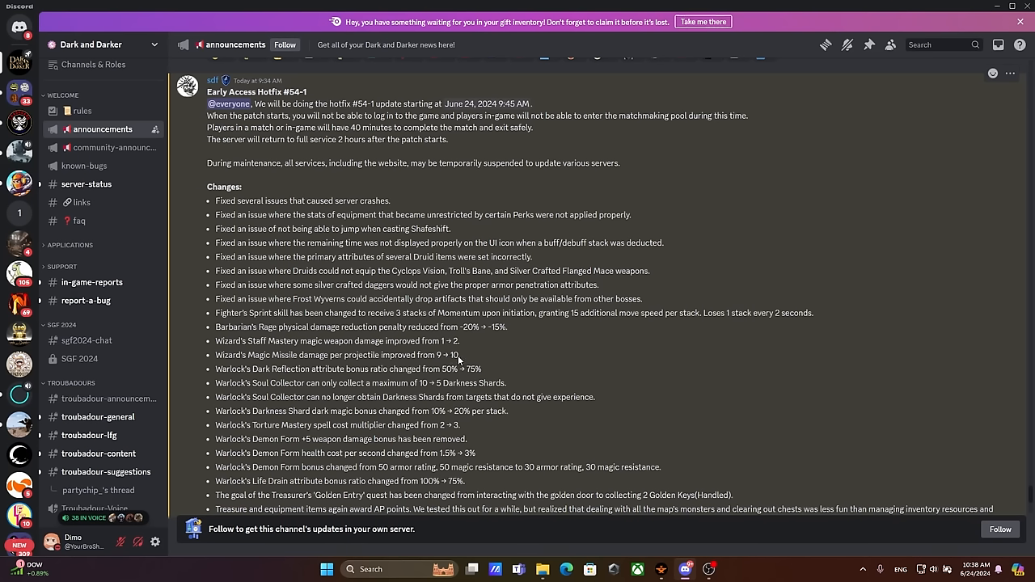
mouse_move(461, 360)
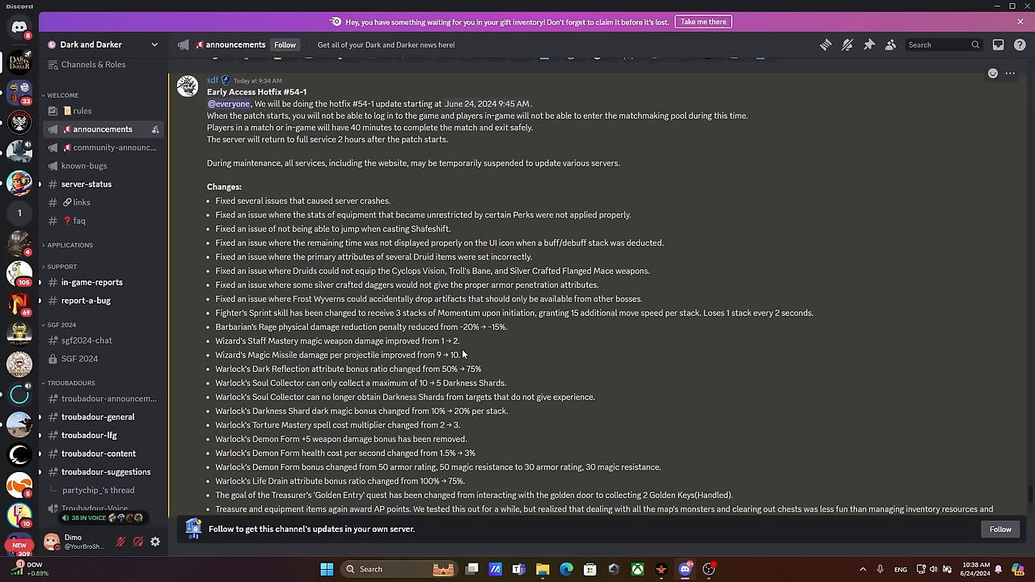
mouse_move(480, 359)
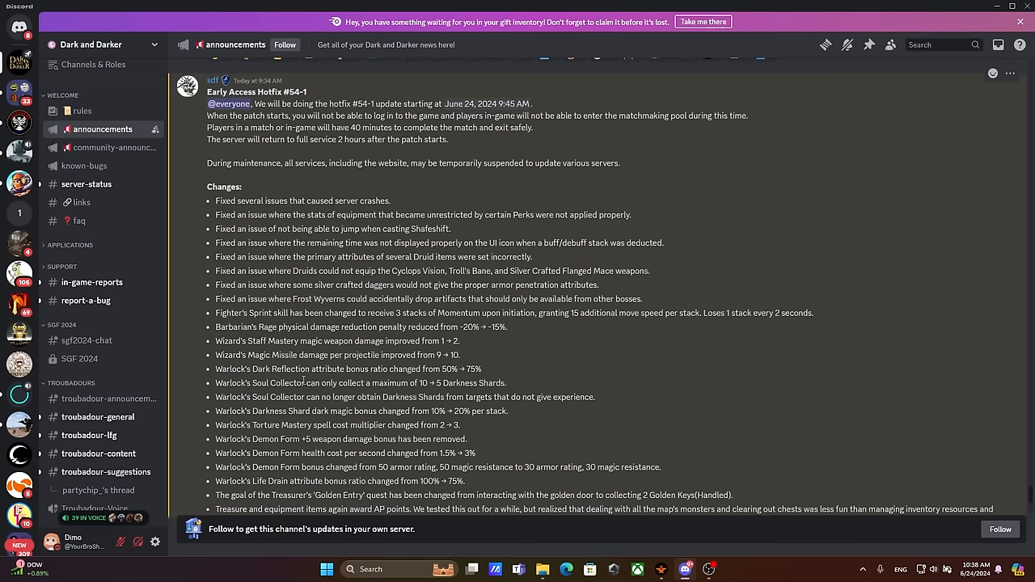
Step: Scroll to the announcement's end: Treasure AP note, reactions and Developer Comment heading
scroll(down, 3)
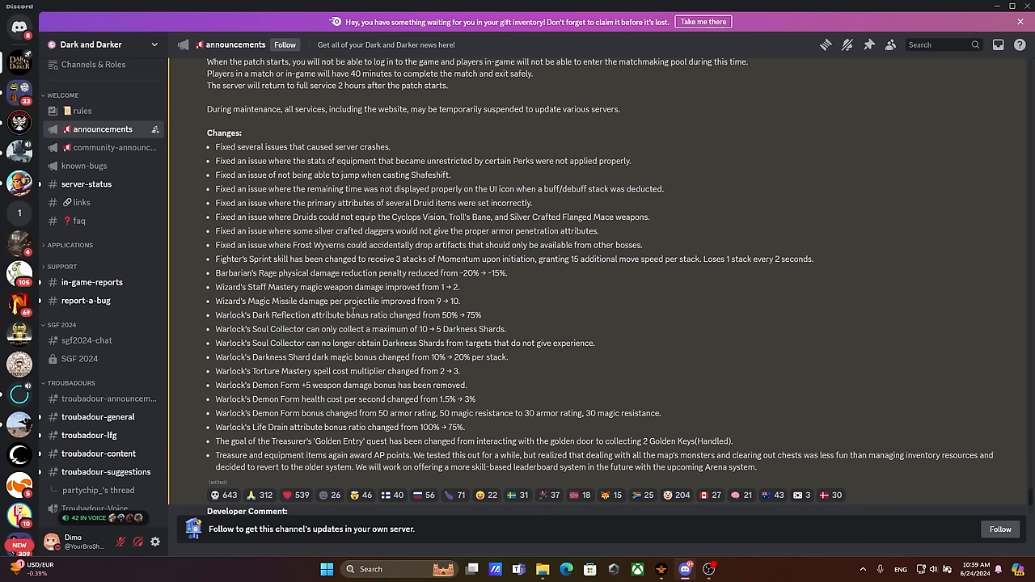
mouse_move(323, 355)
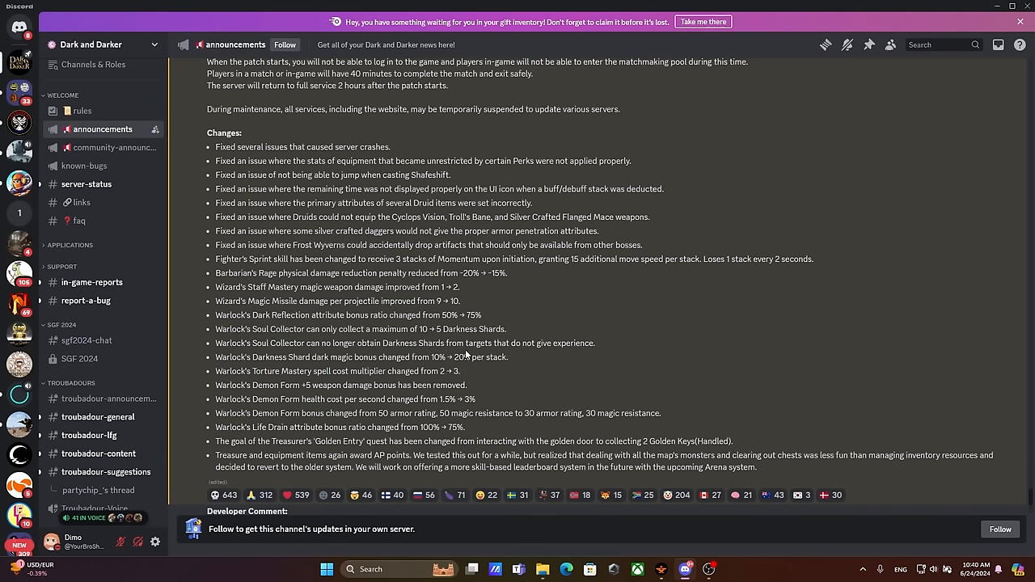
drag(403, 343, 595, 343)
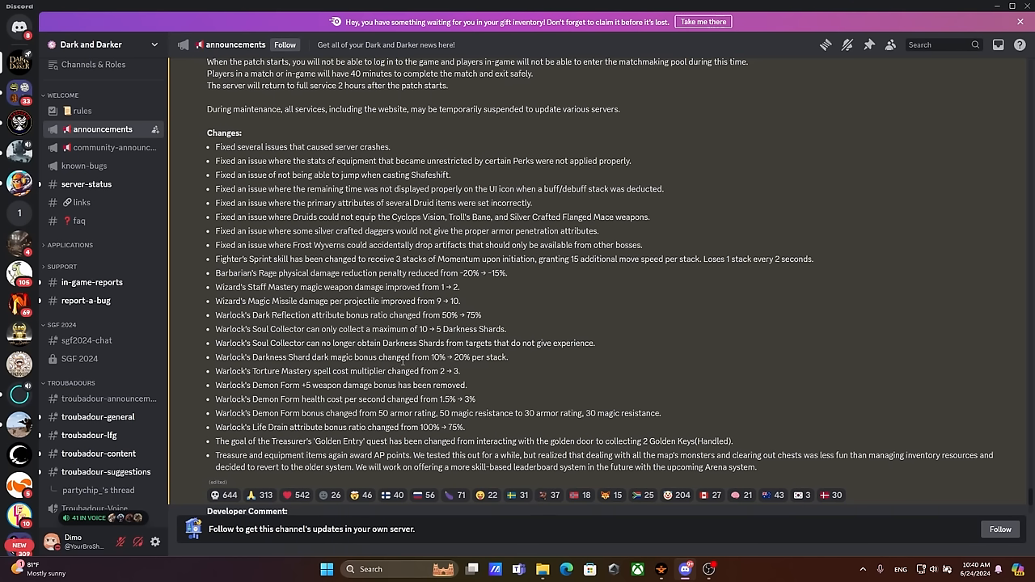
mouse_move(518, 353)
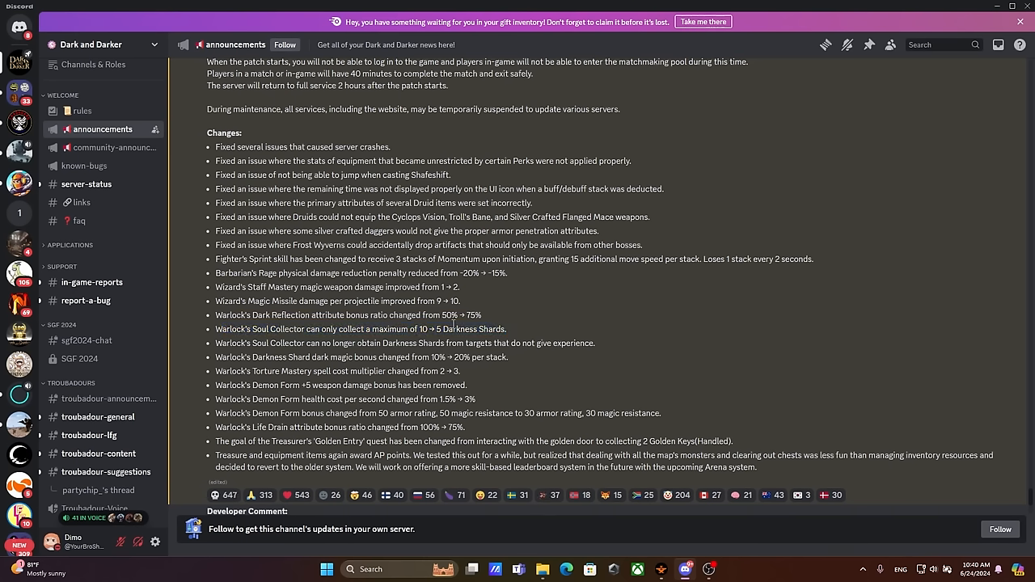
triple_click(348, 314)
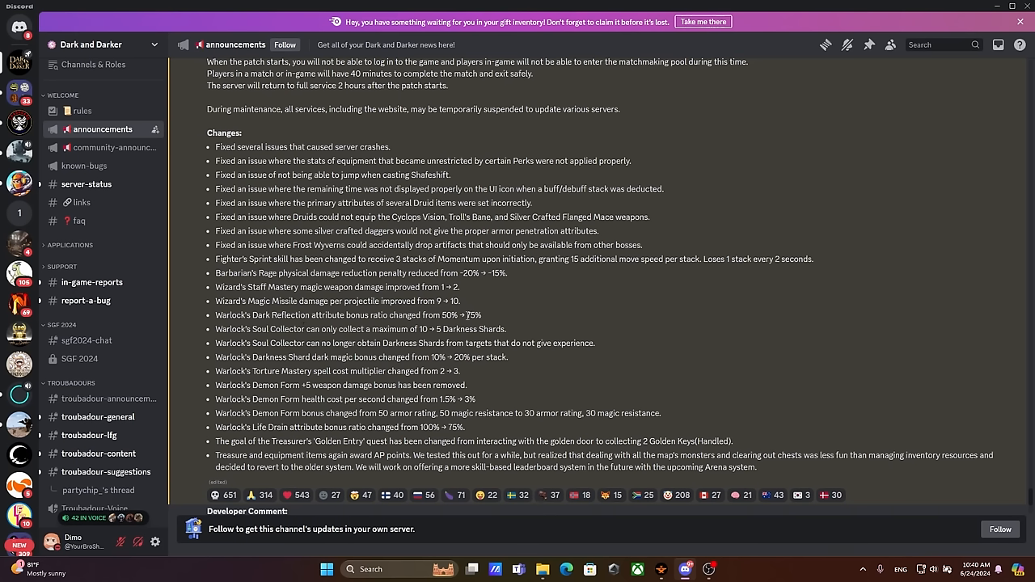
double_click(472, 315)
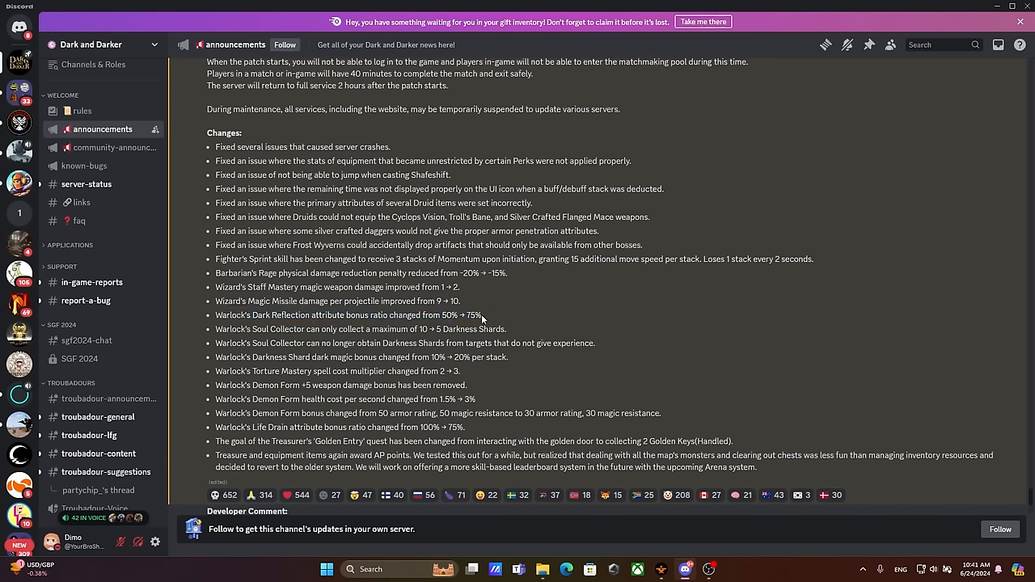
double_click(474, 315)
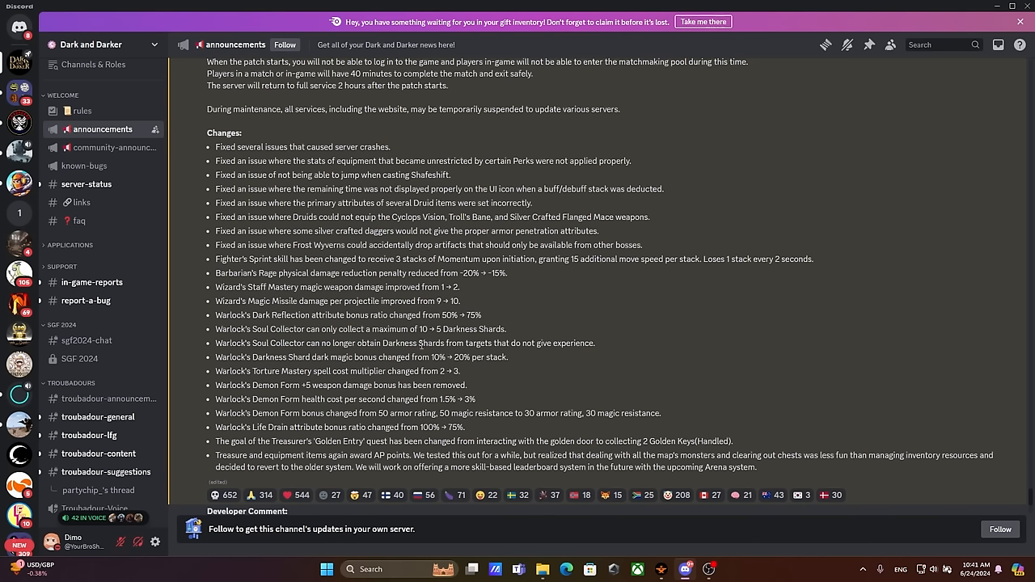
drag(467, 343, 595, 343)
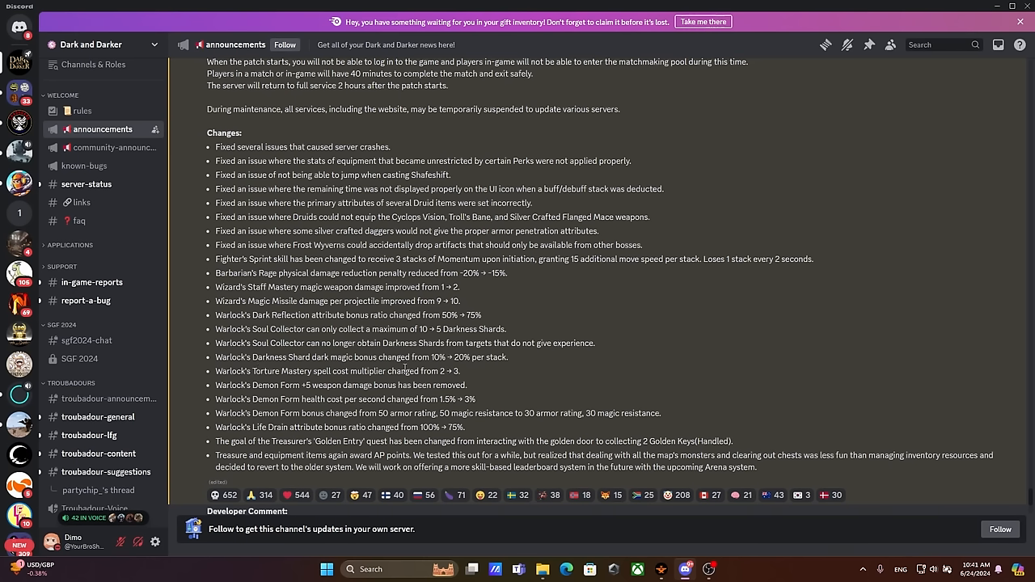
double_click(498, 356)
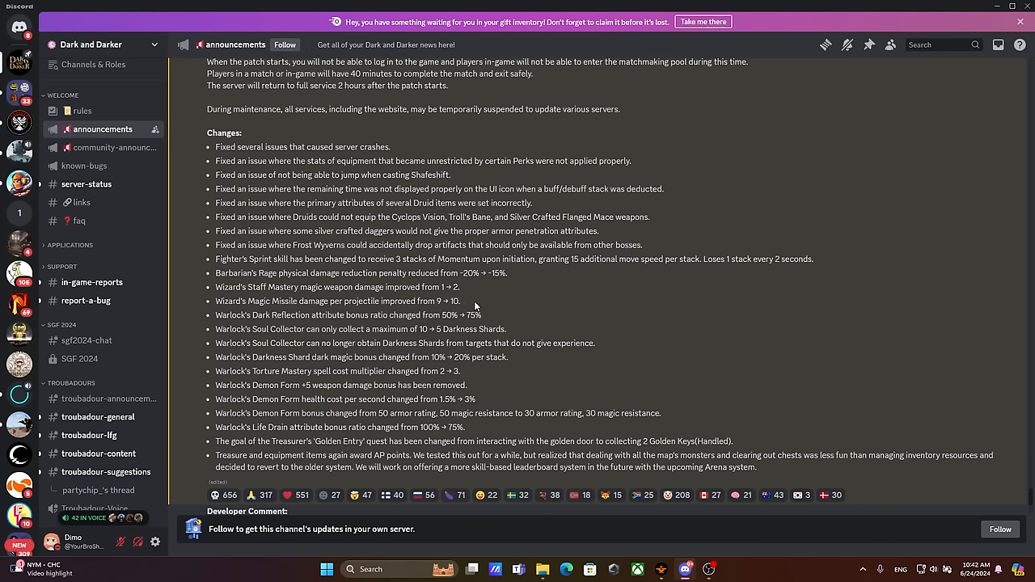
mouse_move(467, 309)
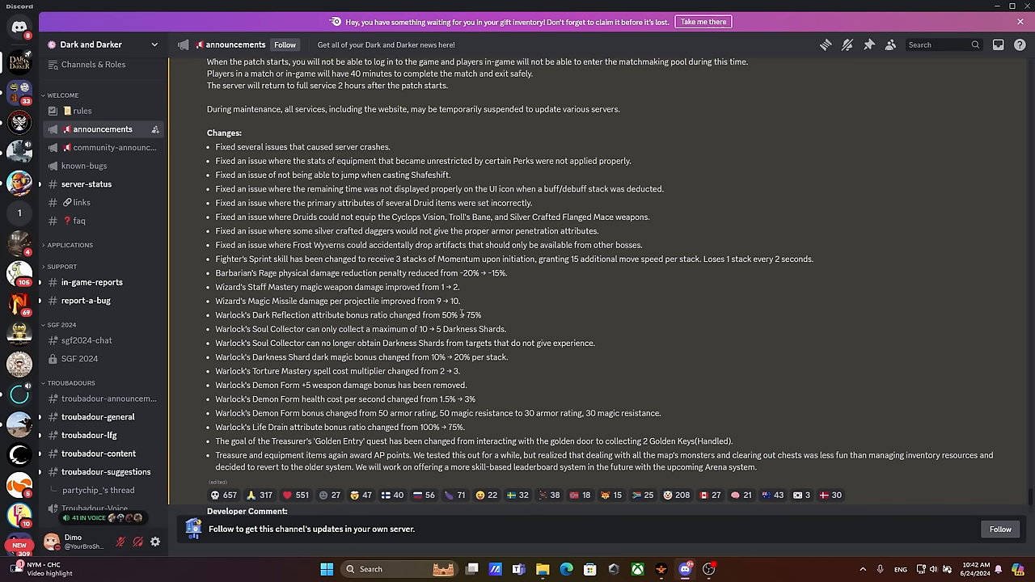
mouse_move(524, 302)
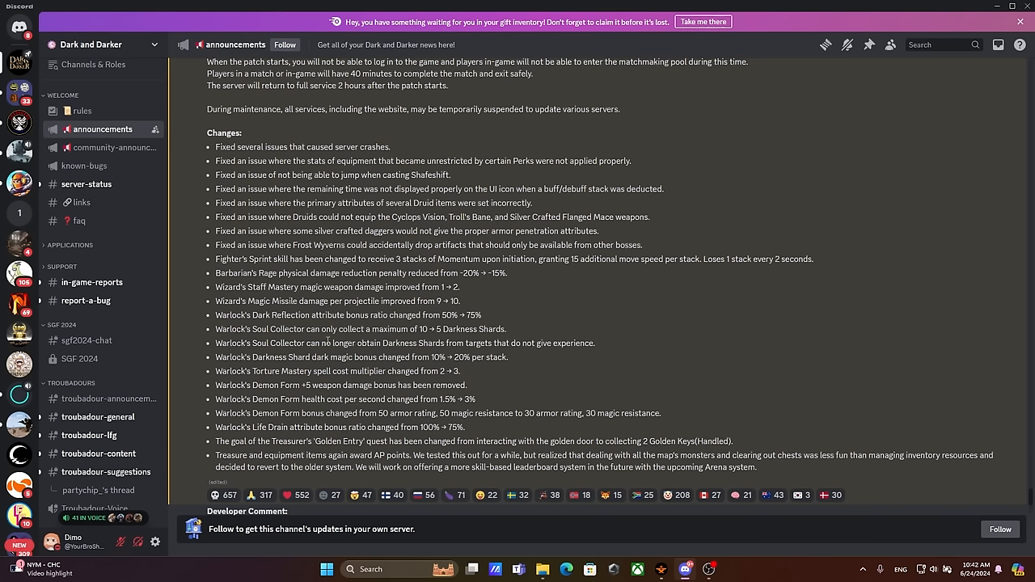
mouse_move(506, 327)
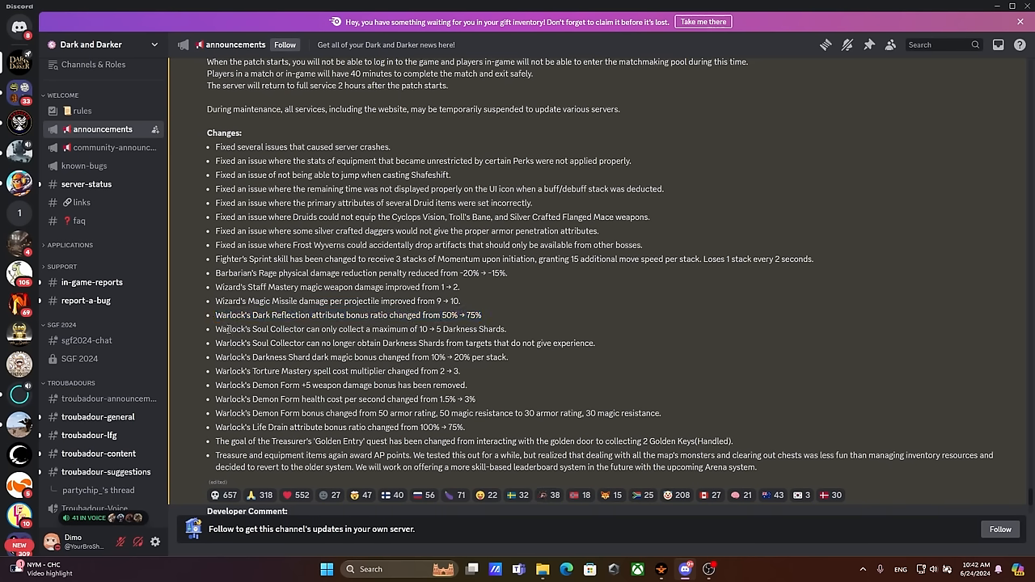
mouse_move(299, 340)
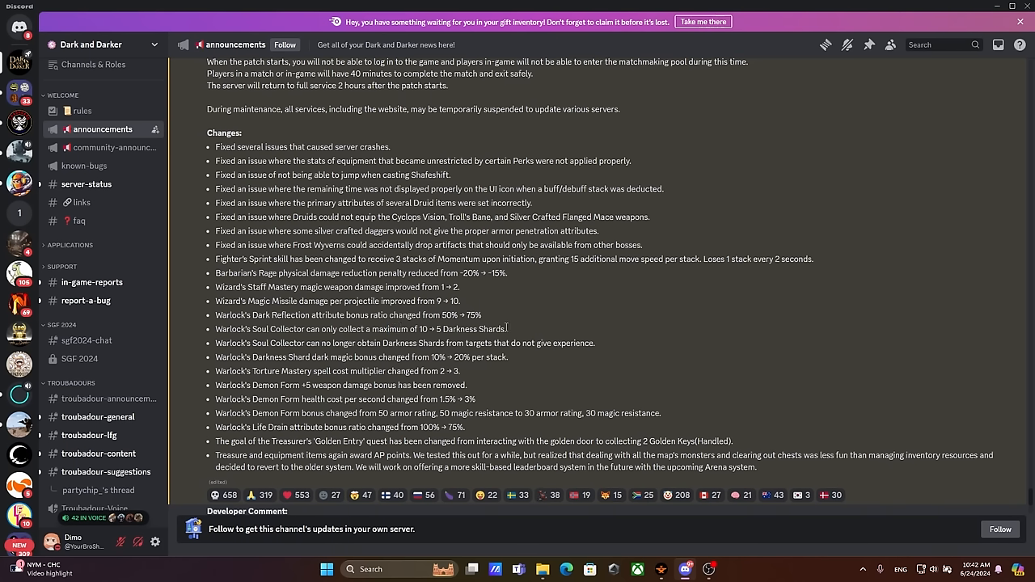
double_click(287, 385)
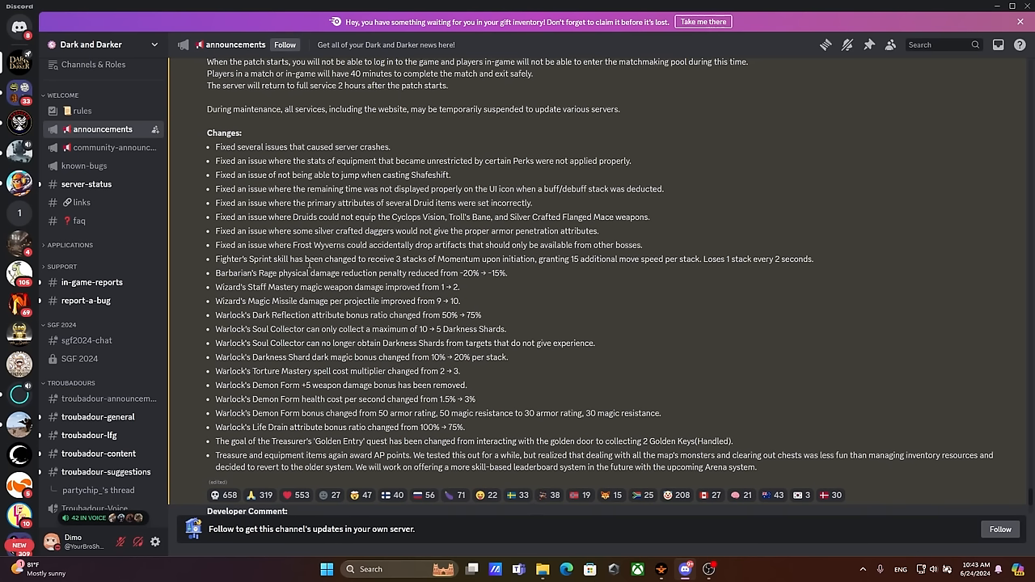
drag(251, 385, 378, 385)
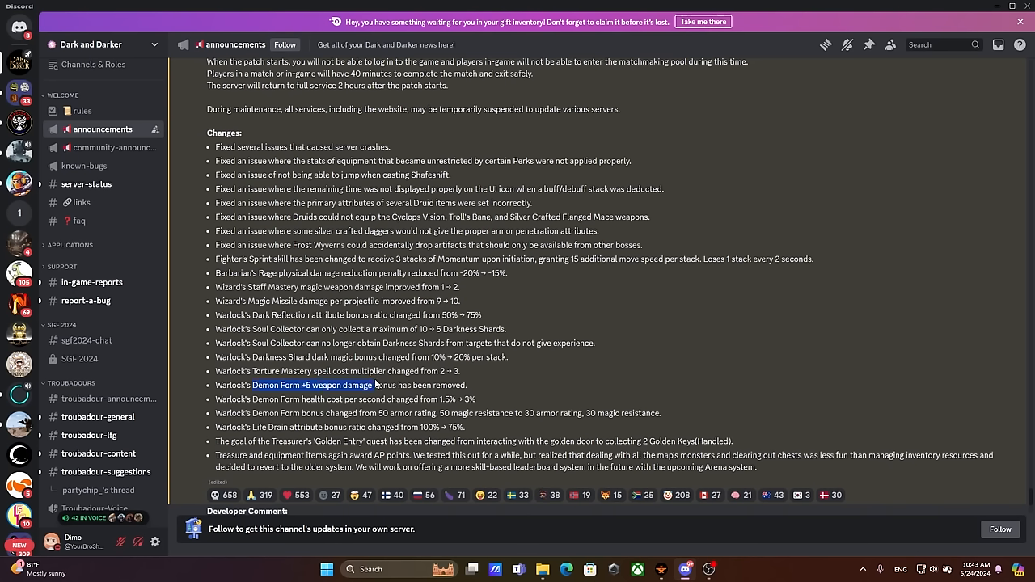
mouse_move(445, 325)
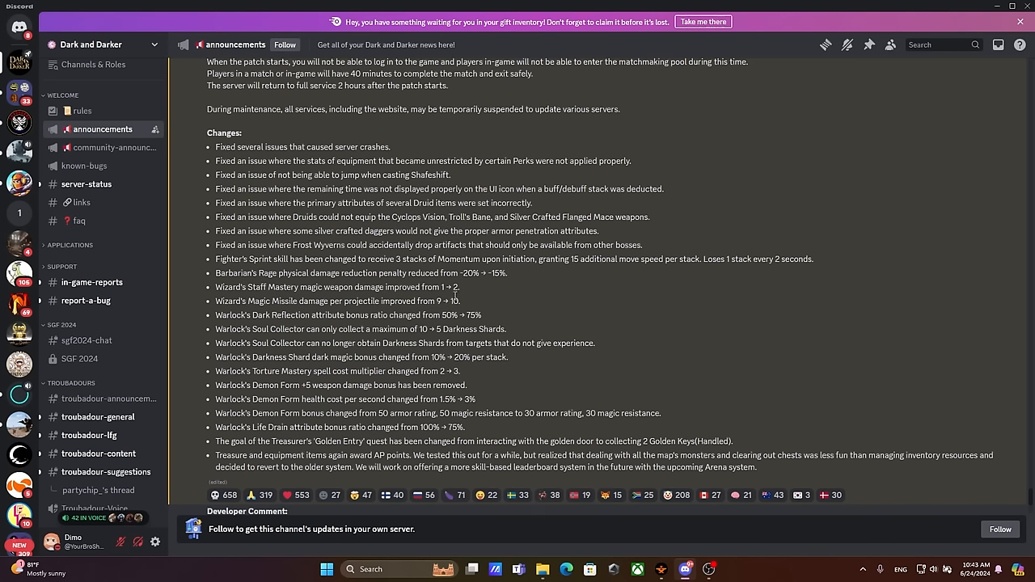
mouse_move(461, 299)
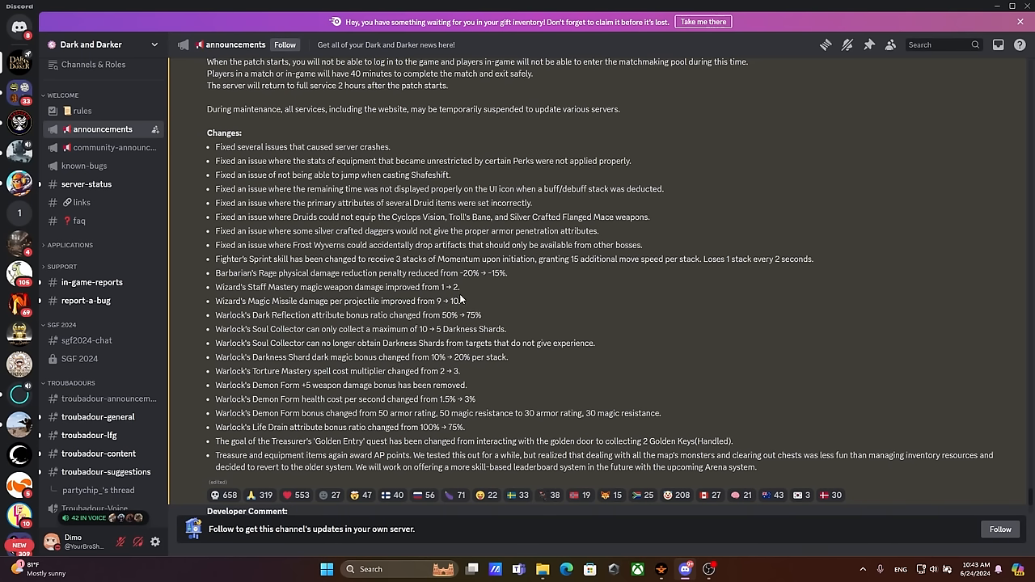
mouse_move(486, 302)
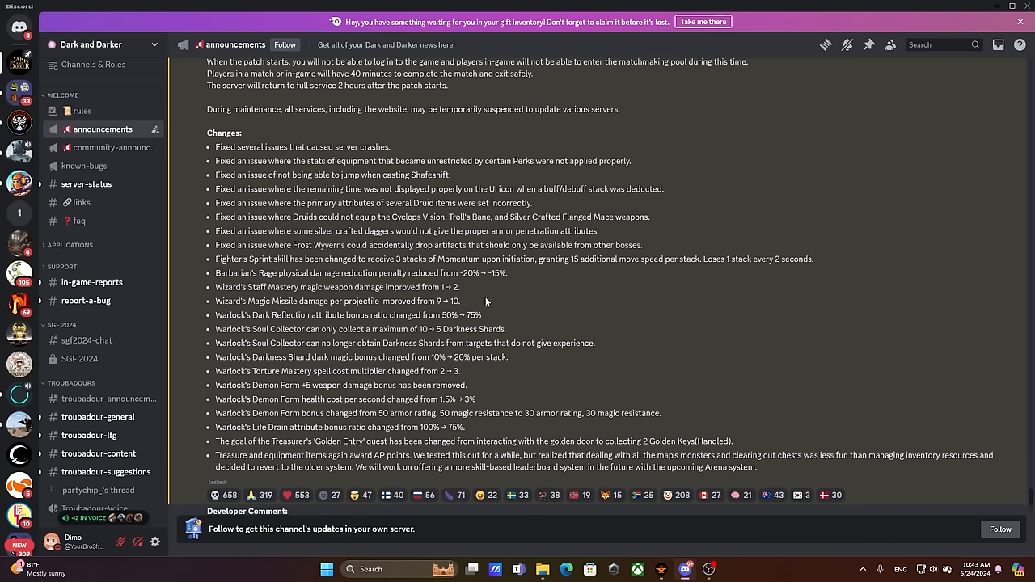
mouse_move(478, 314)
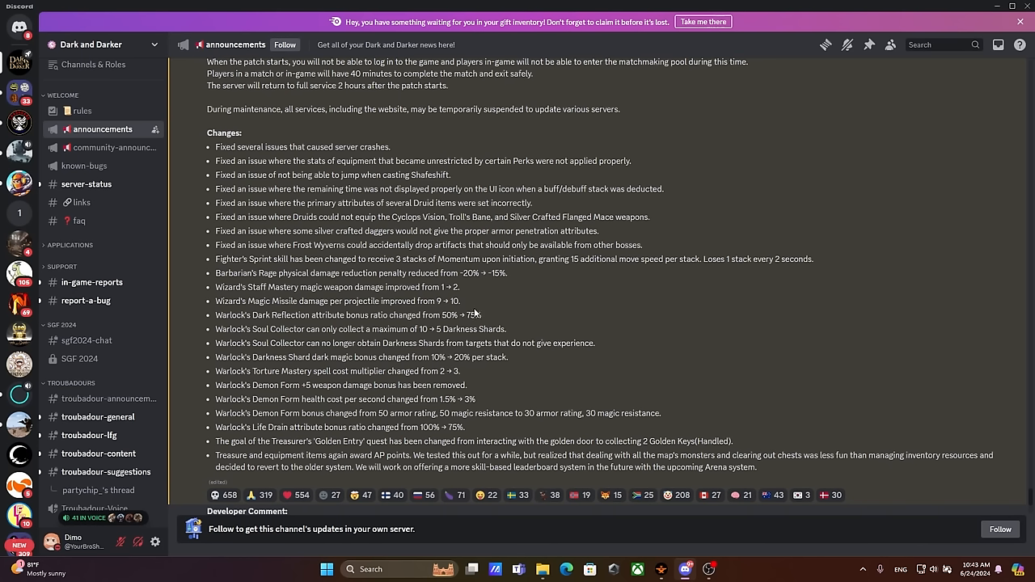
mouse_move(485, 340)
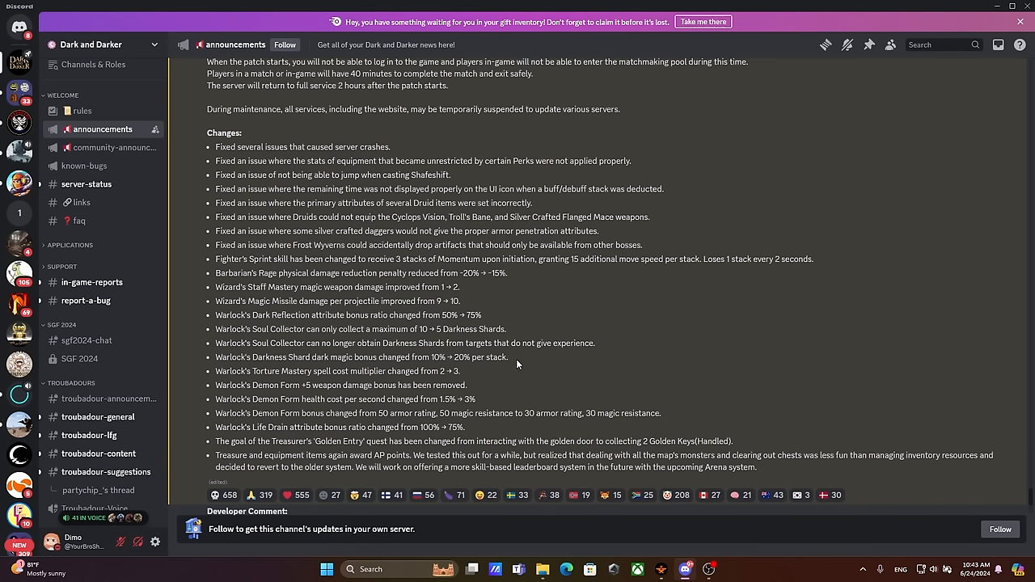
mouse_move(464, 318)
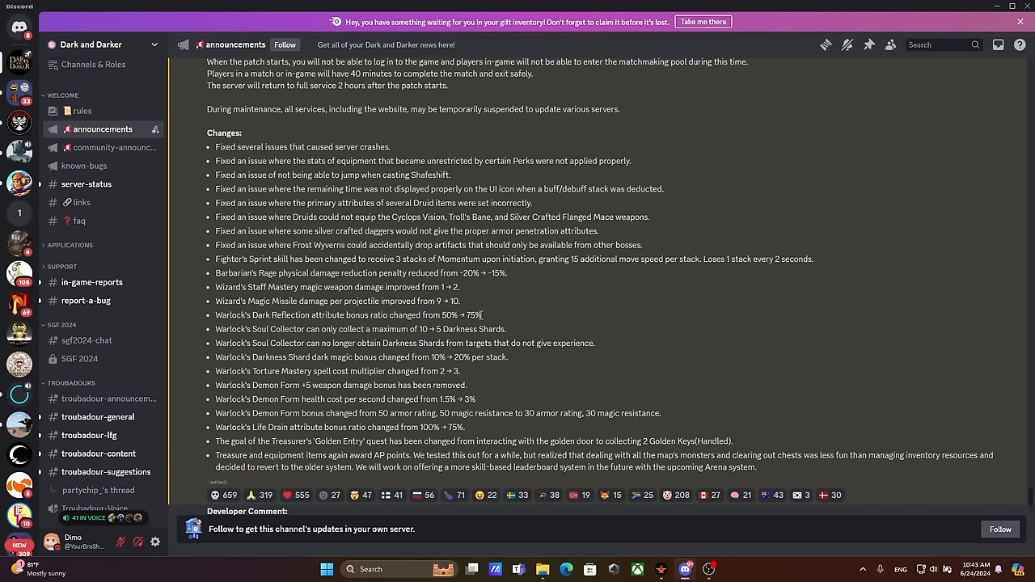
mouse_move(488, 317)
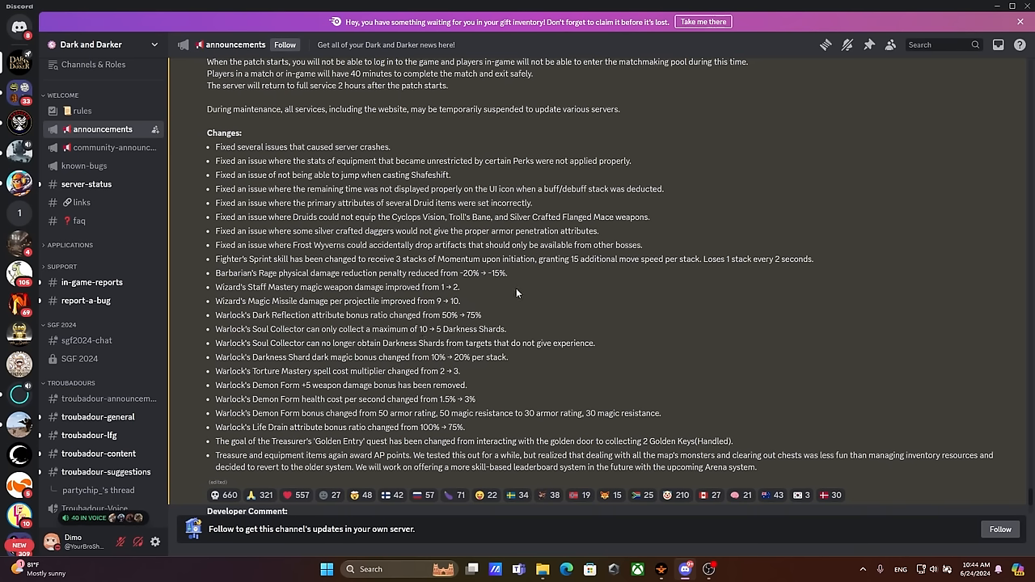
mouse_move(498, 289)
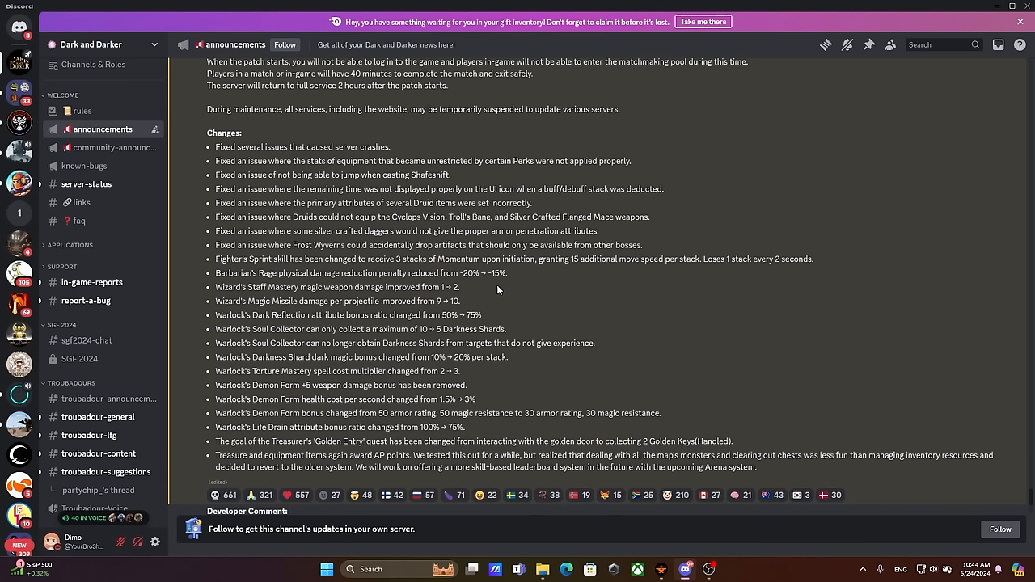
mouse_move(486, 309)
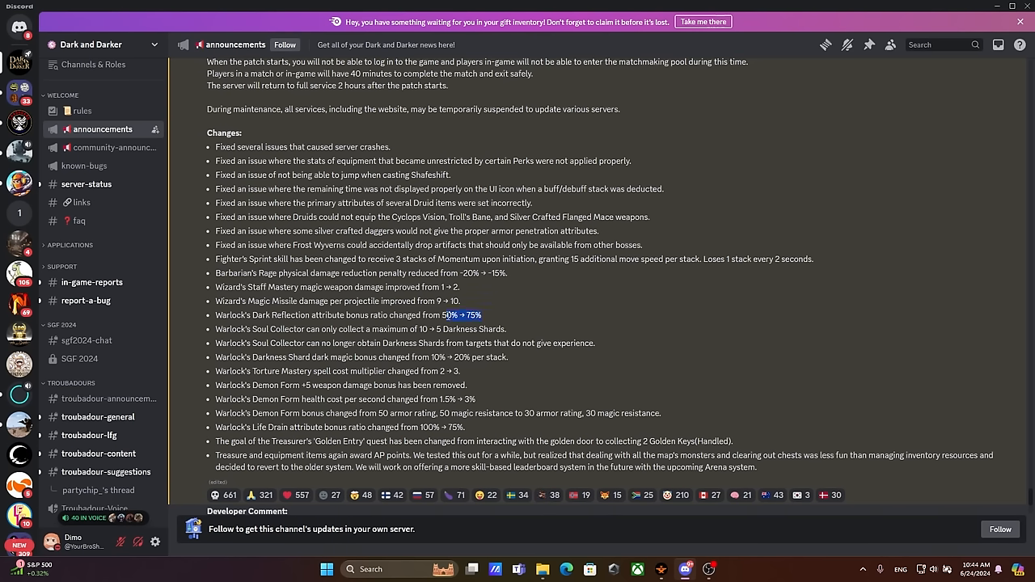
mouse_move(437, 328)
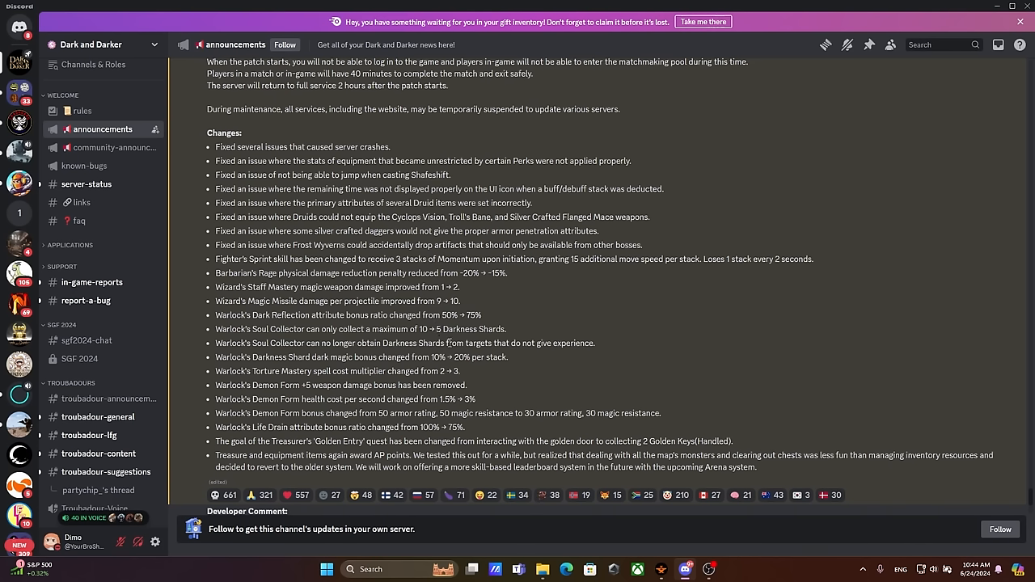
mouse_move(468, 361)
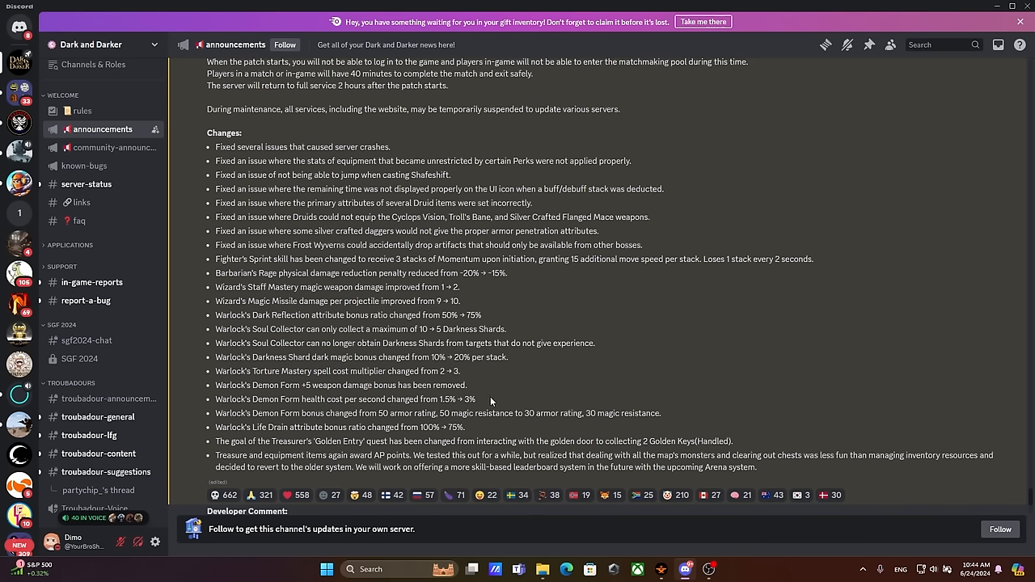
double_click(303, 412)
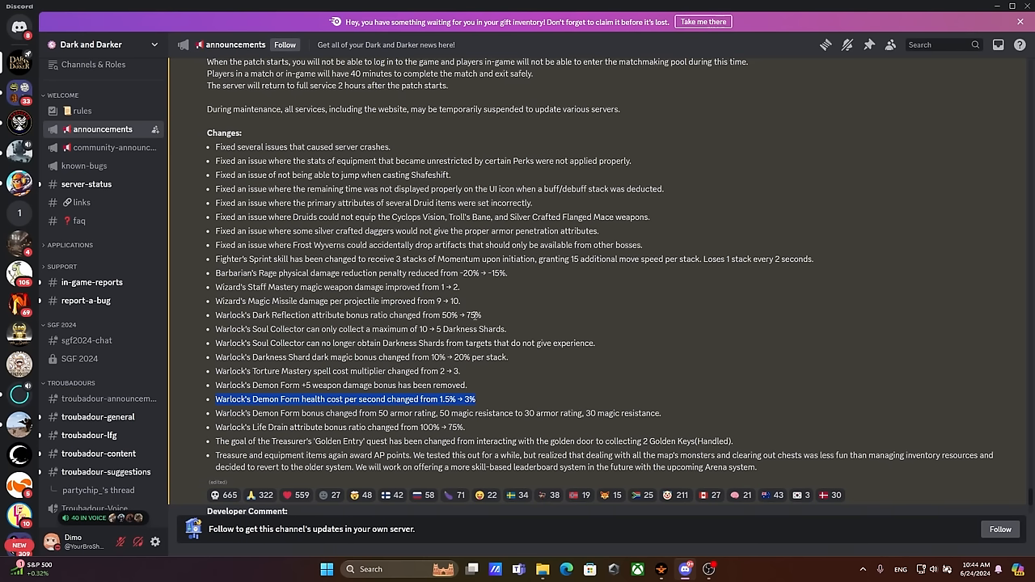
mouse_move(485, 317)
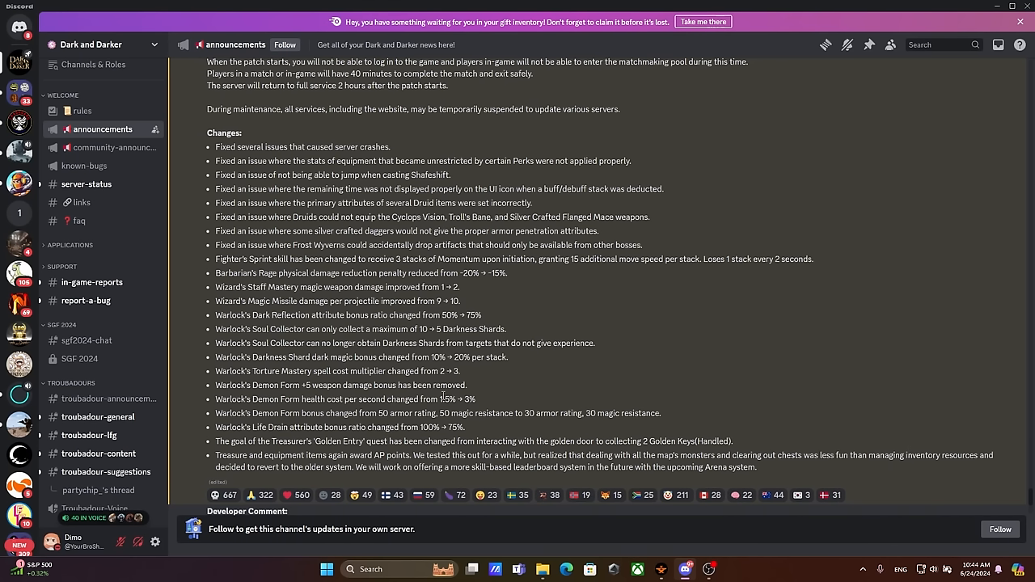
drag(216, 385, 475, 399)
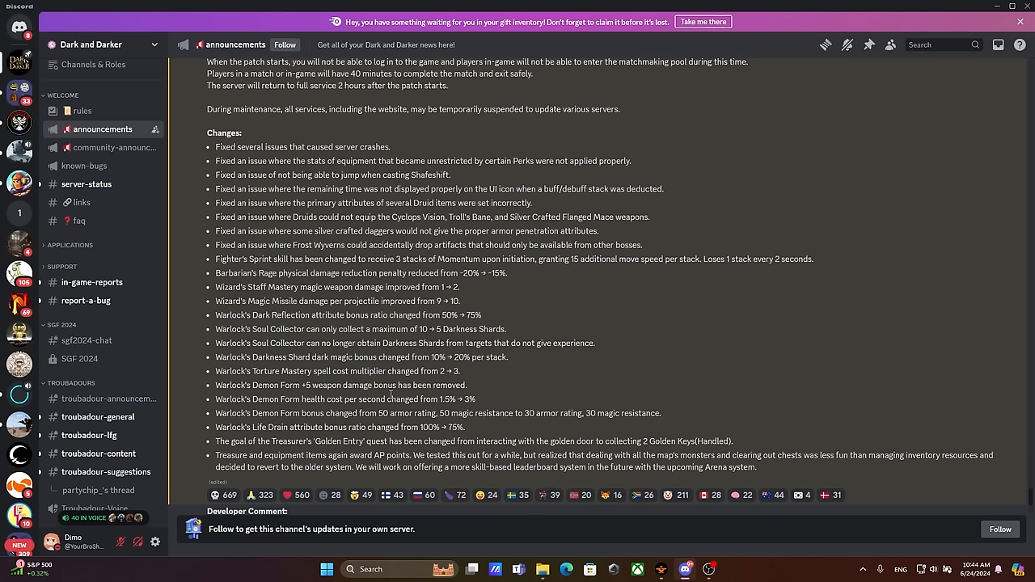
mouse_move(468, 393)
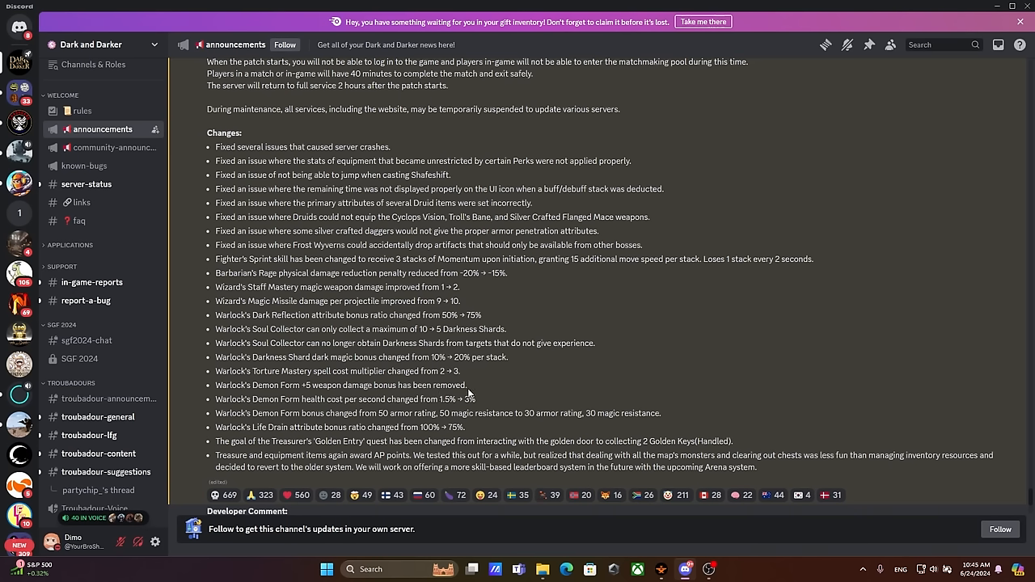
mouse_move(453, 397)
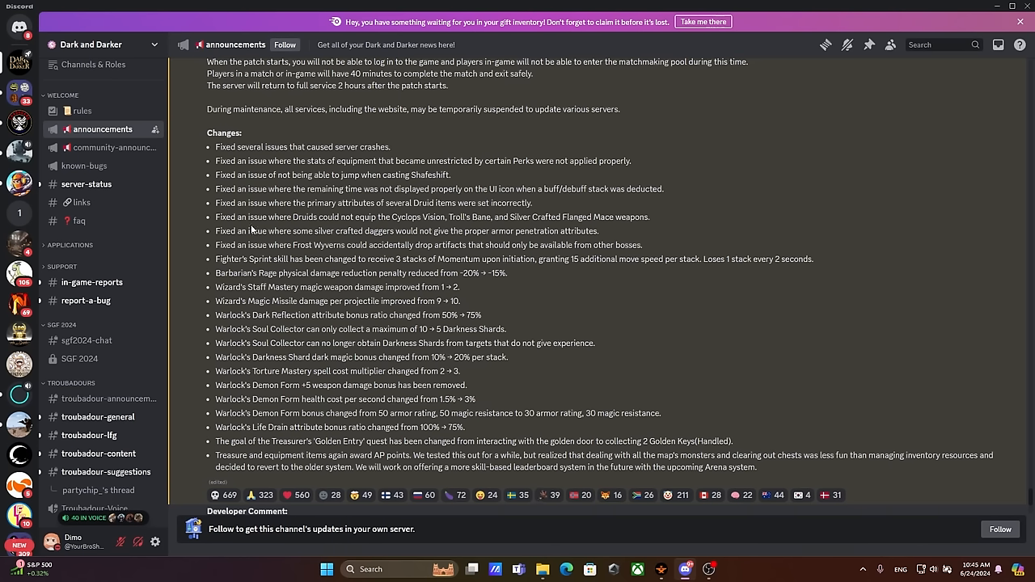
mouse_move(314, 257)
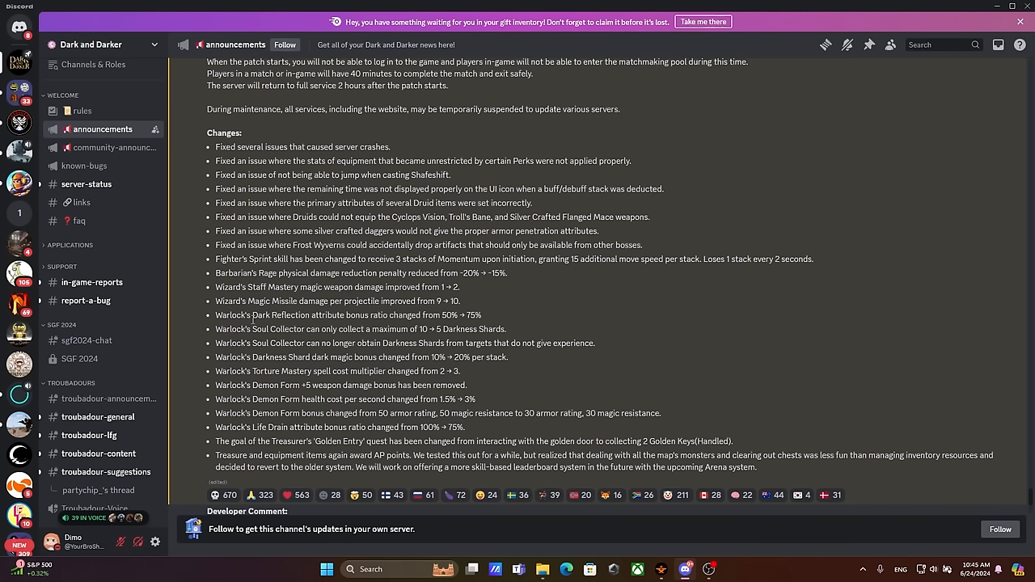
drag(411, 329, 477, 329)
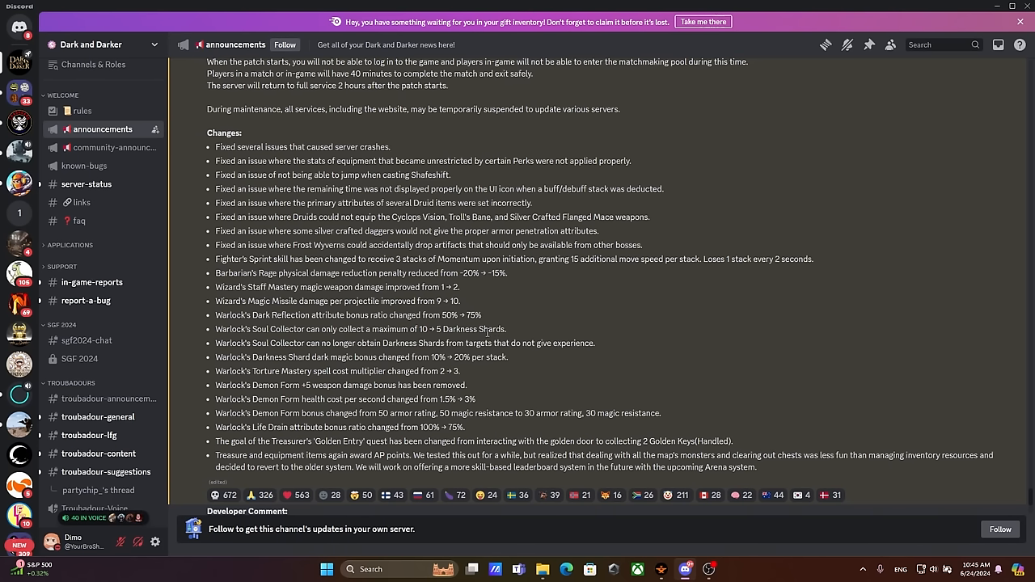
mouse_move(524, 332)
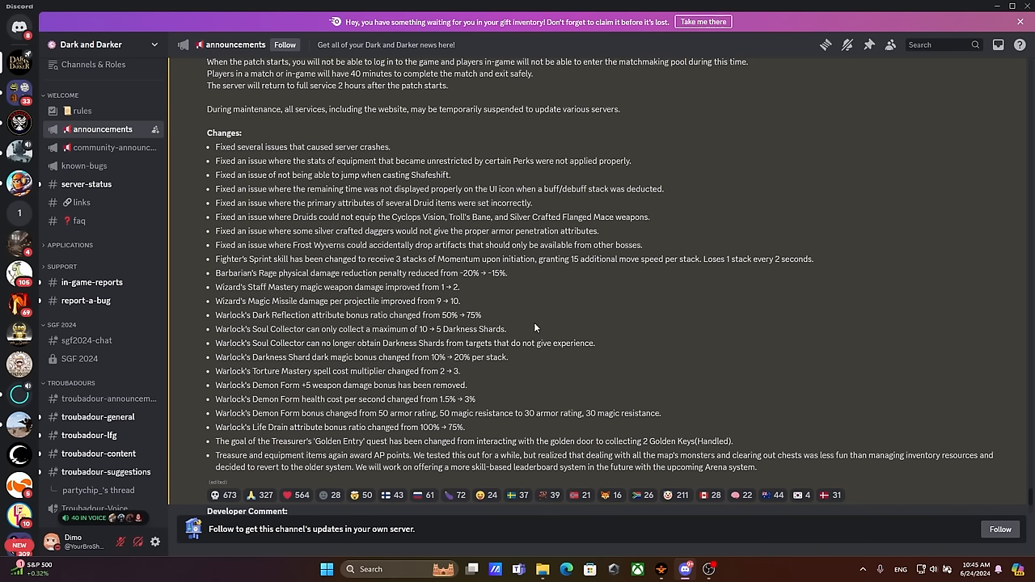
mouse_move(531, 329)
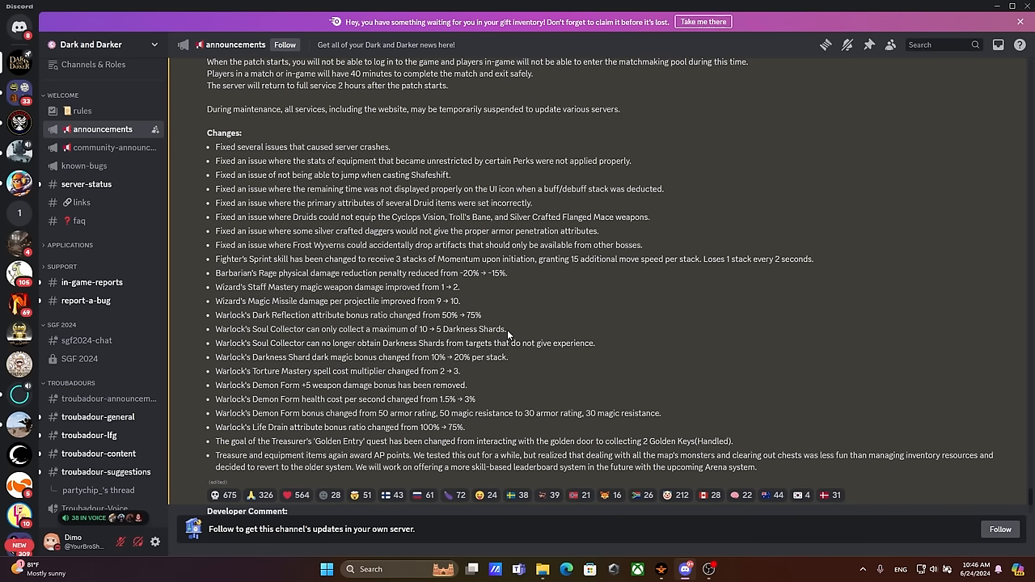
mouse_move(368, 440)
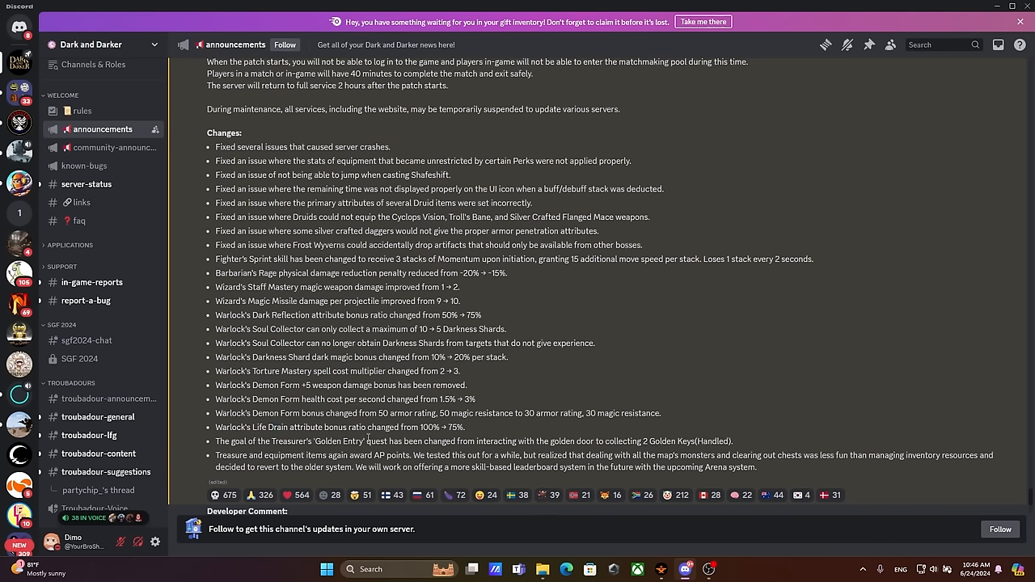
double_click(455, 427)
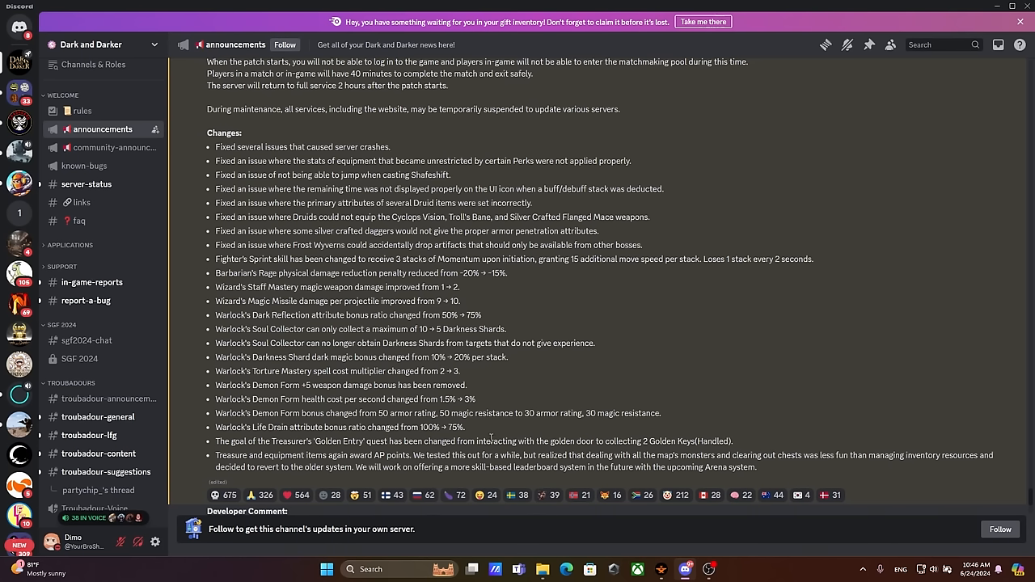
drag(420, 427, 466, 427)
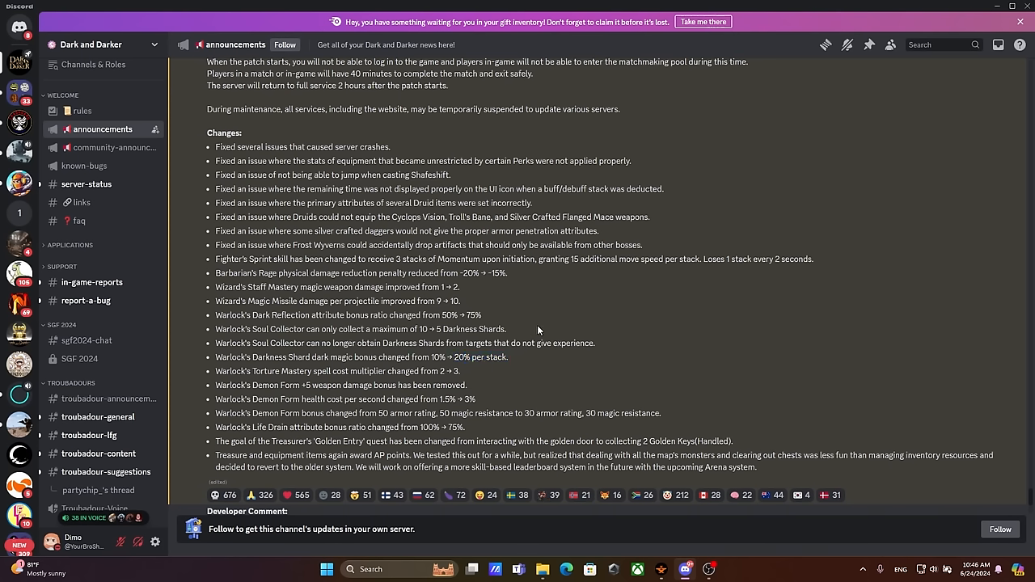
mouse_move(496, 403)
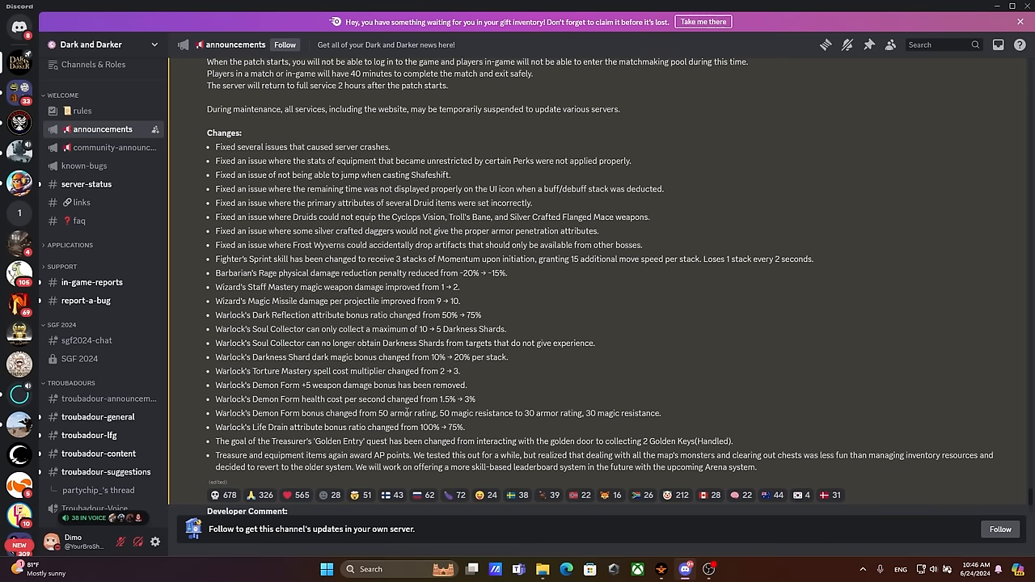
Step: Scroll to the Developer Comment about the early Adventurer Rank hotfix and select a word
scroll(down, 3)
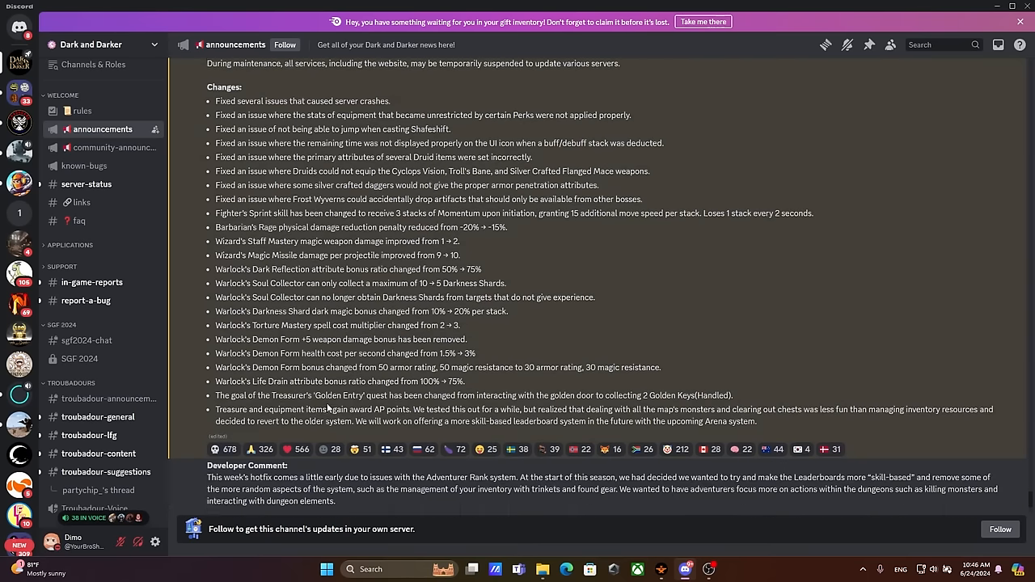
scroll(down, 3)
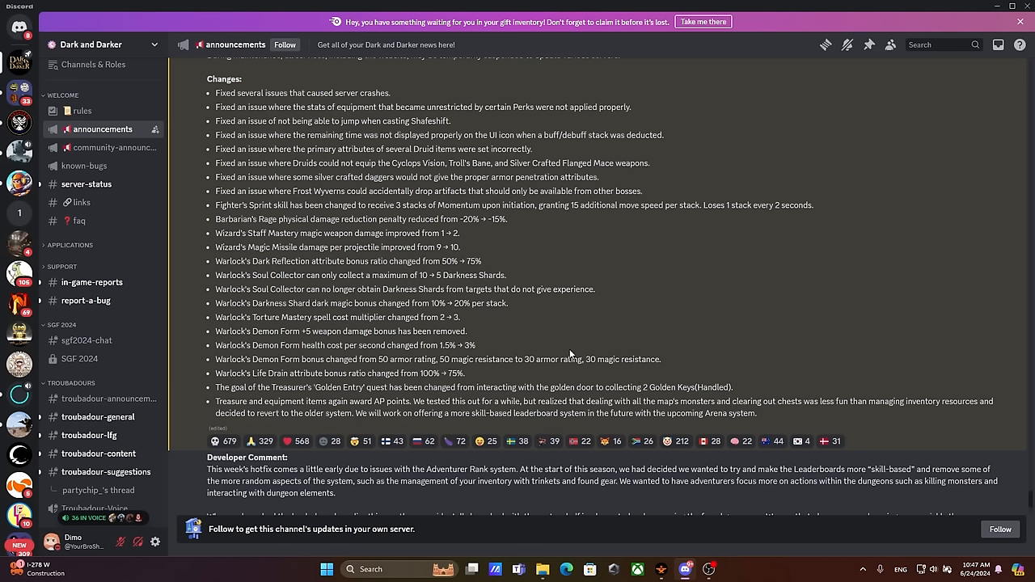
drag(639, 387, 688, 386)
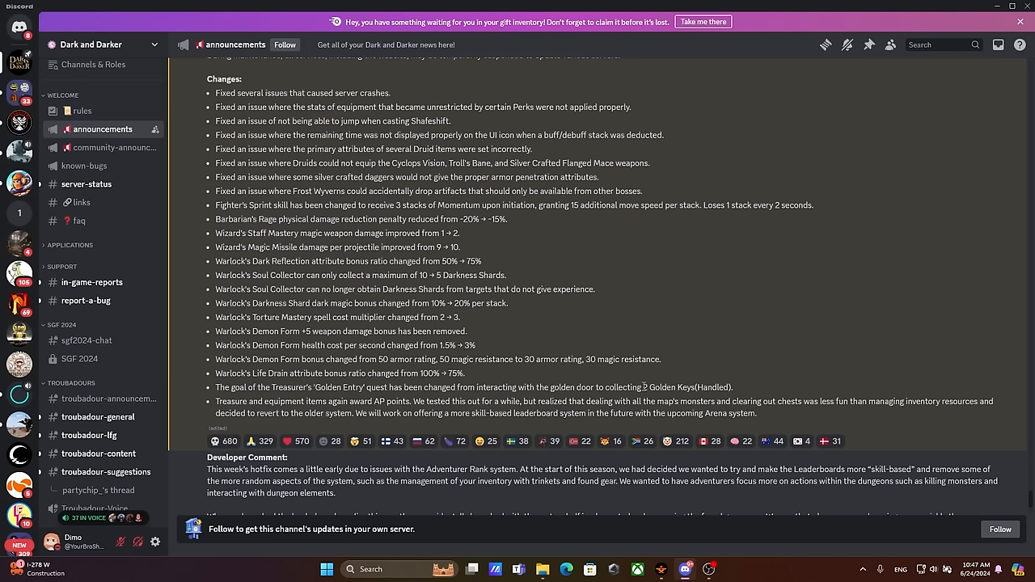
double_click(665, 387)
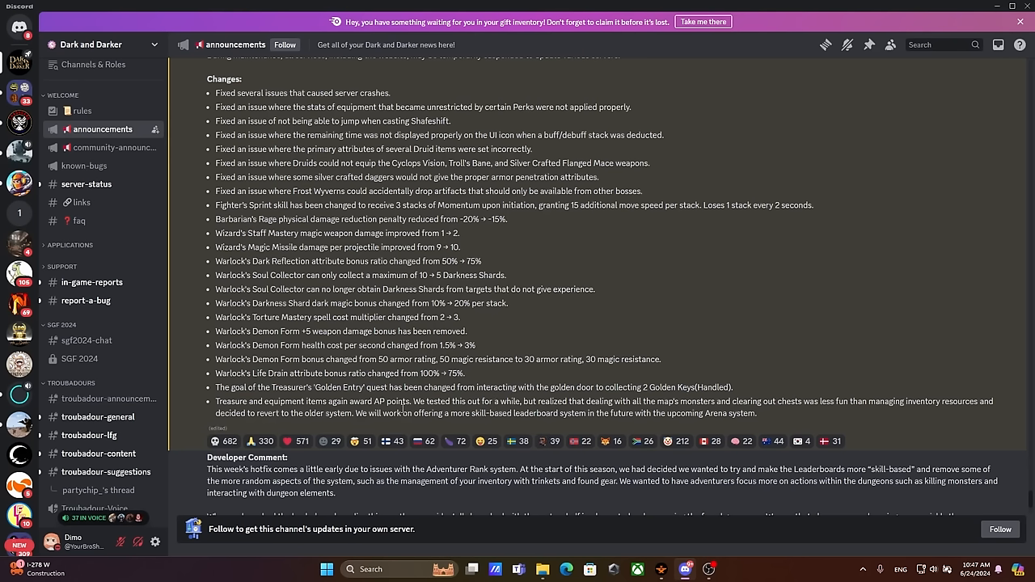
mouse_move(508, 407)
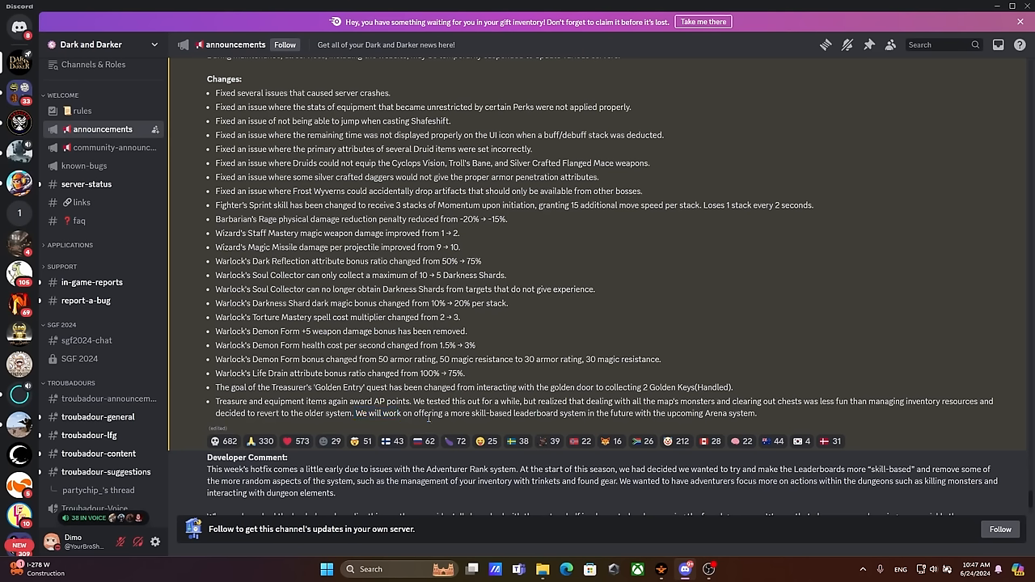
mouse_move(770, 422)
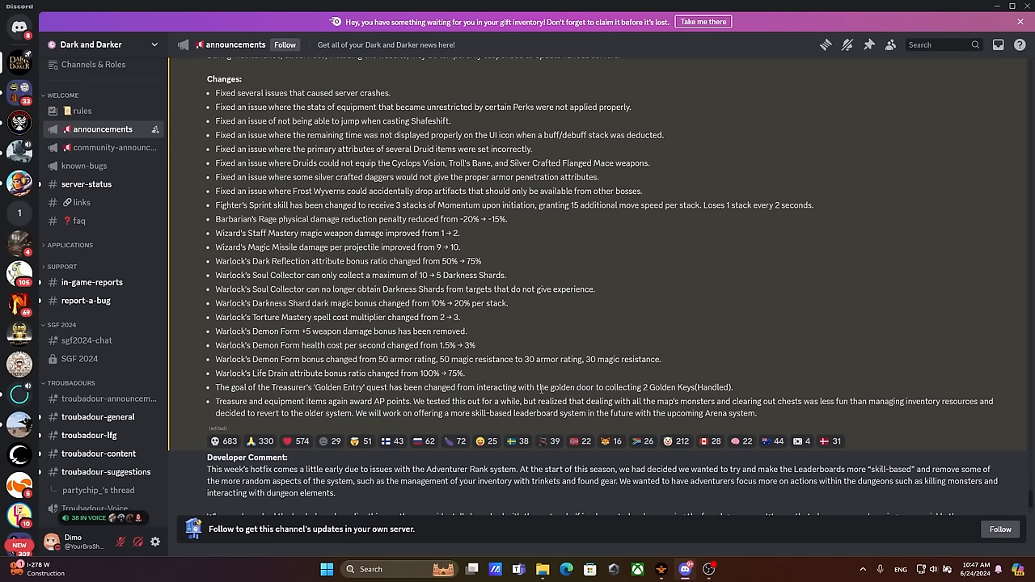
Step: Highlight the 'Treasure and equipment items again award AP points' note and its explanation
drag(216, 401, 279, 413)
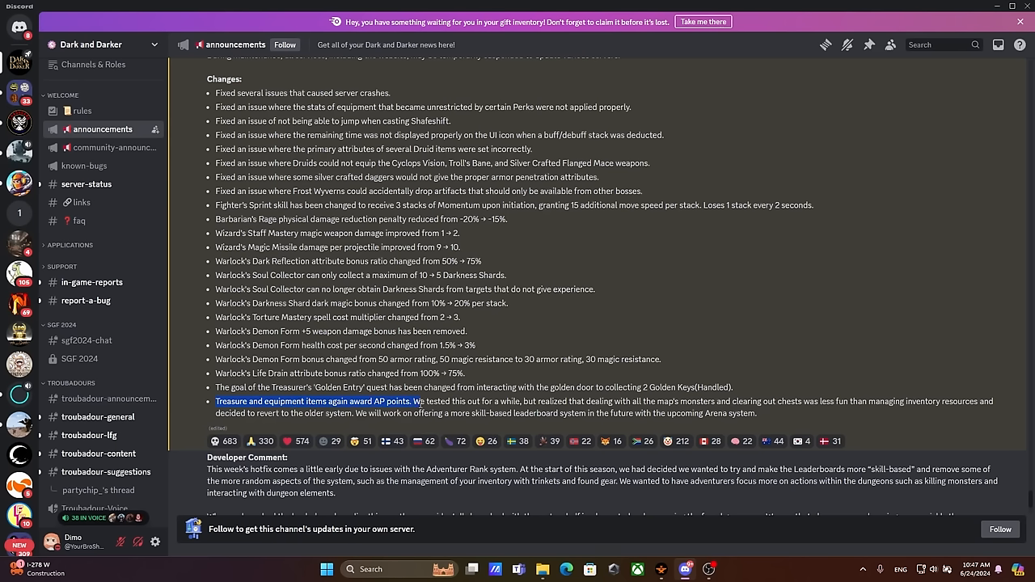
click(229, 441)
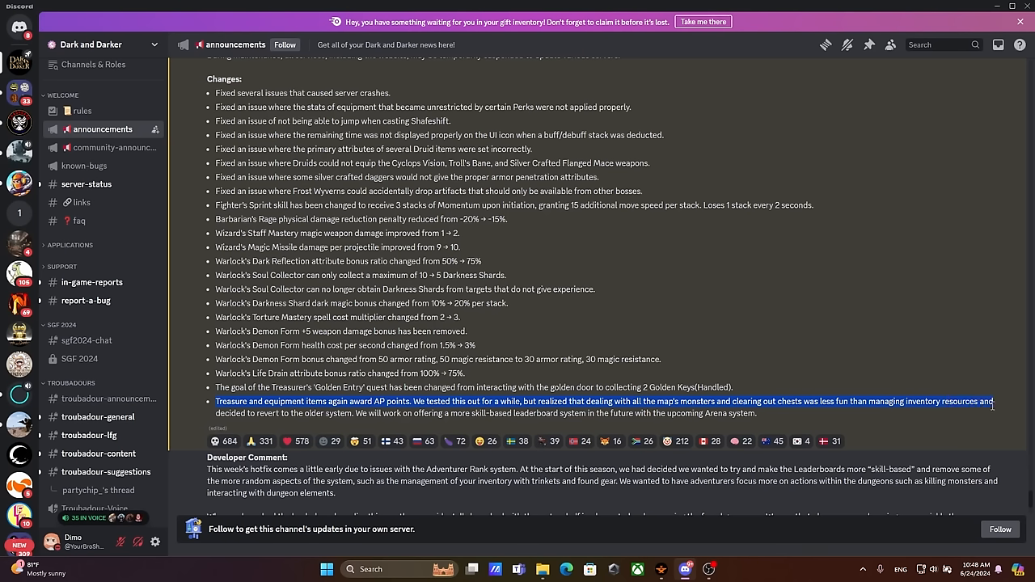
drag(992, 401, 263, 420)
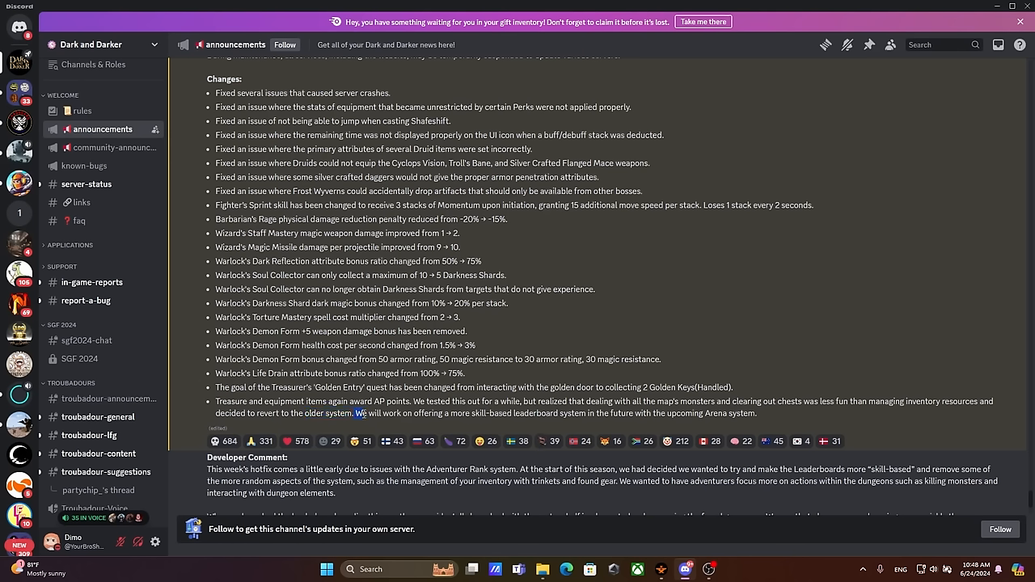
drag(355, 414, 409, 413)
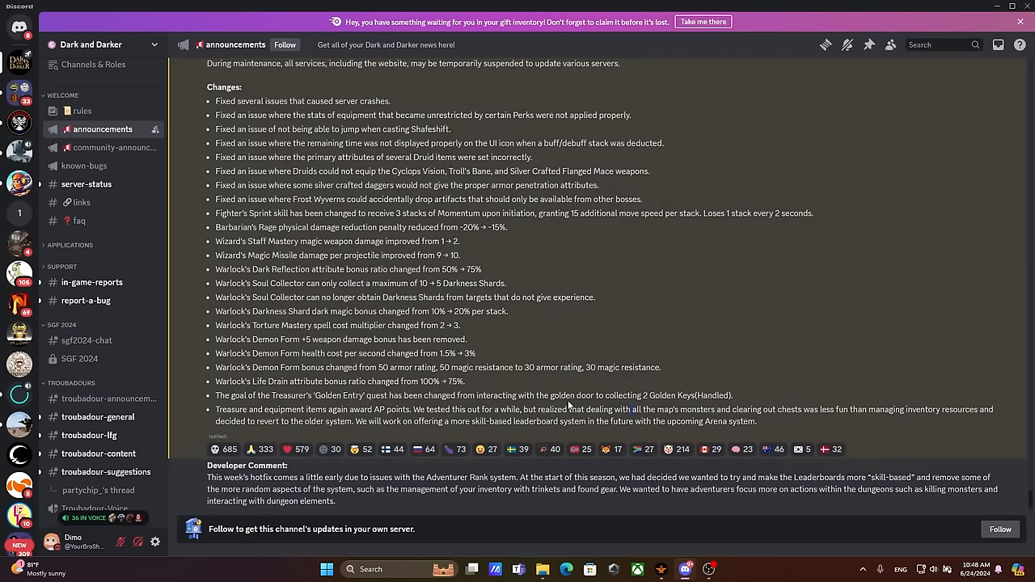
Step: Highlight the Warlock Dark Reflection 50%→75% line and both Soul Collector shard lines
scroll(down, 3)
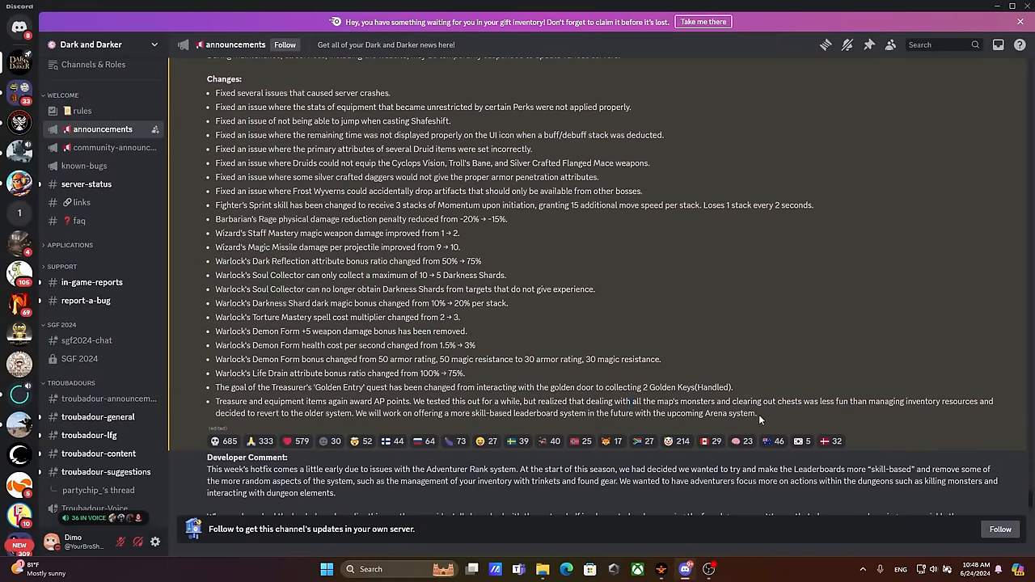
drag(216, 402, 757, 413)
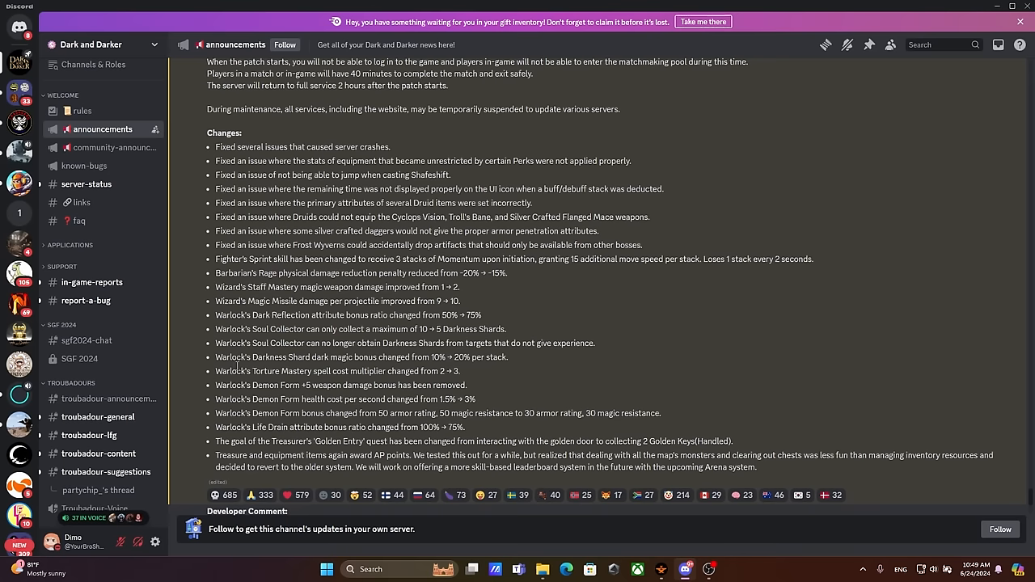
drag(216, 315, 506, 329)
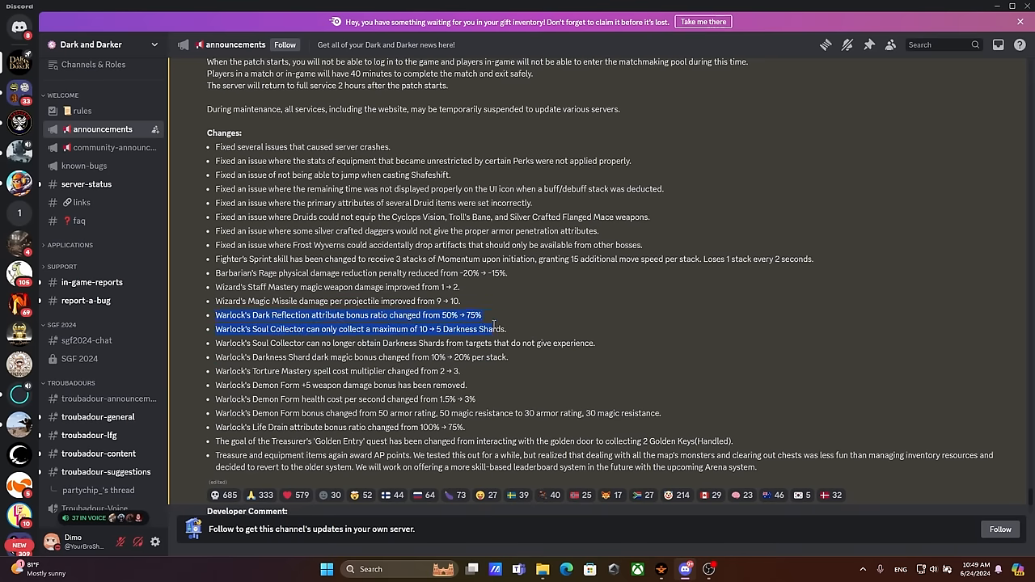
click(424, 354)
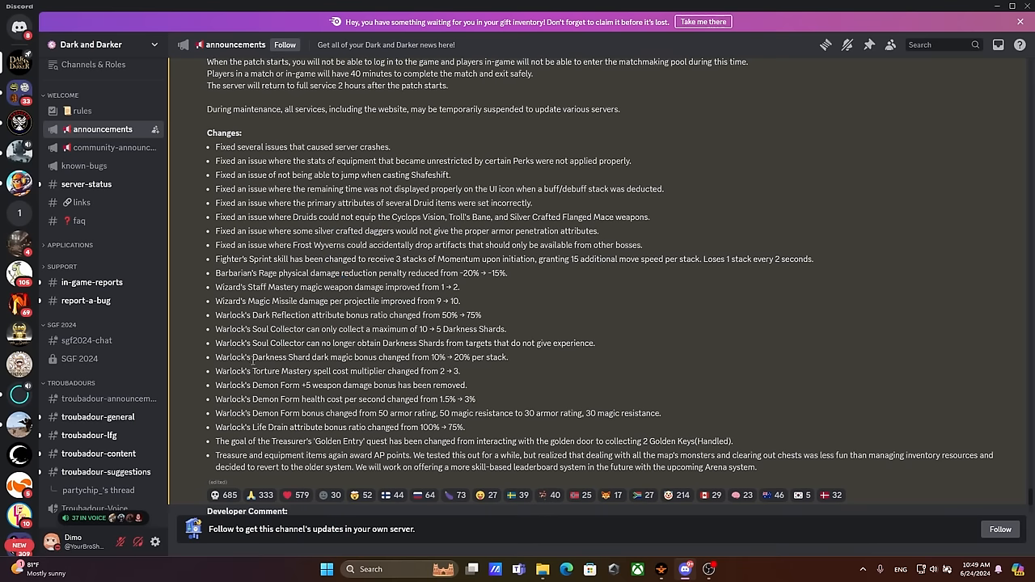
drag(314, 301, 482, 314)
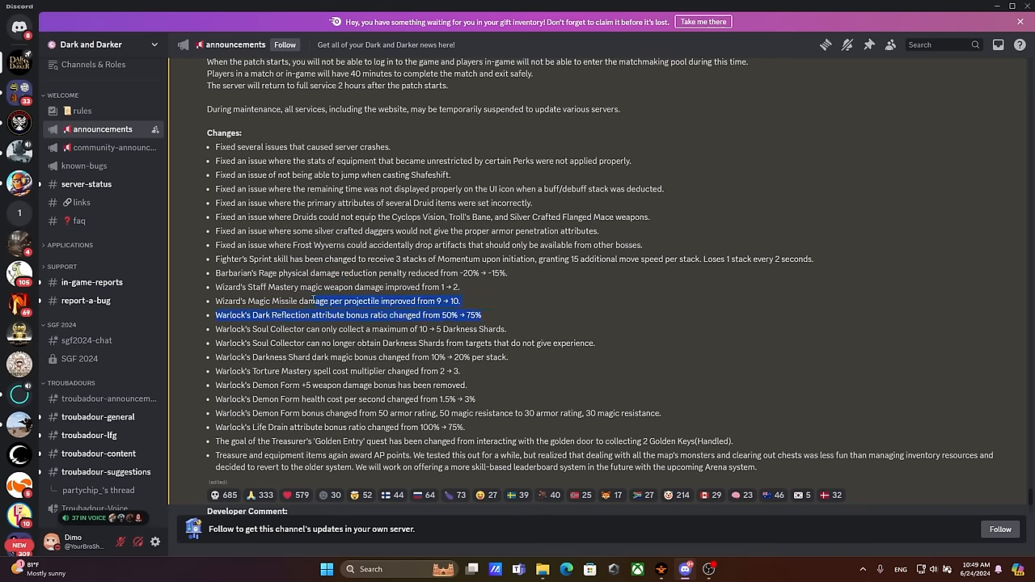
drag(313, 301, 291, 315)
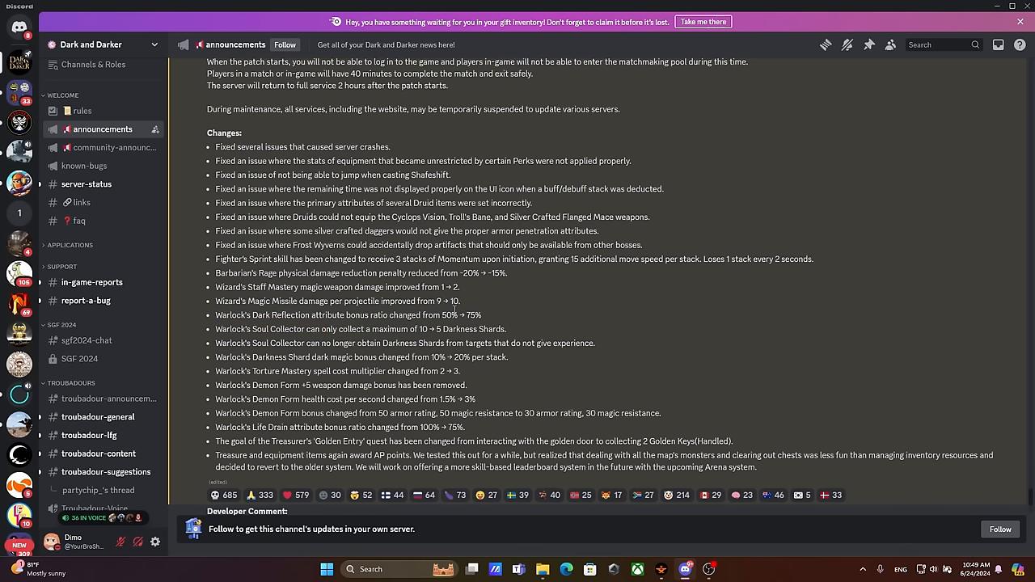
mouse_move(523, 323)
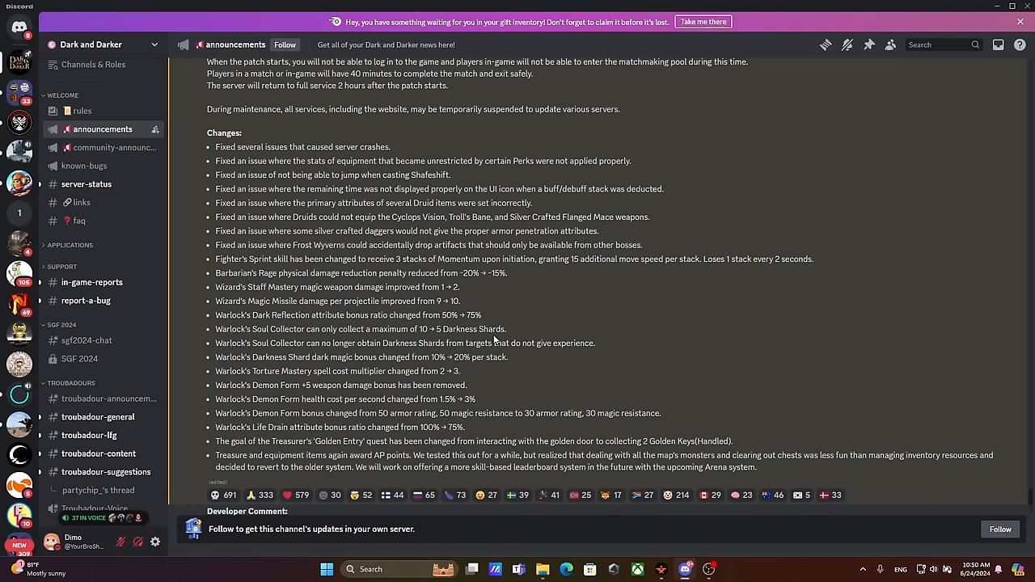
mouse_move(509, 308)
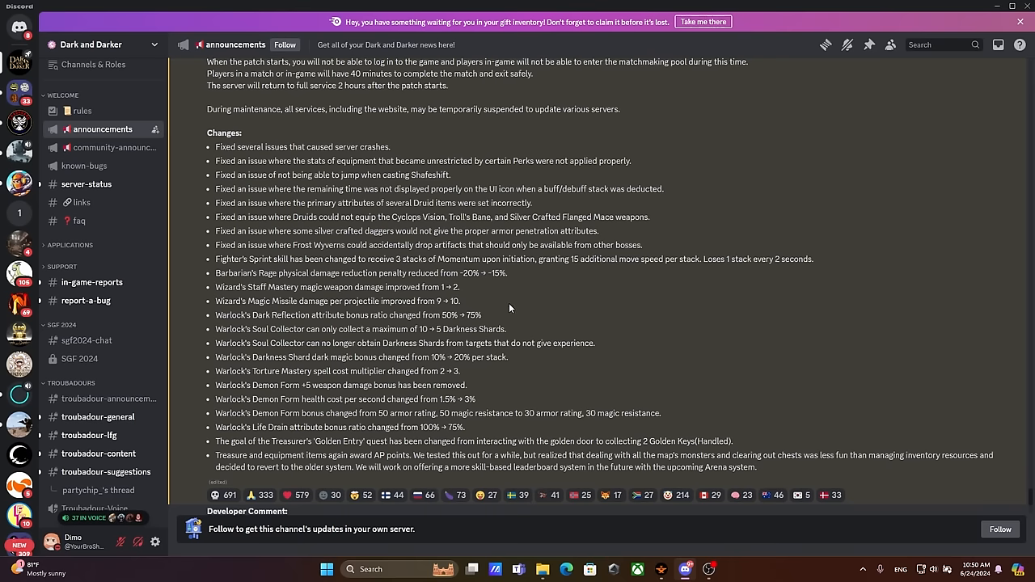
drag(216, 315, 593, 343)
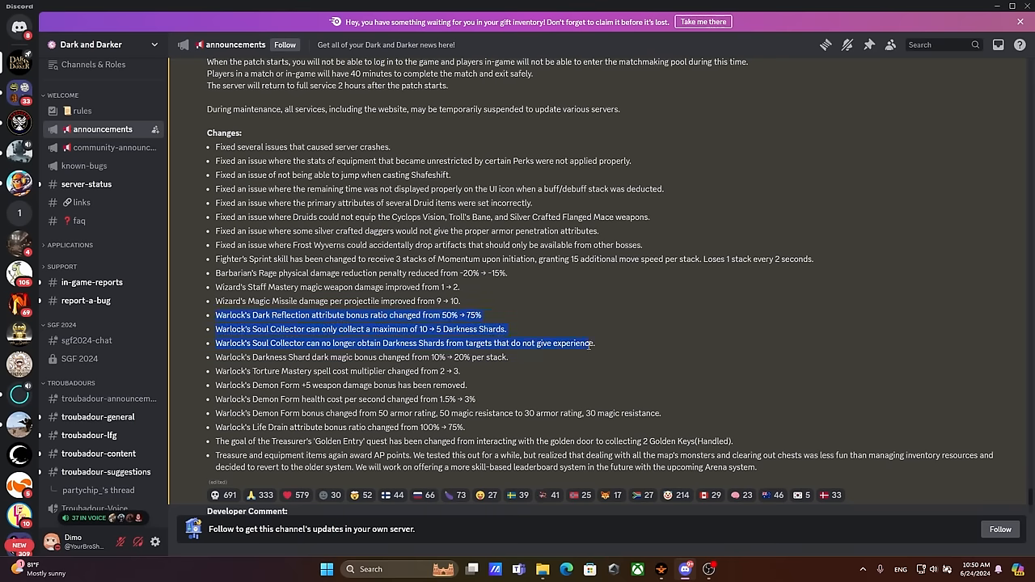